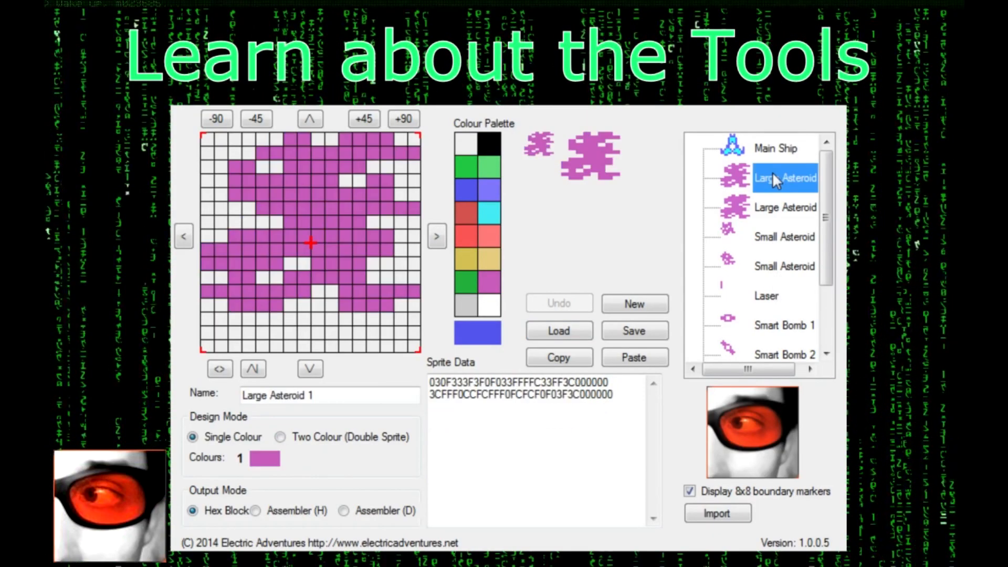
View the Small Asteroid and Smart Bomb 1 sprite designs, then bring up the emulator debugger
click(784, 236)
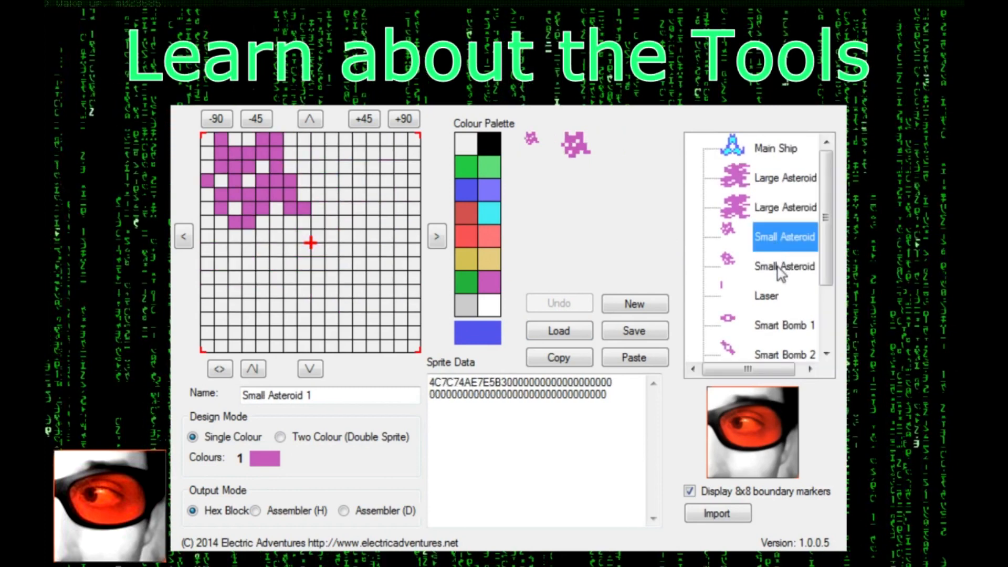
click(784, 325)
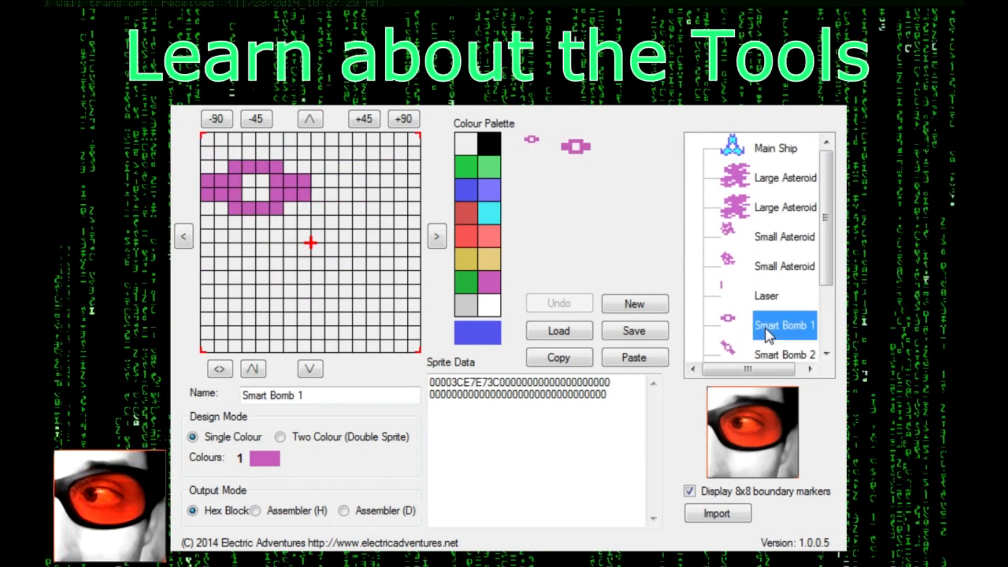
click(775, 149)
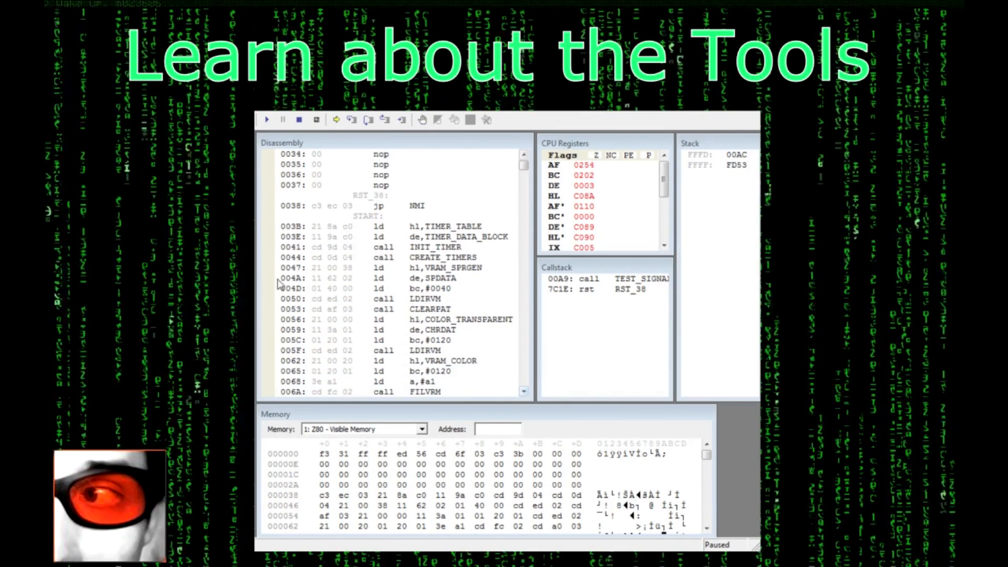
click(268, 278)
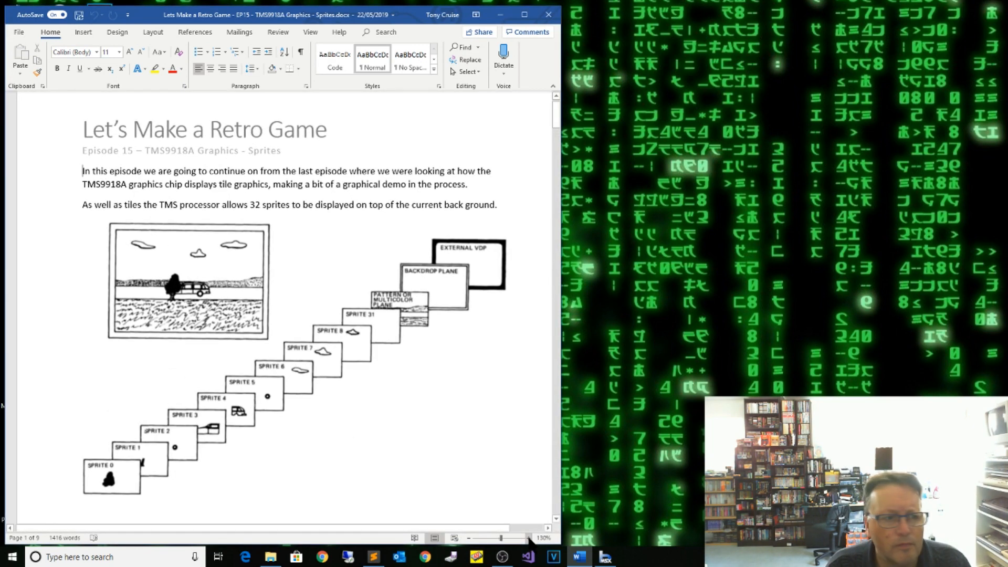
click(525, 538)
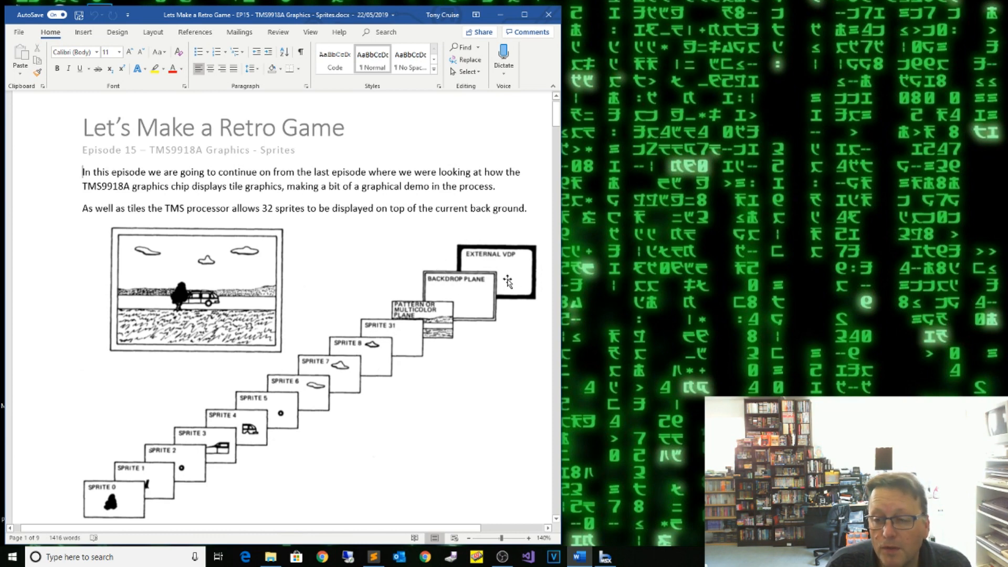
mouse_move(522, 288)
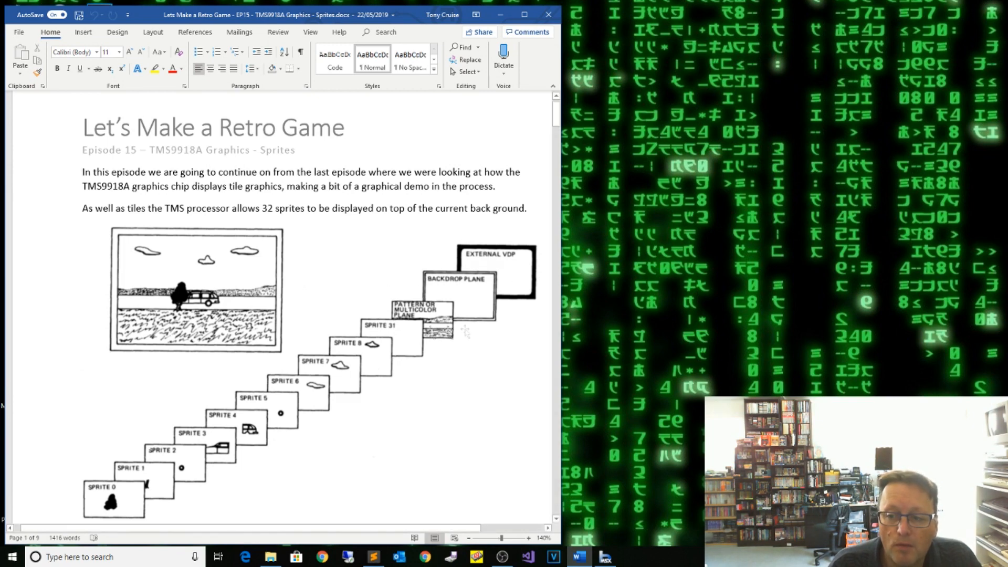
mouse_move(468, 303)
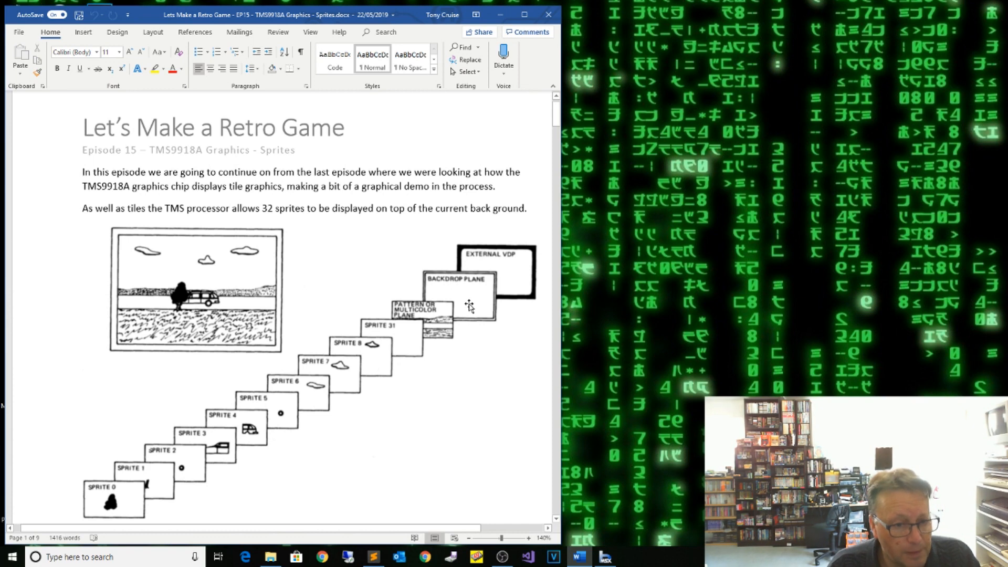
mouse_move(436, 311)
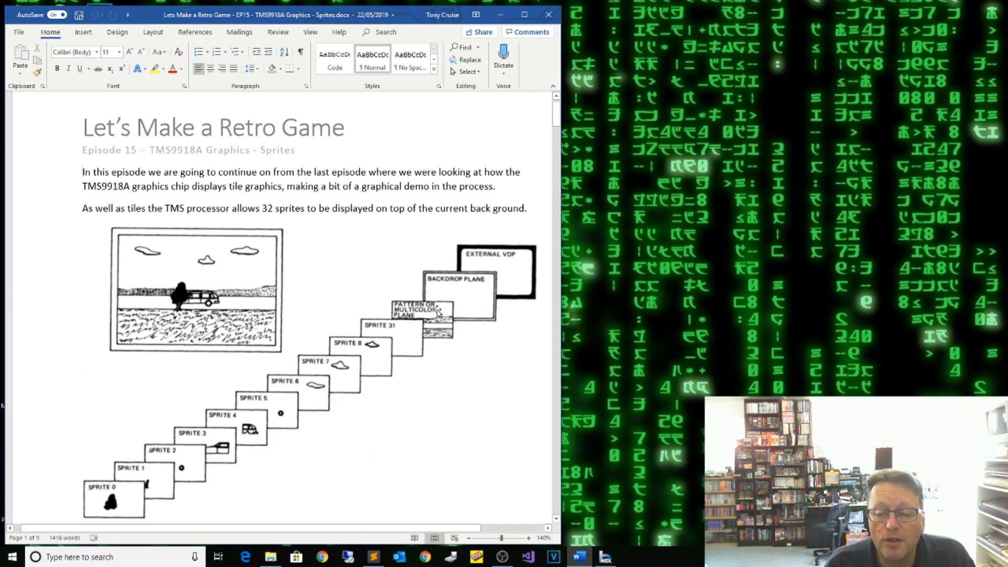
click(83, 172)
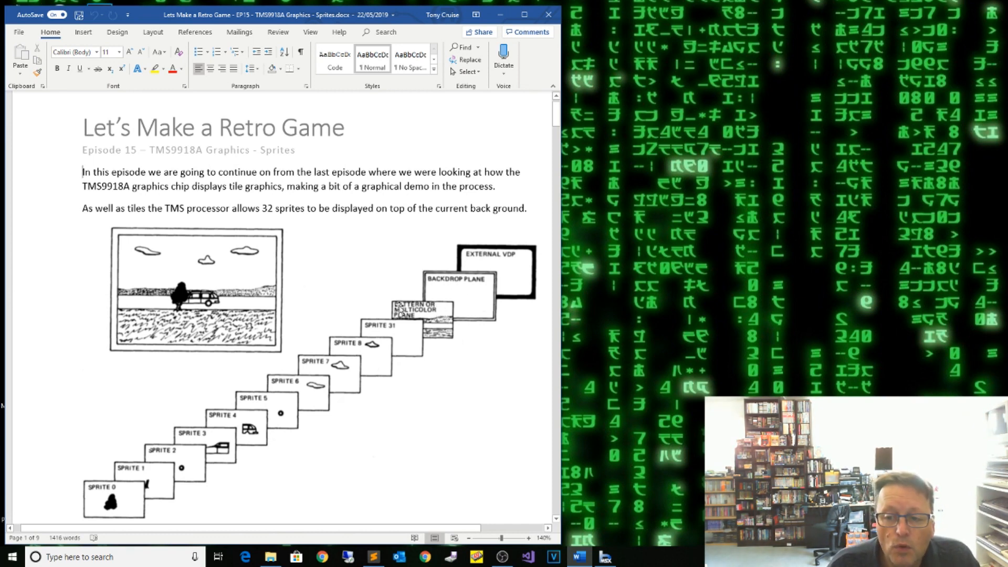
mouse_move(421, 315)
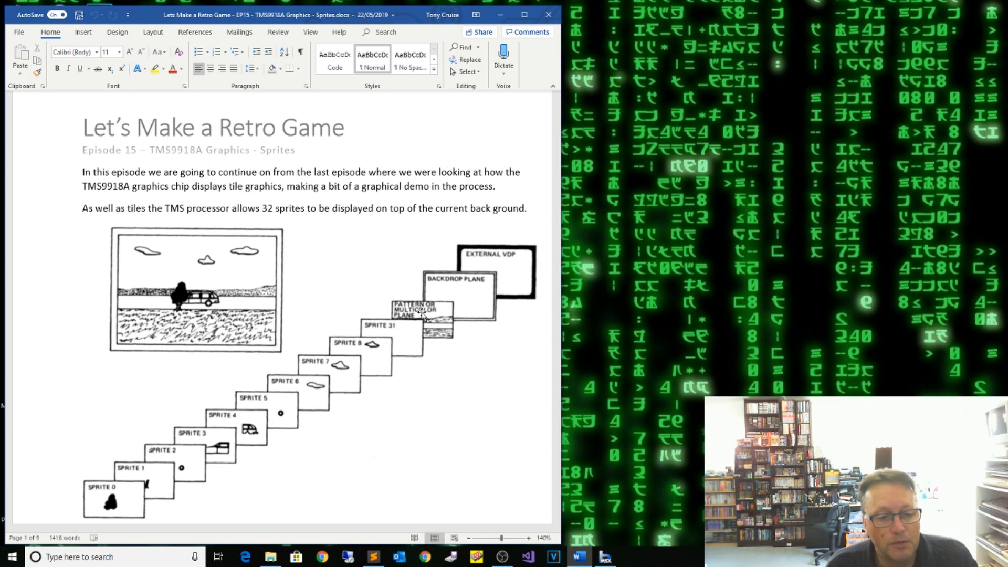
click(82, 171)
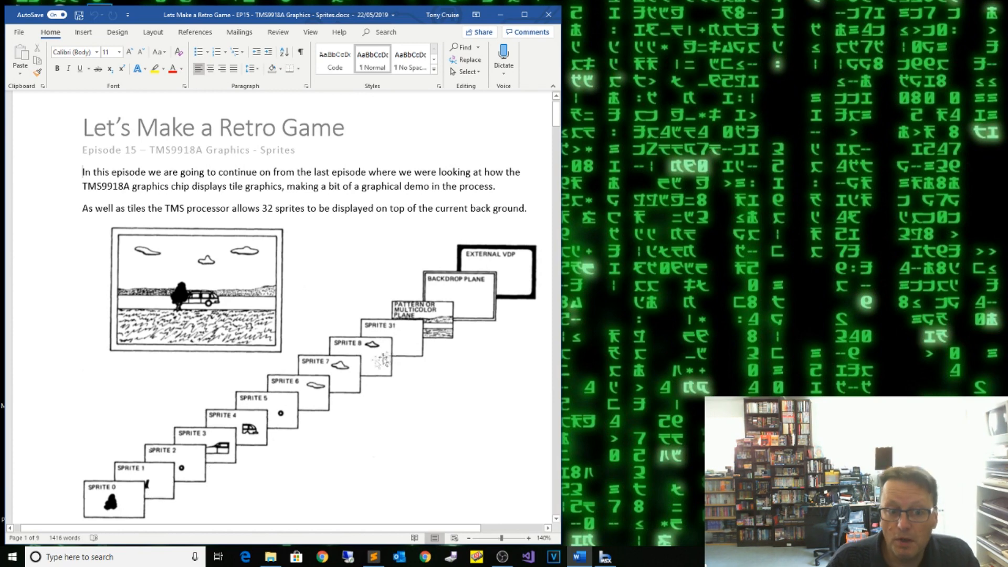
mouse_move(399, 337)
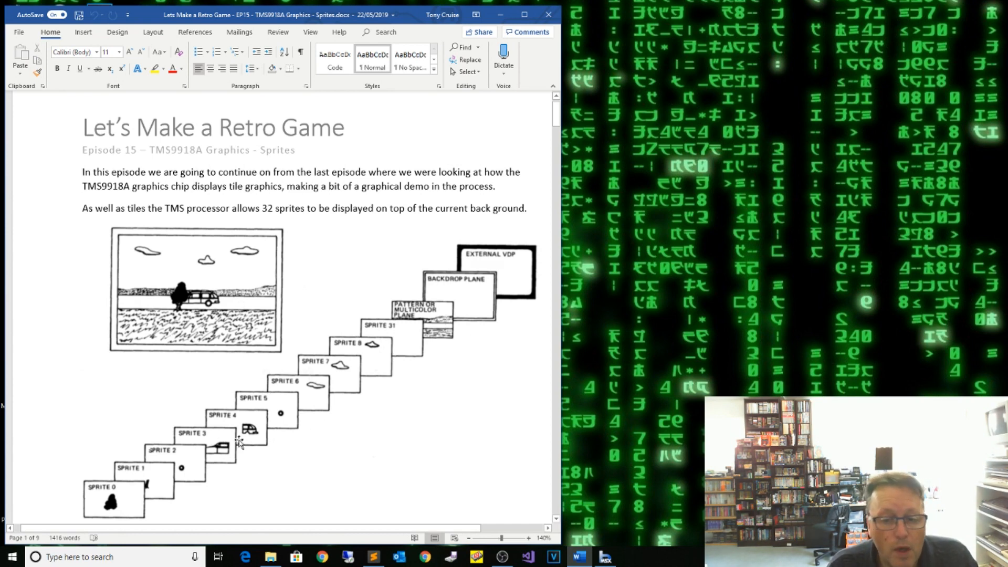
mouse_move(297, 431)
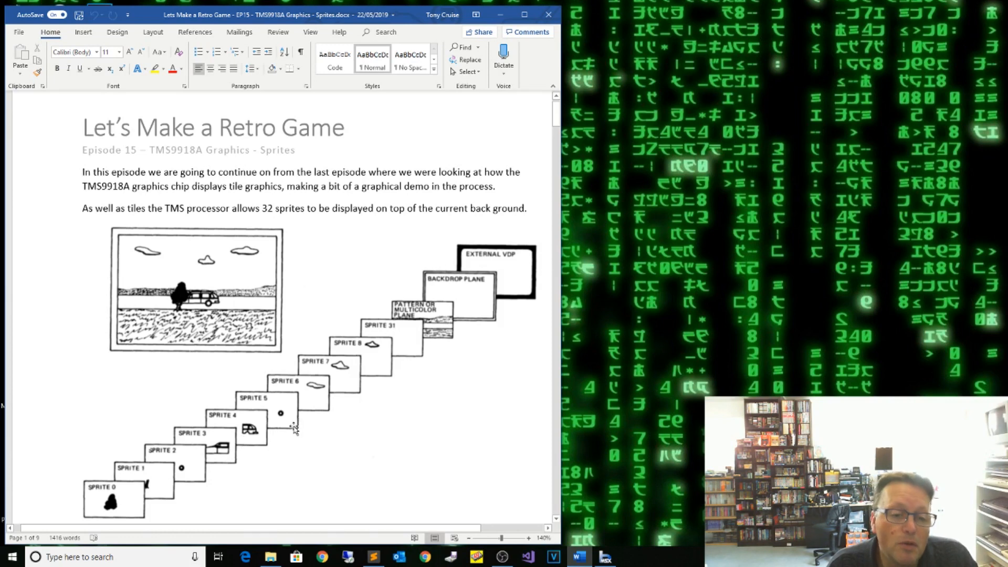
mouse_move(505, 339)
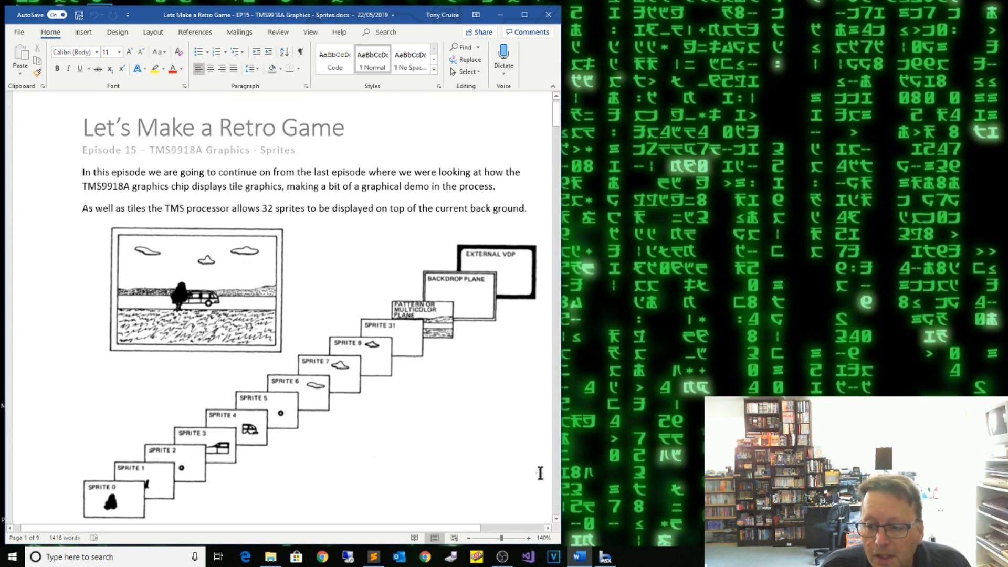
Scroll the sprites document down to page 2 and its sprite-mode bullets
scroll(down, 3)
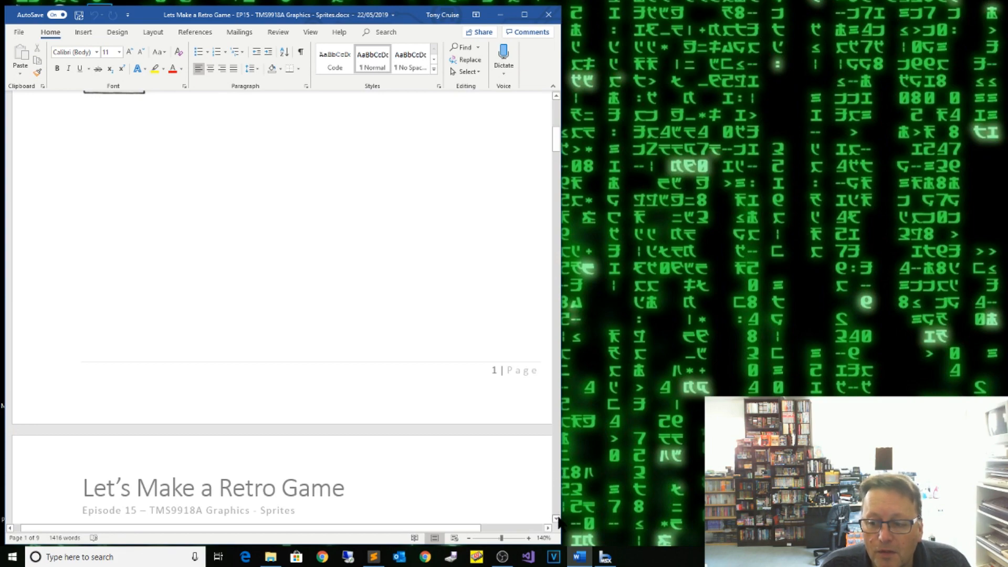
scroll(down, 3)
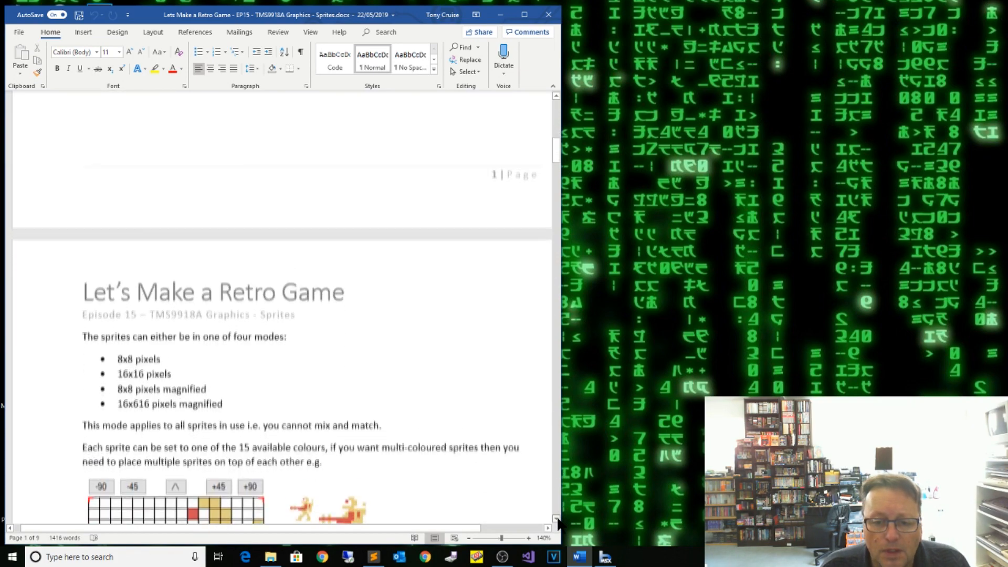
scroll(down, 3)
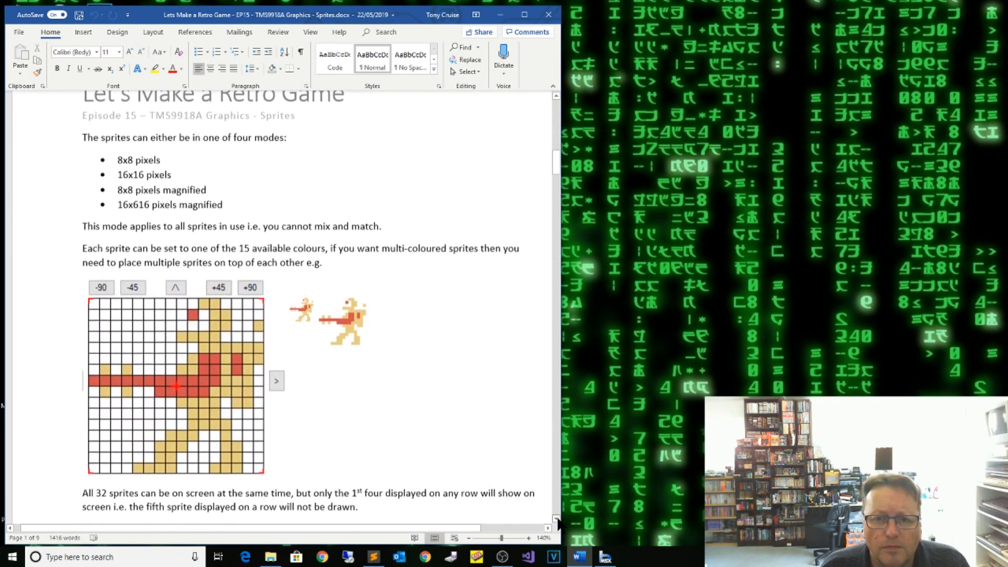
scroll(down, 3)
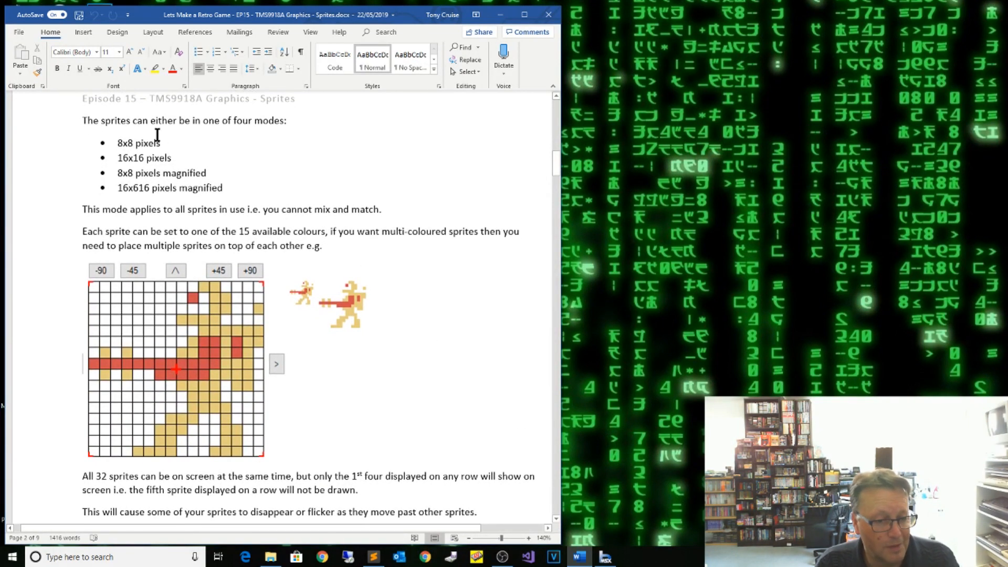
mouse_move(293, 415)
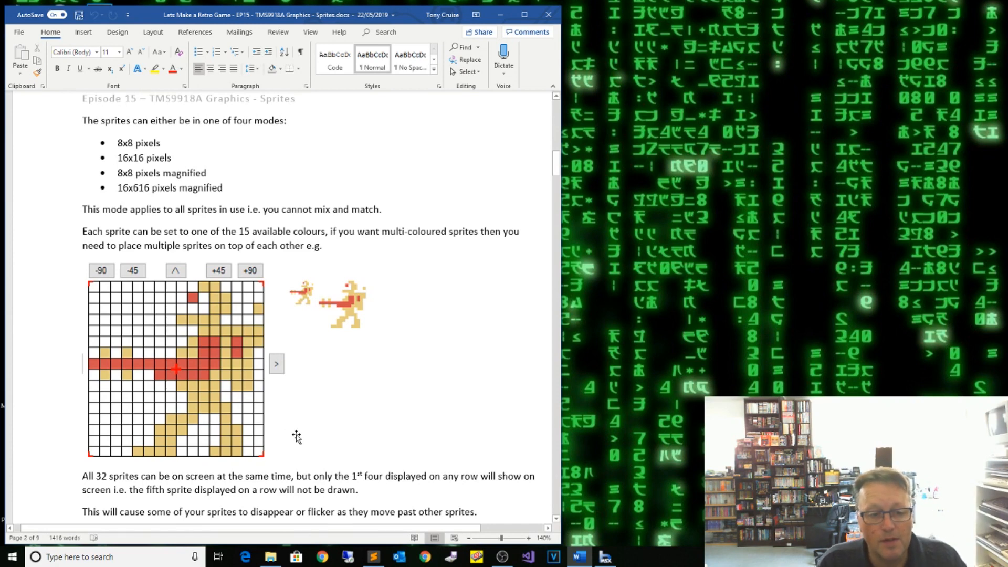
mouse_move(279, 428)
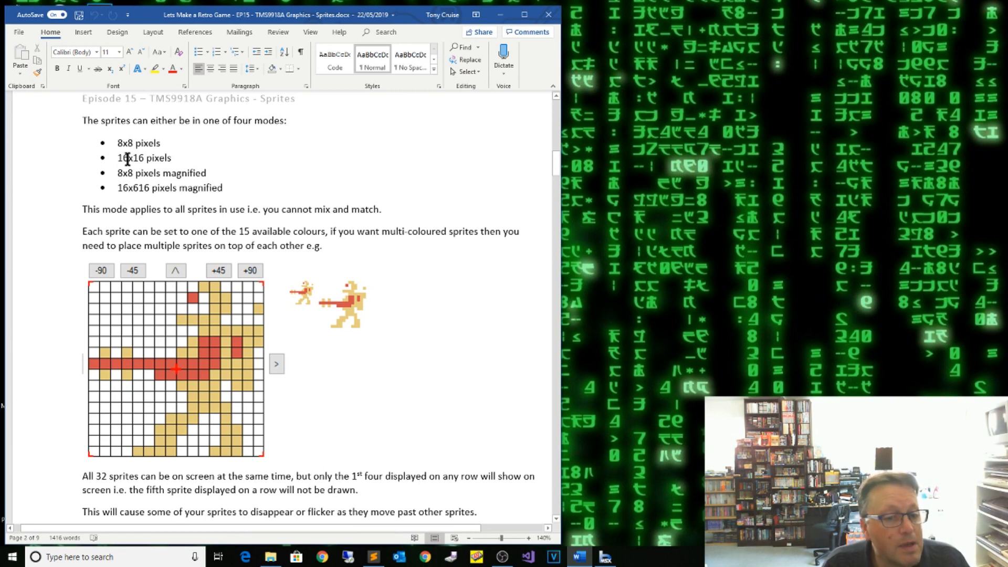
mouse_move(163, 193)
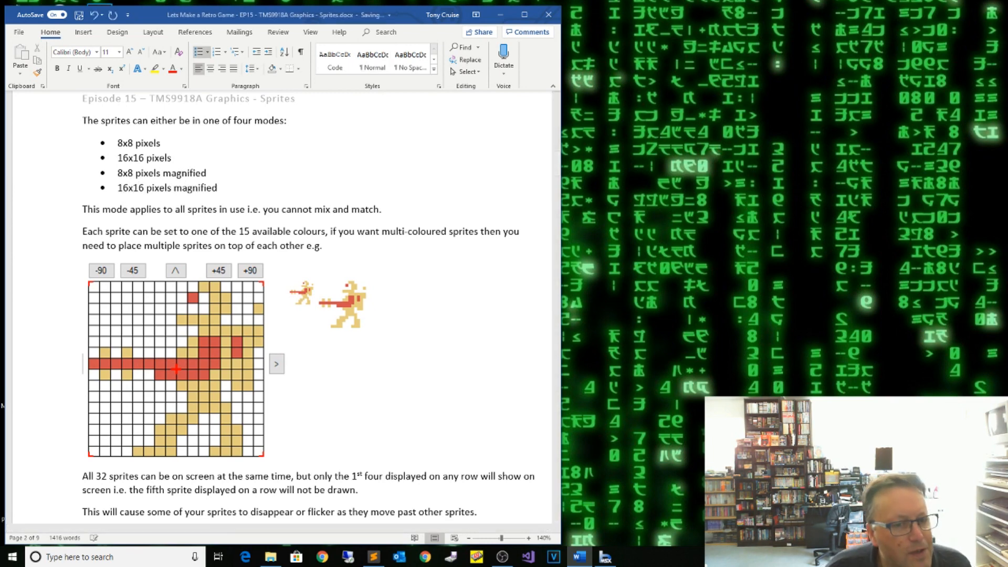
click(131, 187)
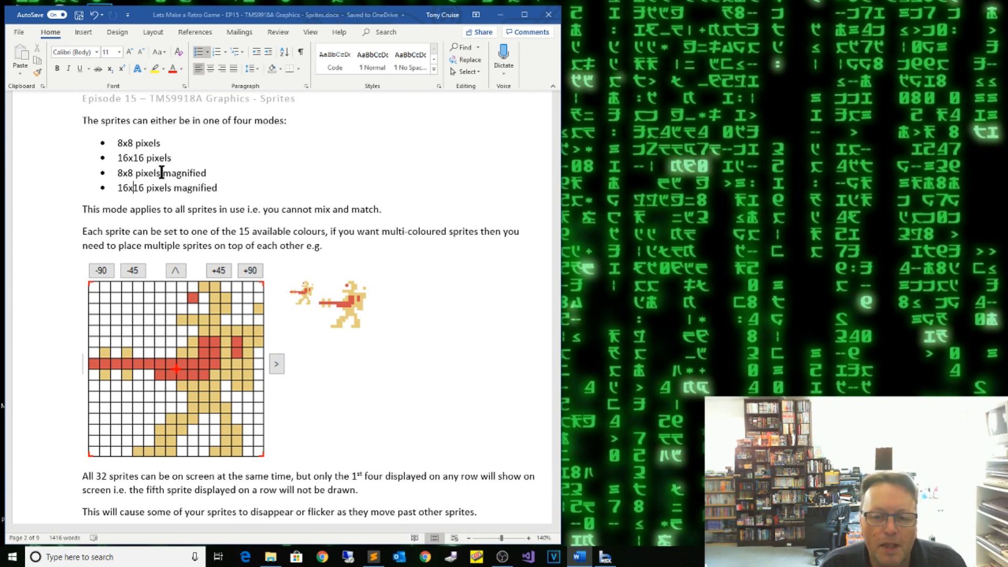
mouse_move(299, 318)
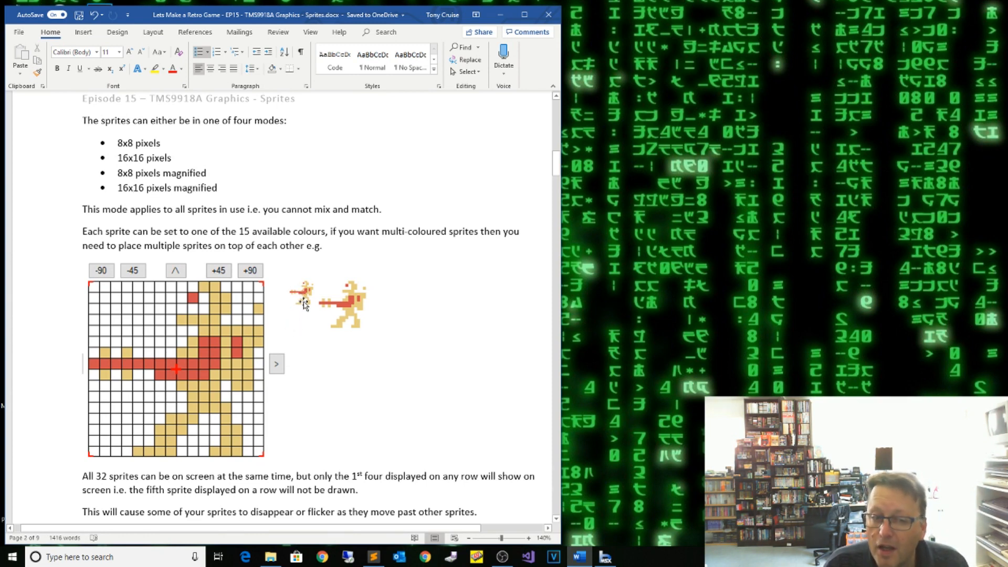
mouse_move(339, 325)
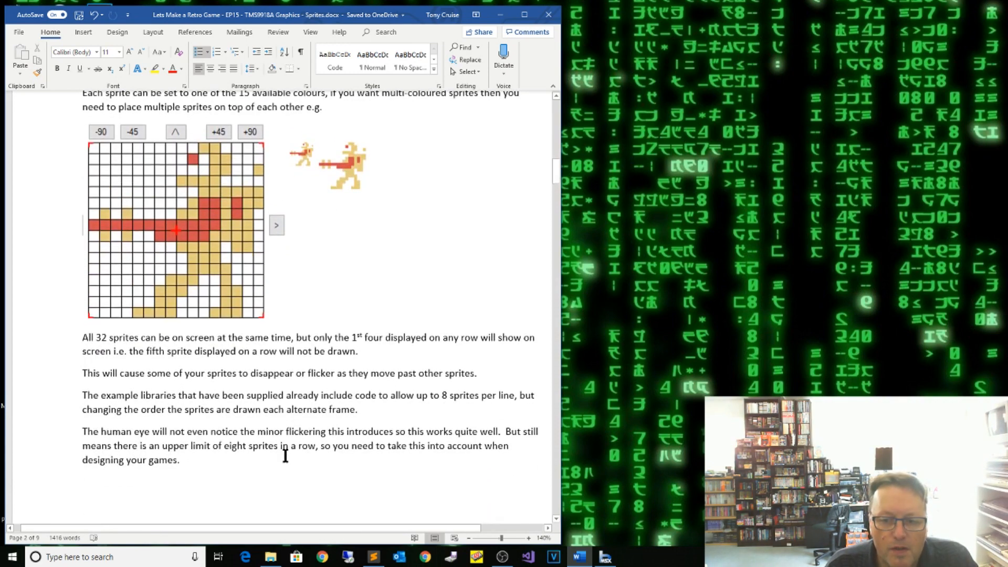
mouse_move(97, 144)
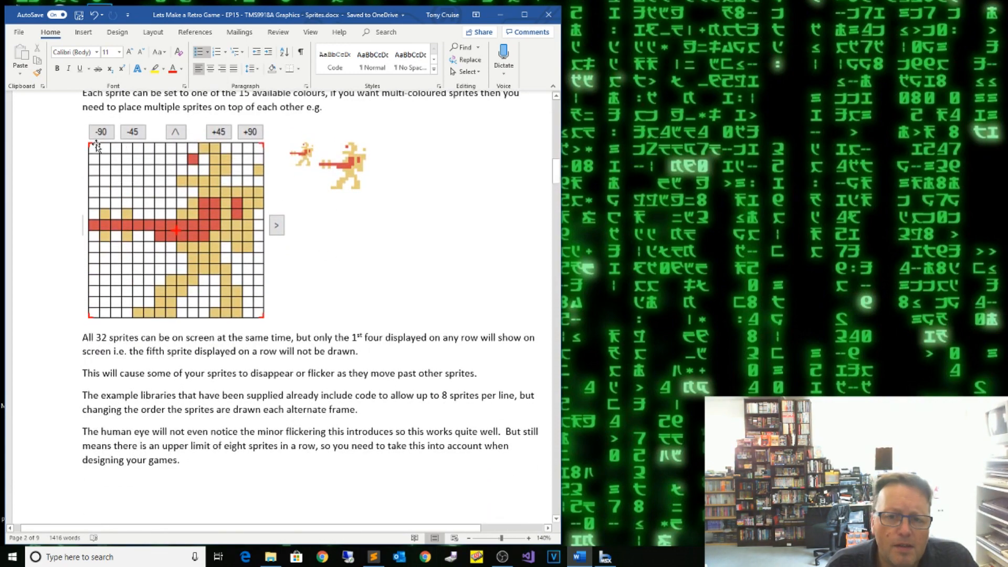
mouse_move(135, 149)
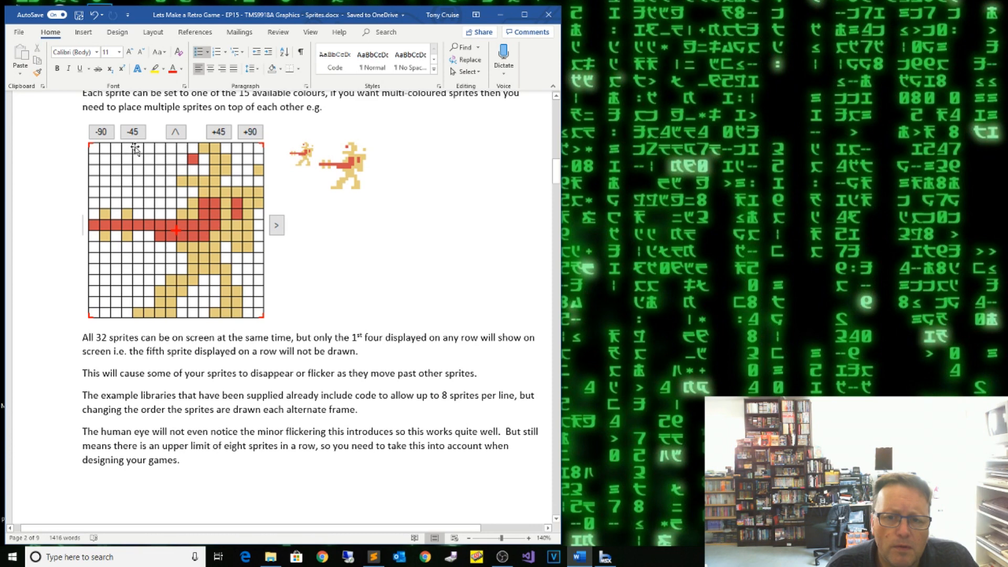
mouse_move(170, 200)
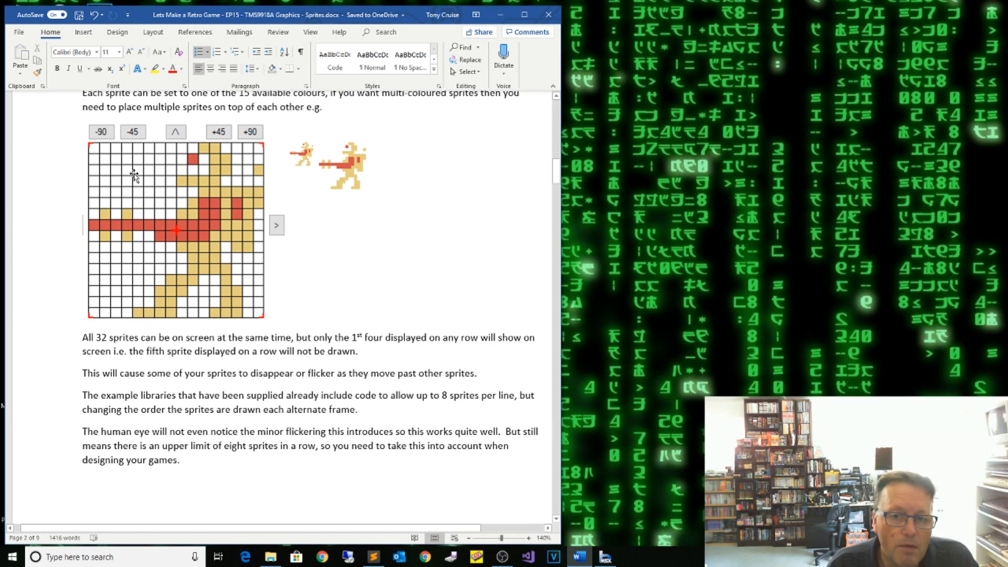
mouse_move(226, 262)
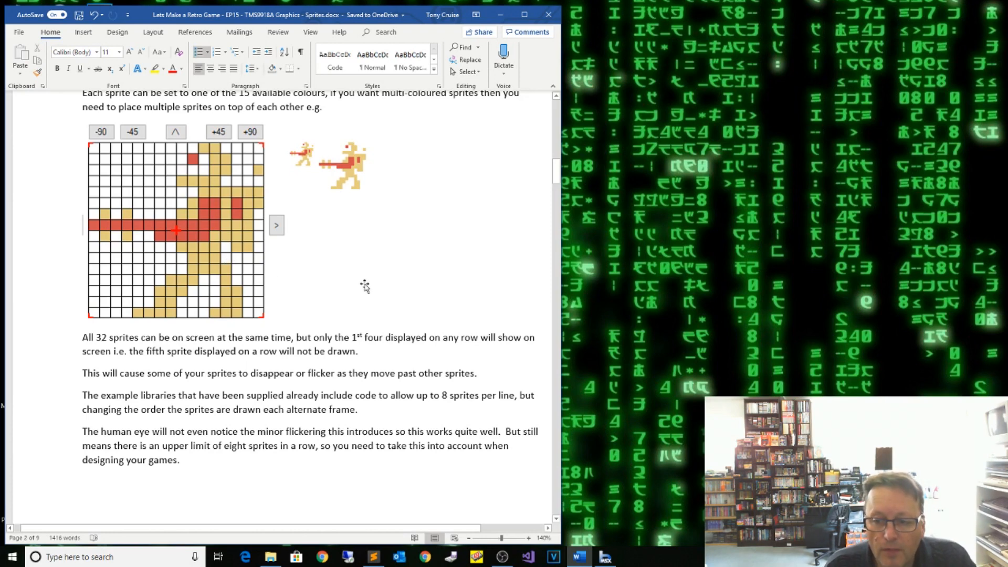
mouse_move(364, 279)
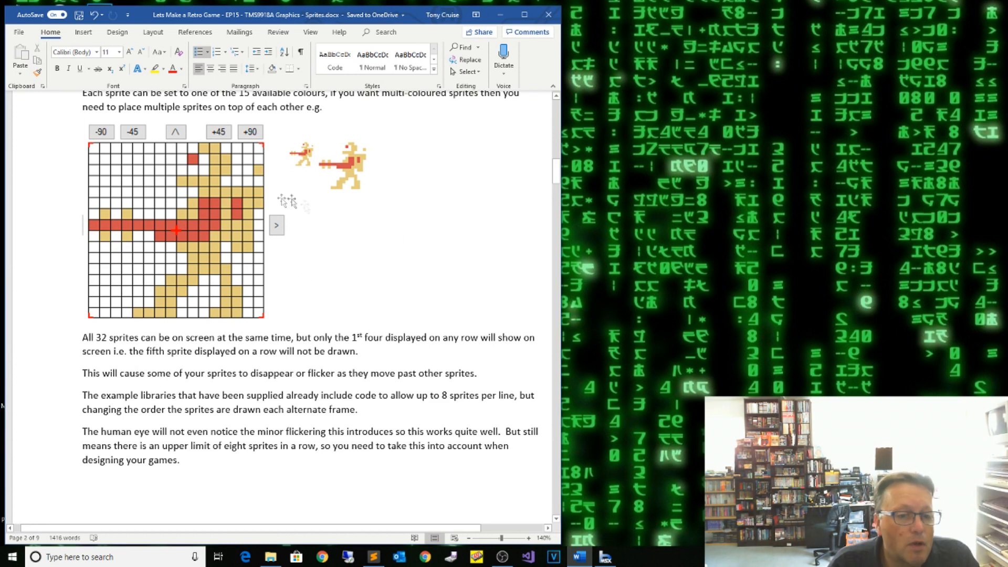
mouse_move(334, 269)
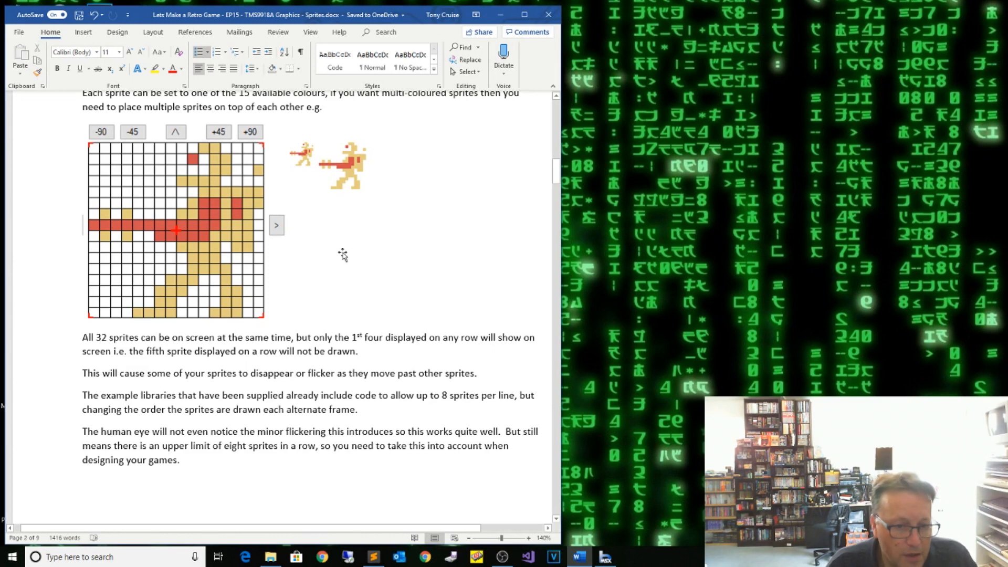
mouse_move(334, 215)
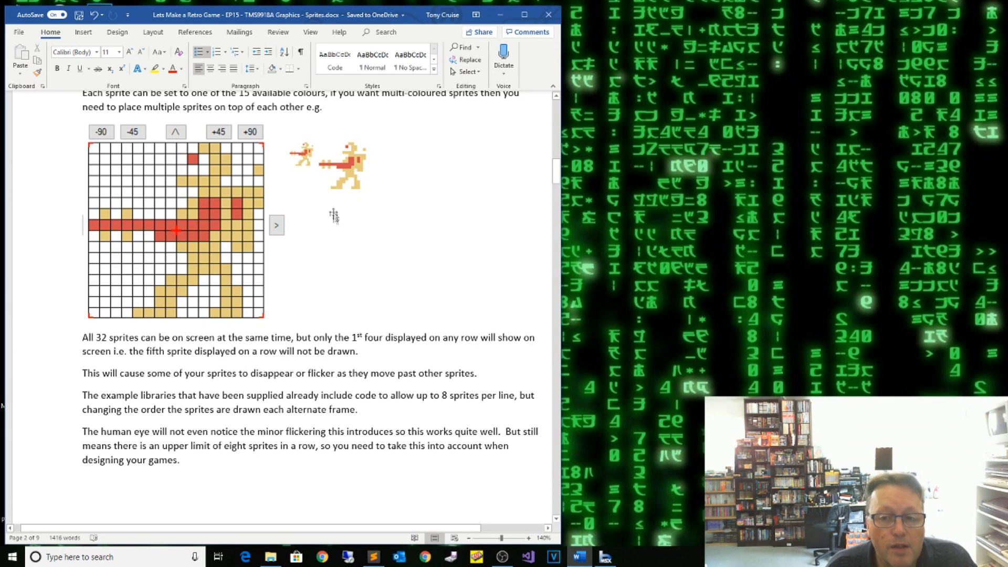
mouse_move(331, 246)
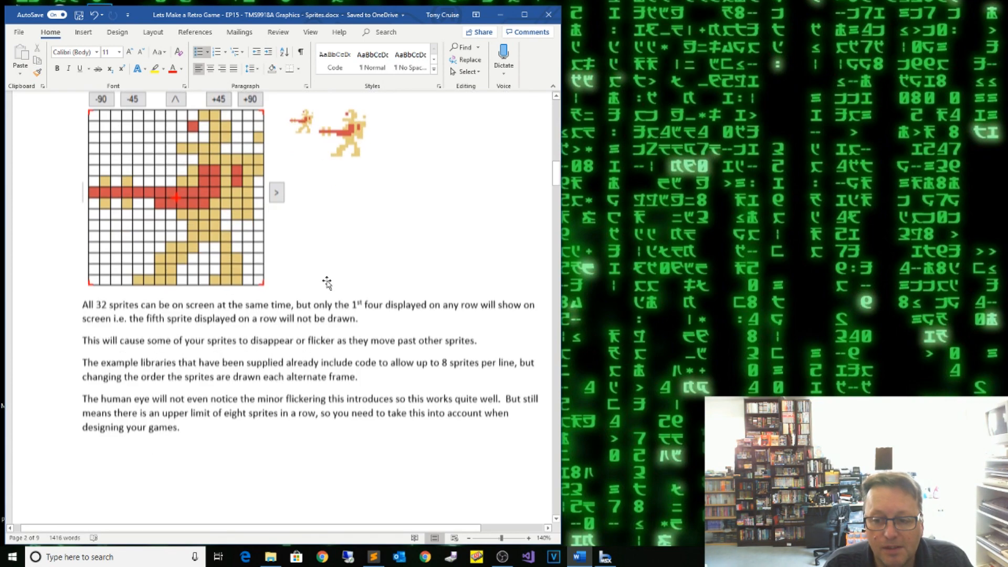
scroll(down, 3)
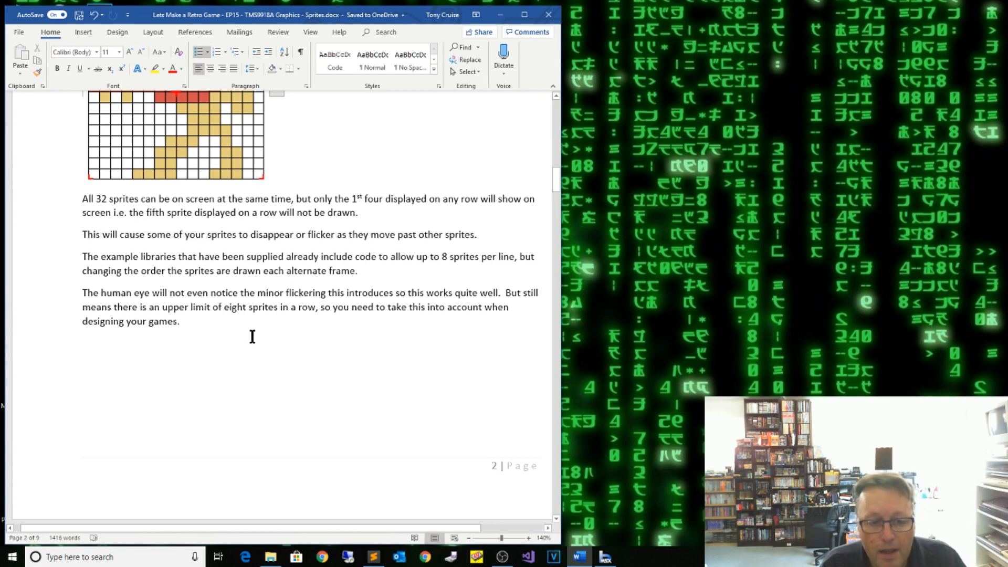
mouse_move(260, 251)
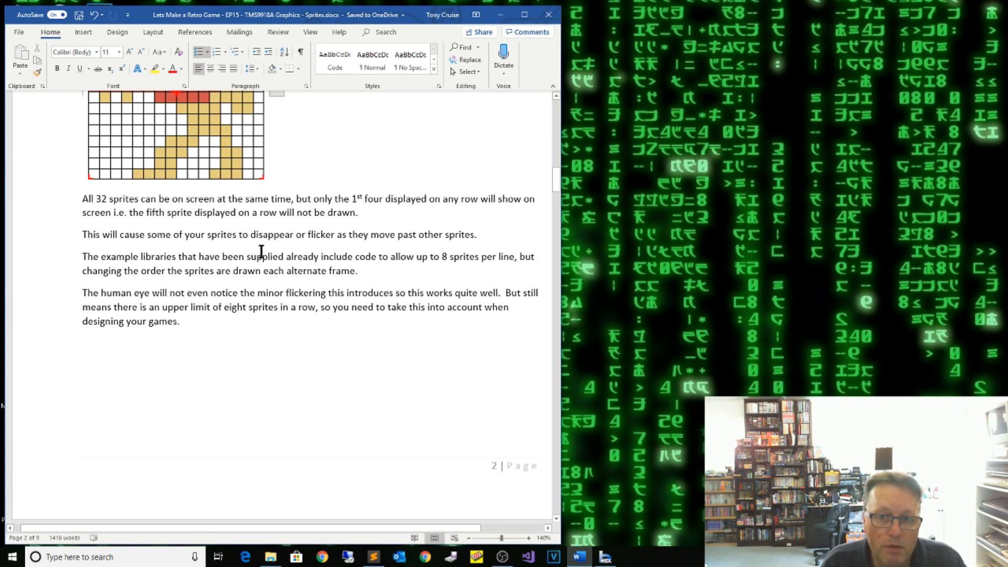
scroll(down, 3)
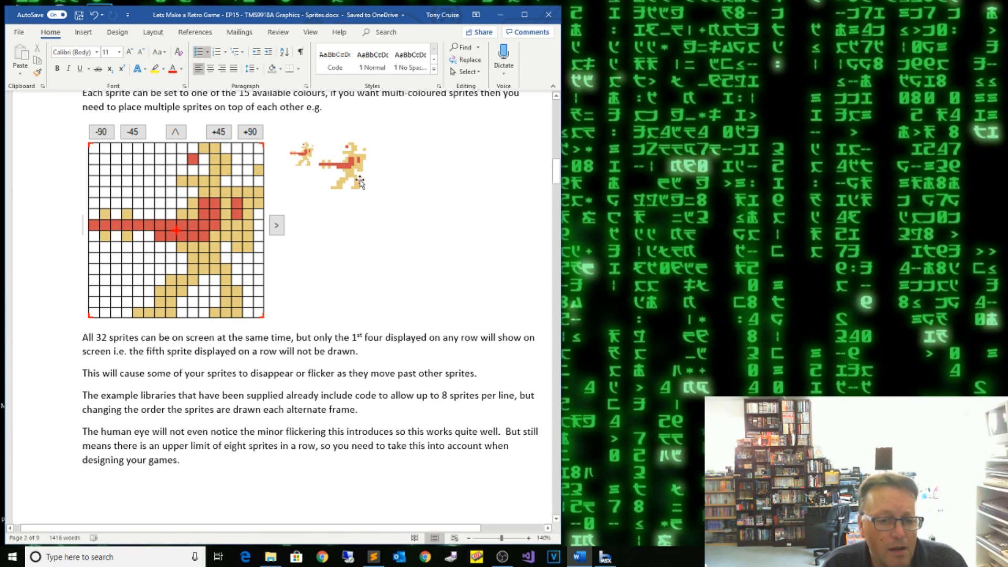
mouse_move(352, 260)
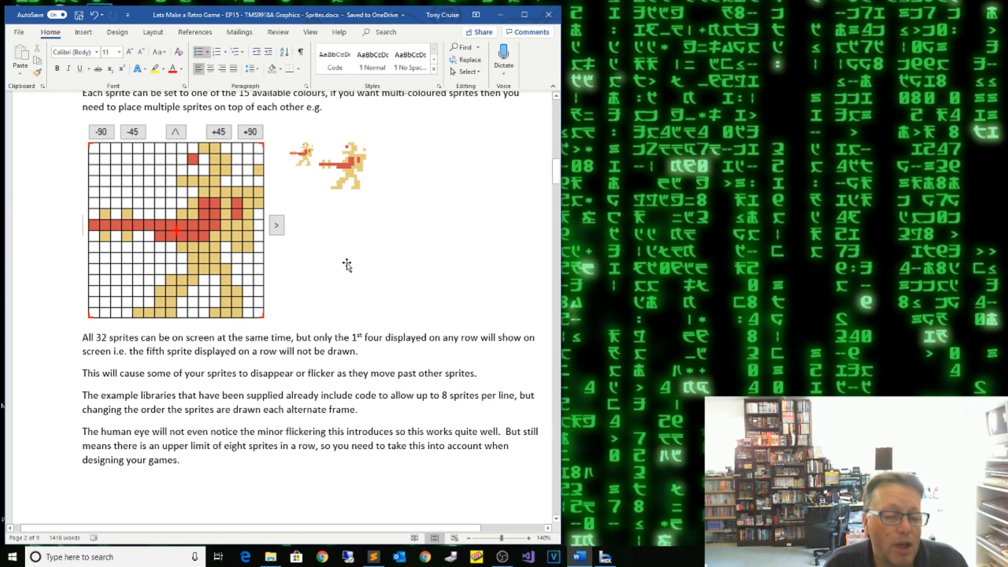
scroll(down, 3)
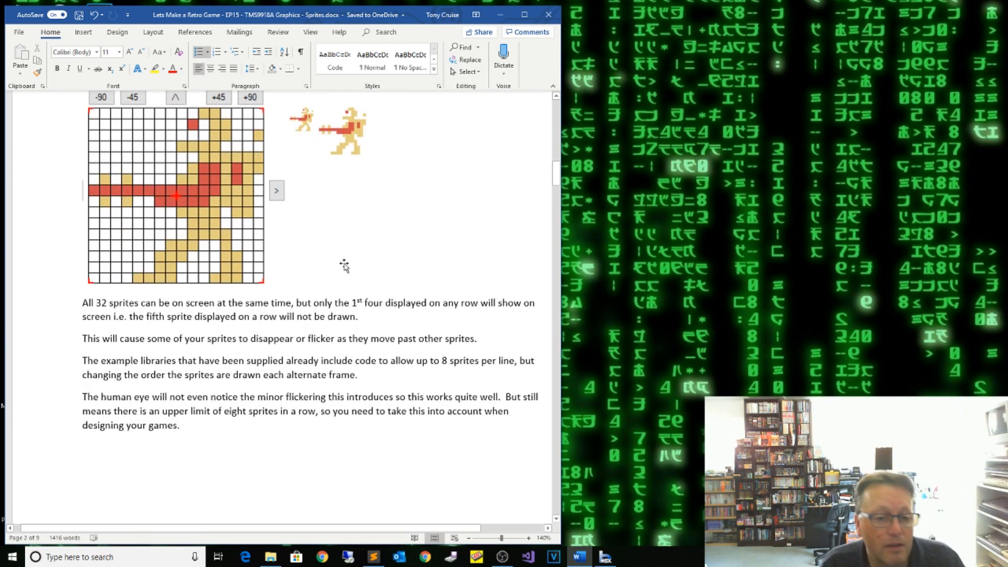
scroll(down, 3)
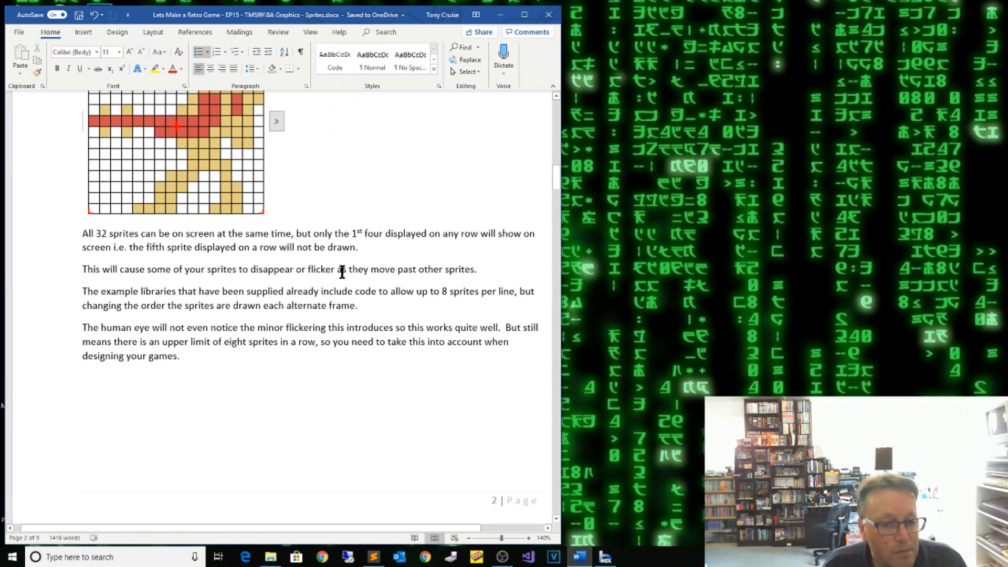
Scroll to page 3's Using Sprites heading and the Byte 1–4 list
scroll(down, 3)
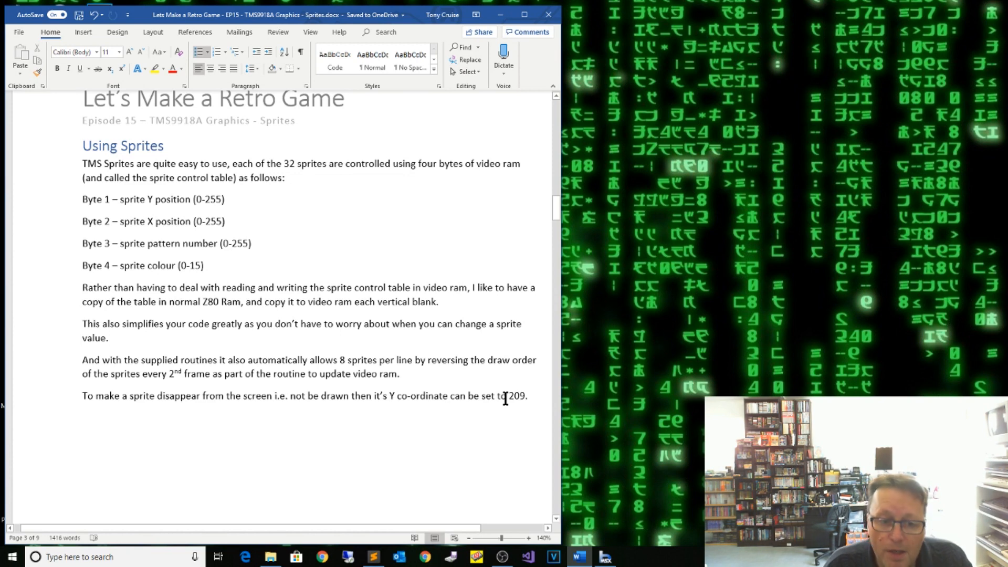
mouse_move(380, 406)
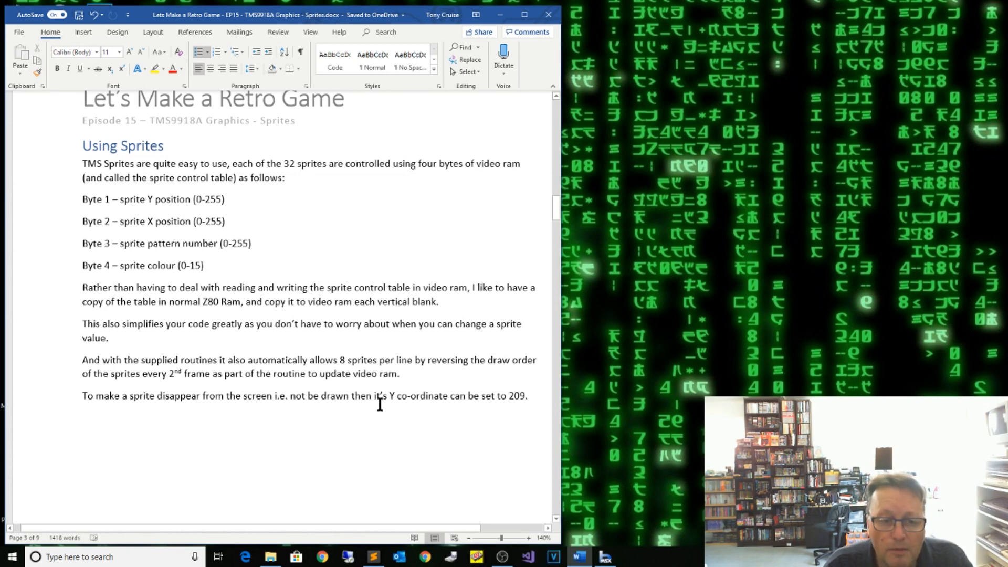
mouse_move(366, 201)
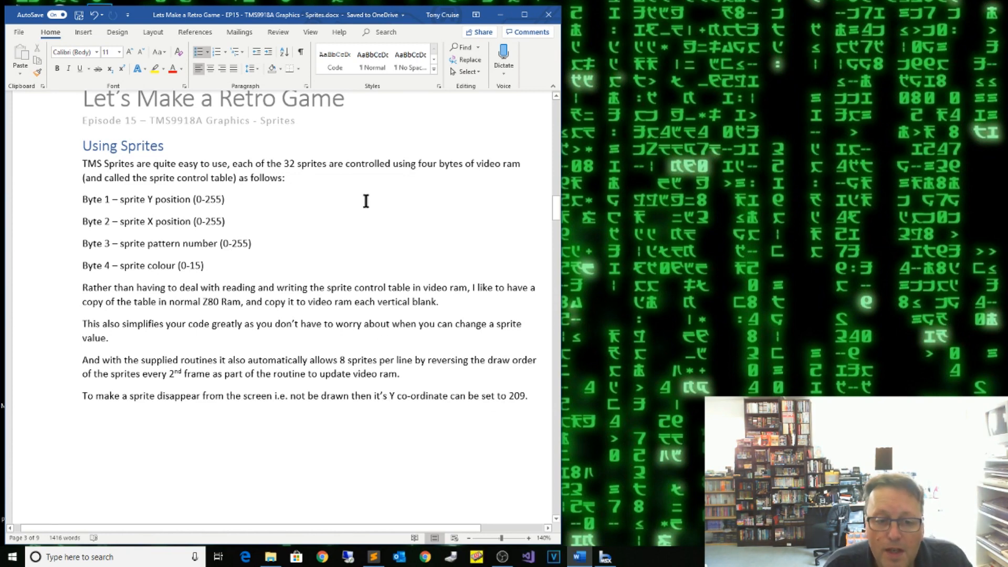
mouse_move(328, 348)
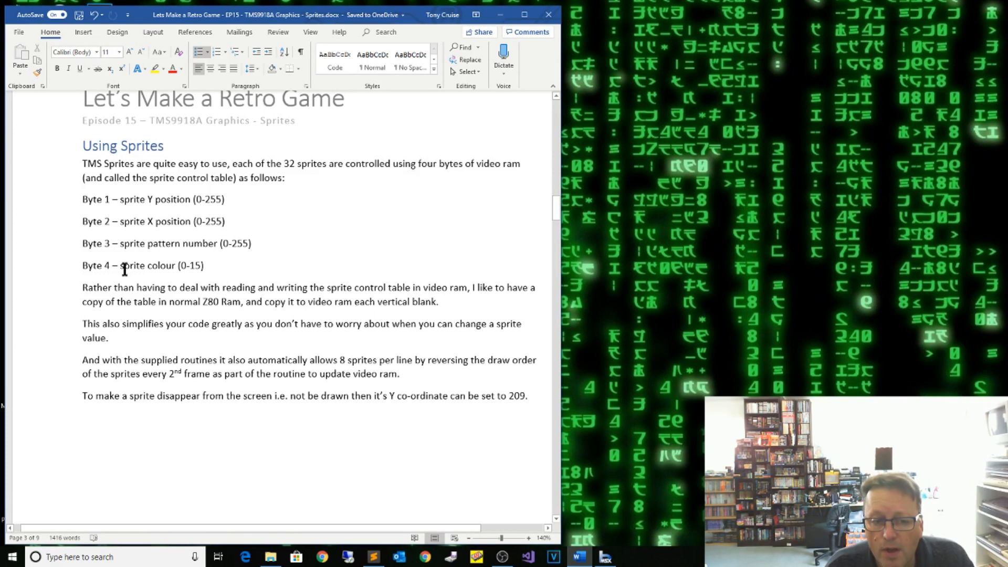
mouse_move(205, 248)
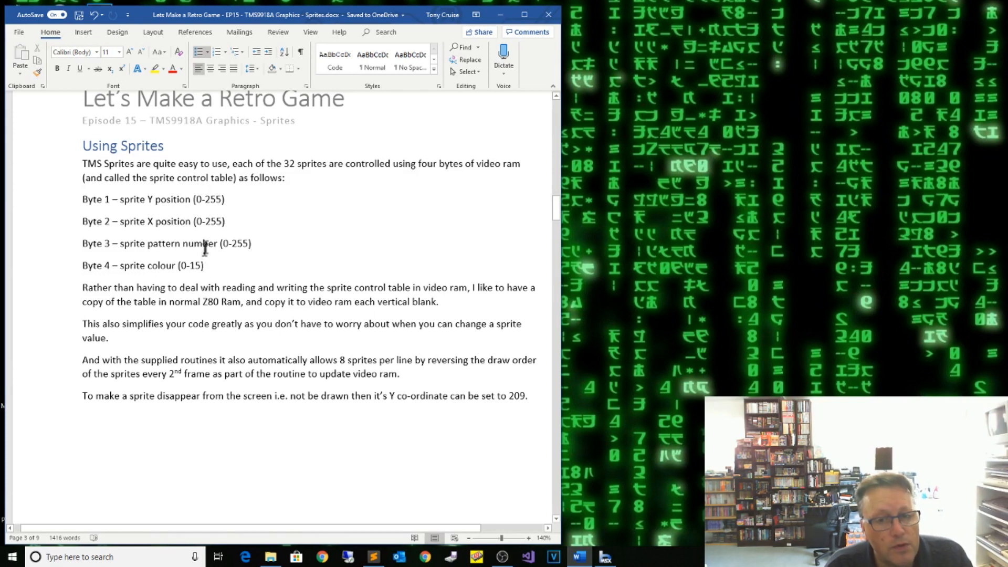
scroll(down, 3)
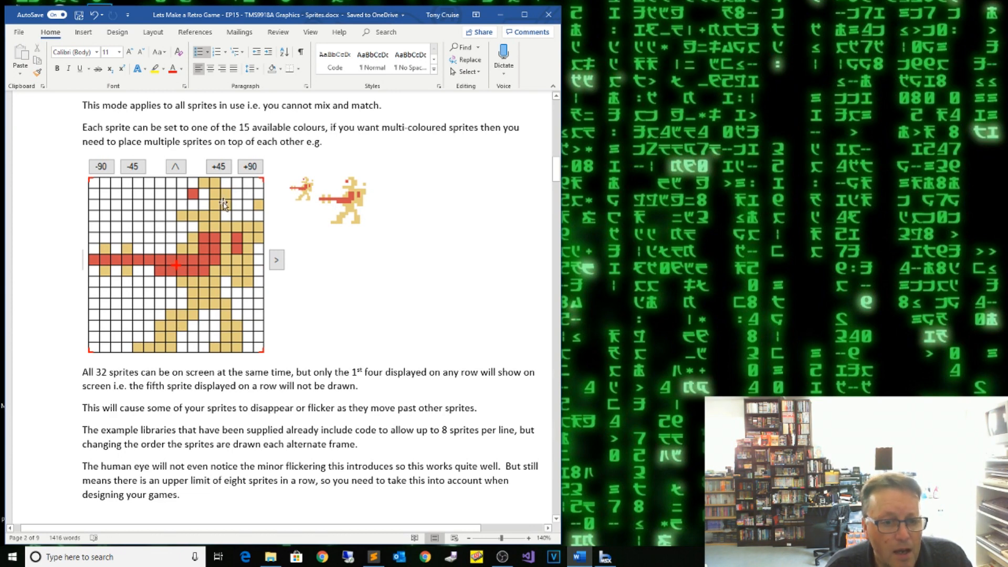
mouse_move(236, 311)
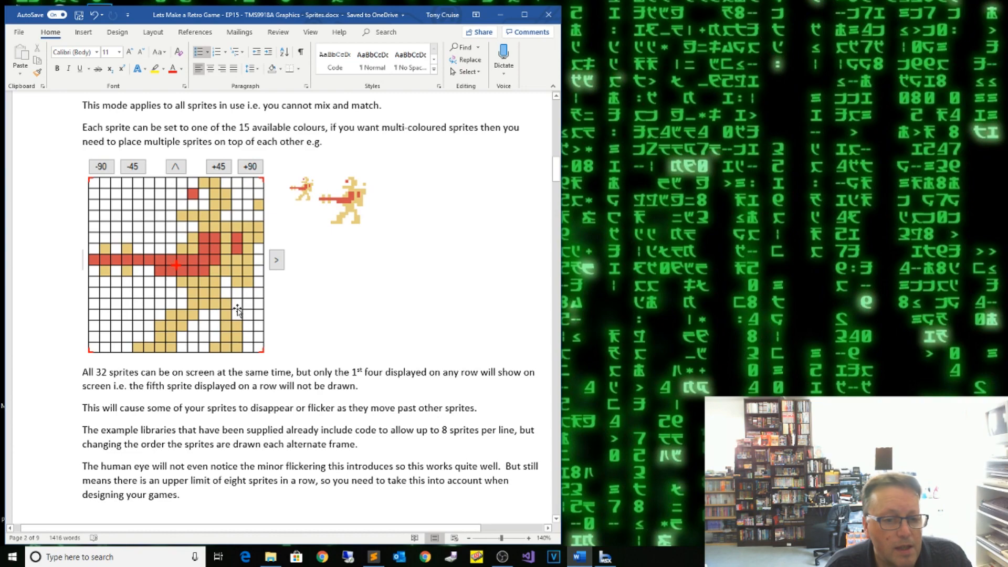
scroll(down, 3)
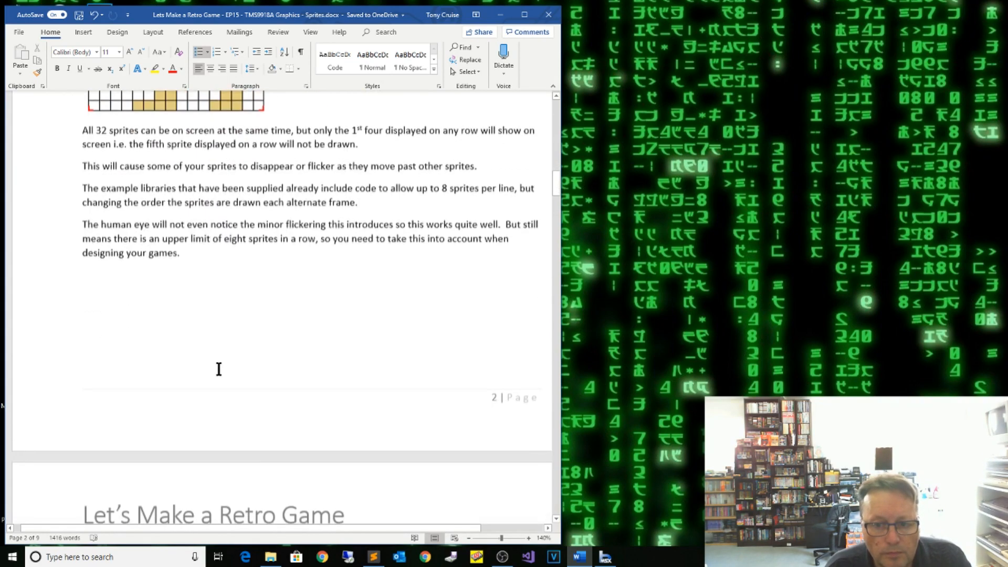
scroll(down, 3)
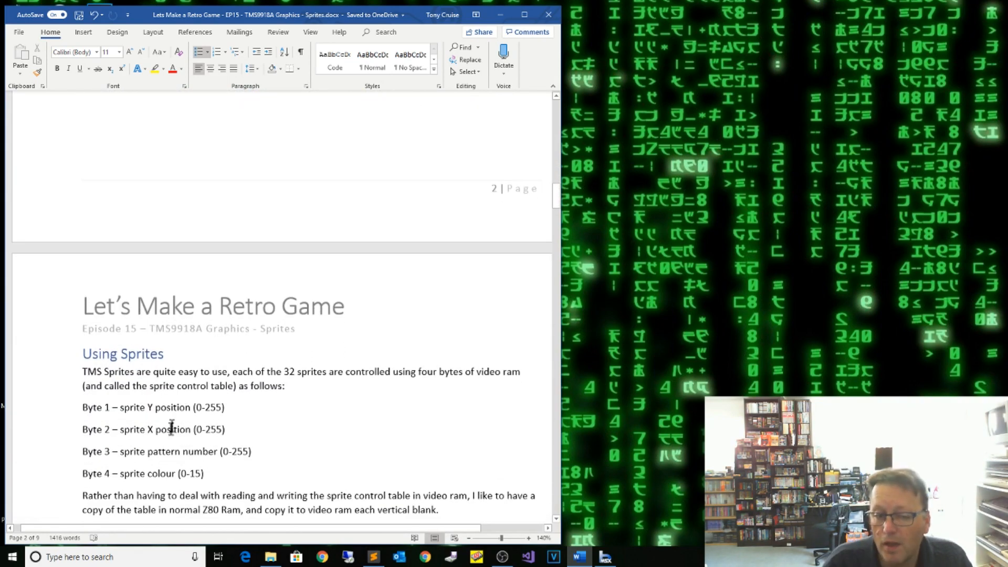
scroll(down, 3)
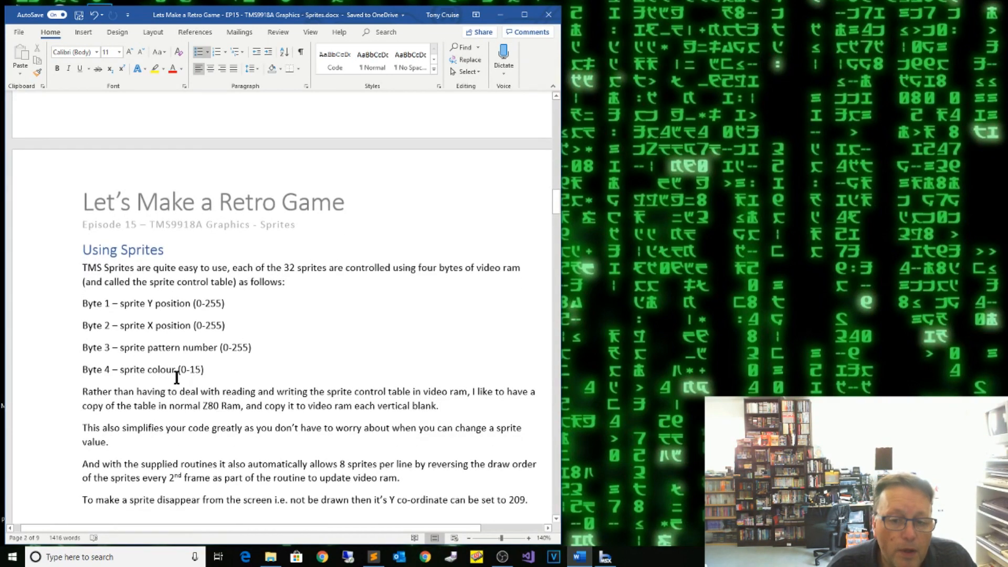
mouse_move(193, 371)
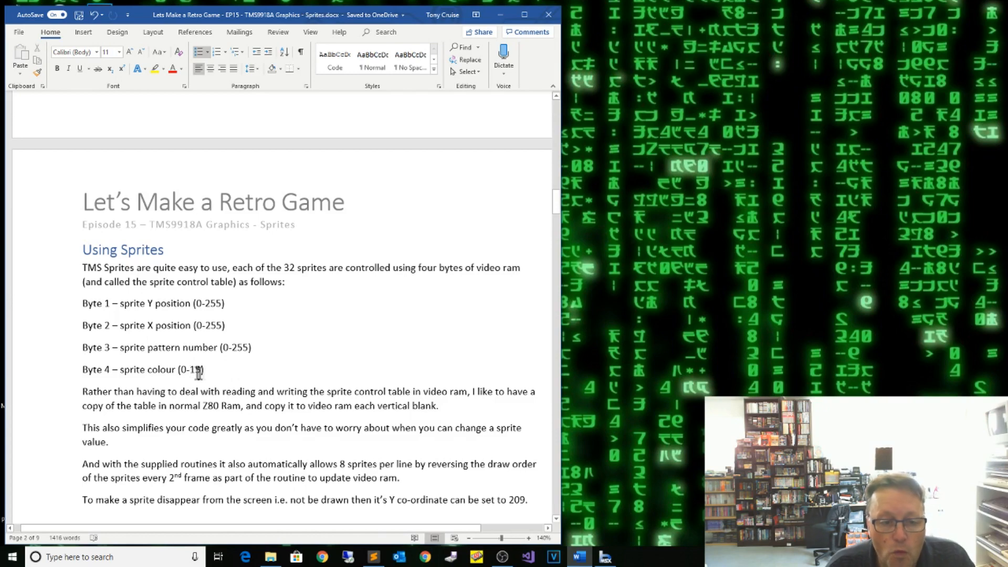
mouse_move(253, 427)
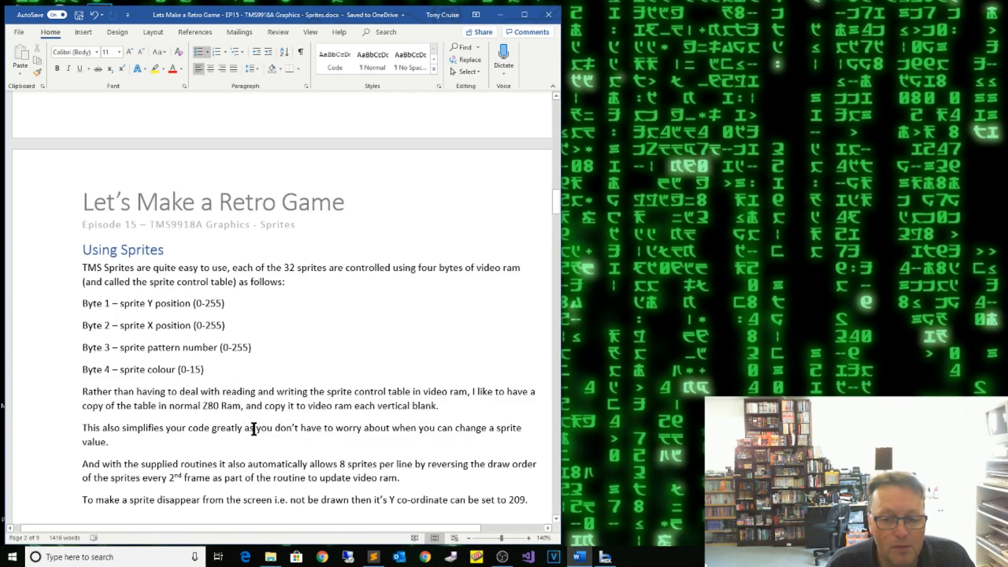
scroll(down, 3)
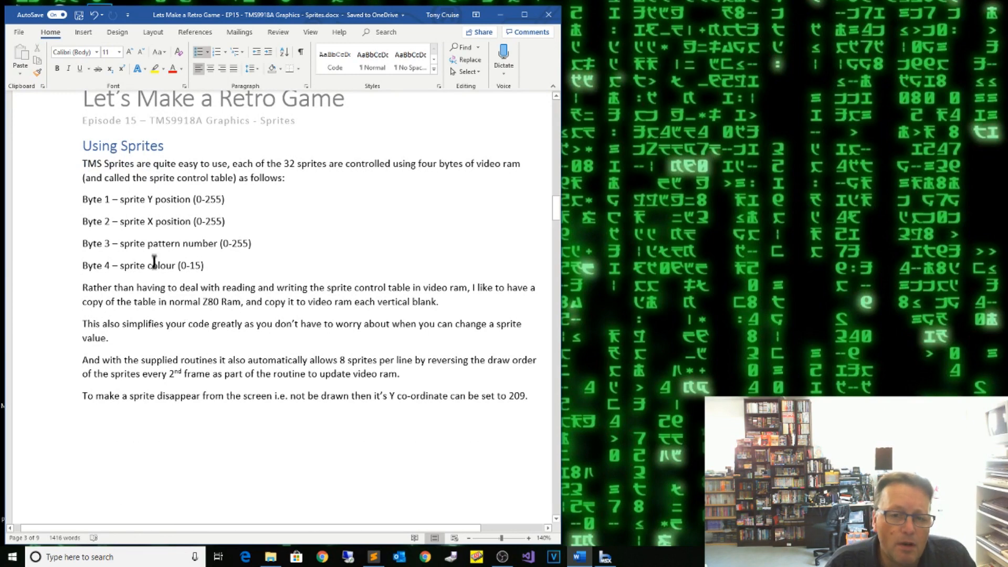
mouse_move(151, 237)
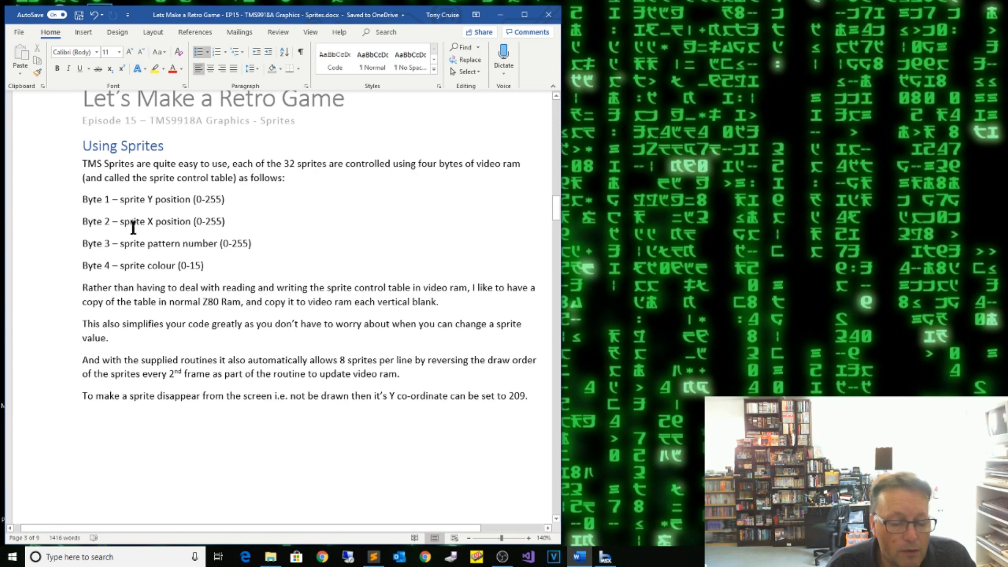
Highlight the four sprite byte descriptions, then scroll on to the start of page 4
drag(100, 199, 142, 266)
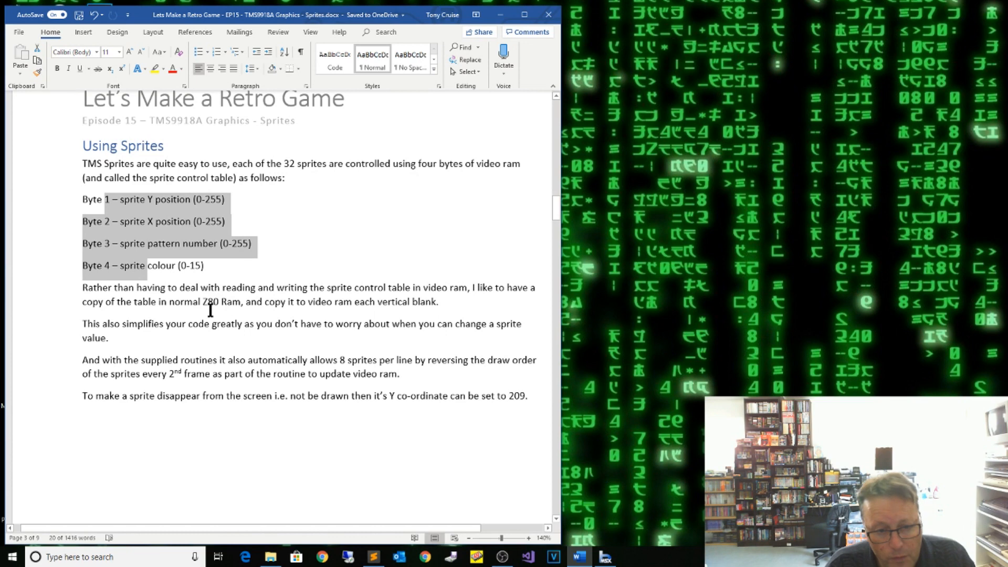
mouse_move(327, 313)
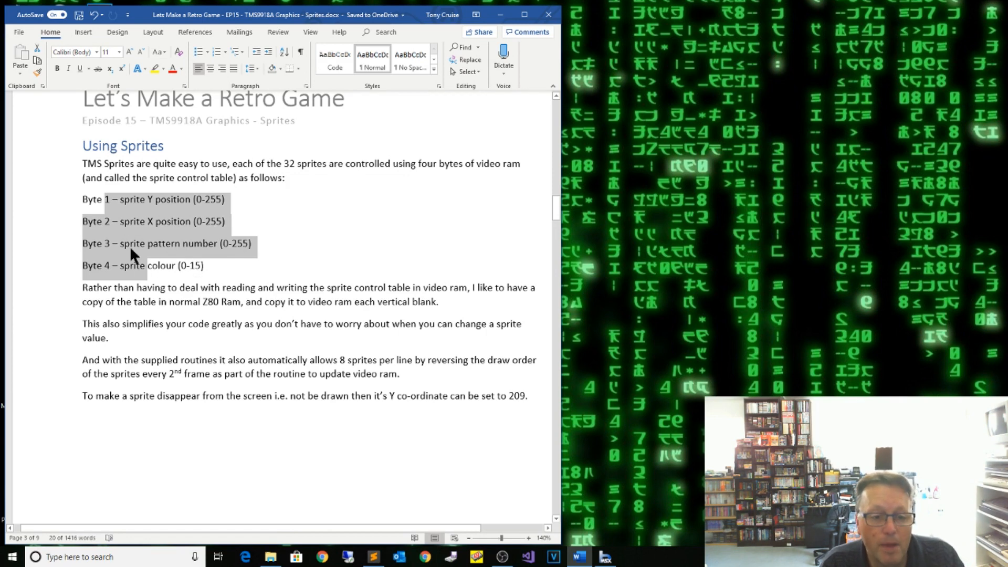
mouse_move(157, 248)
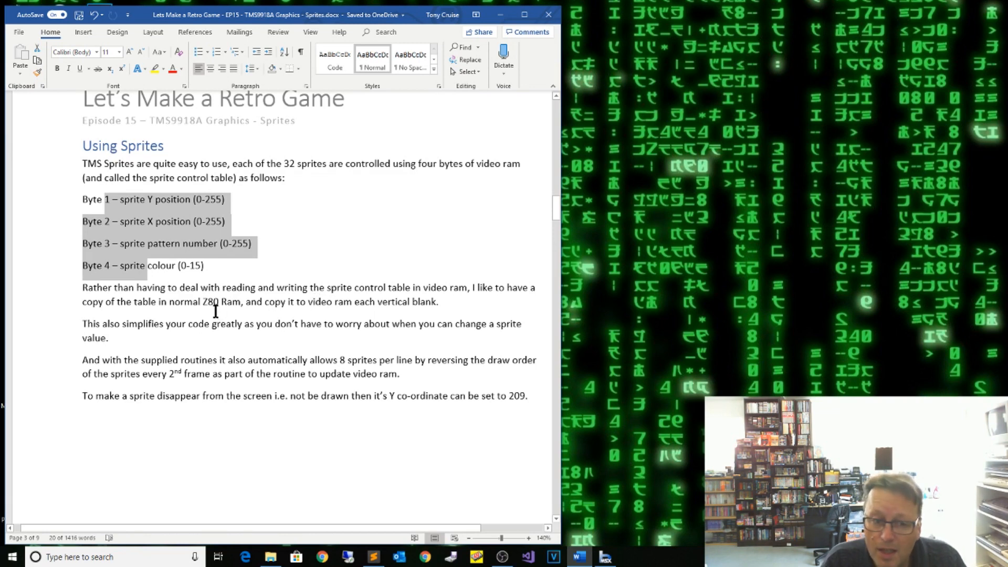
scroll(down, 3)
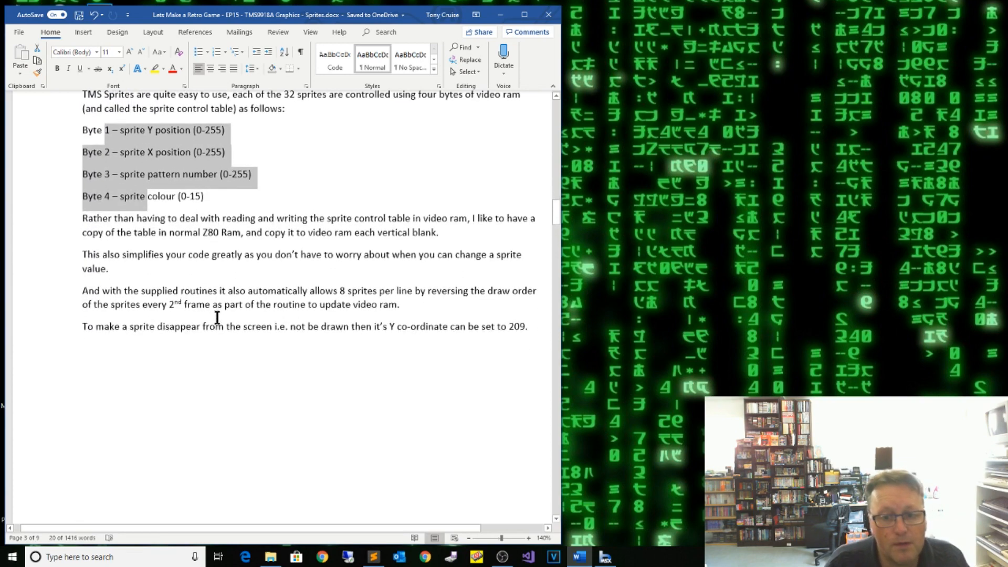
scroll(down, 3)
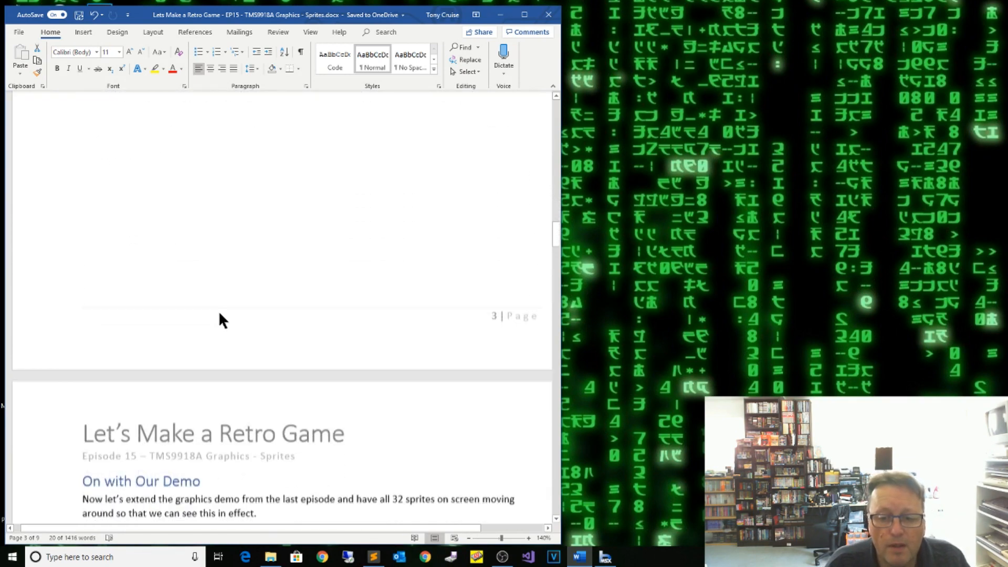
Scroll to the Sprite shapes section with its four 16x16 designs
scroll(down, 3)
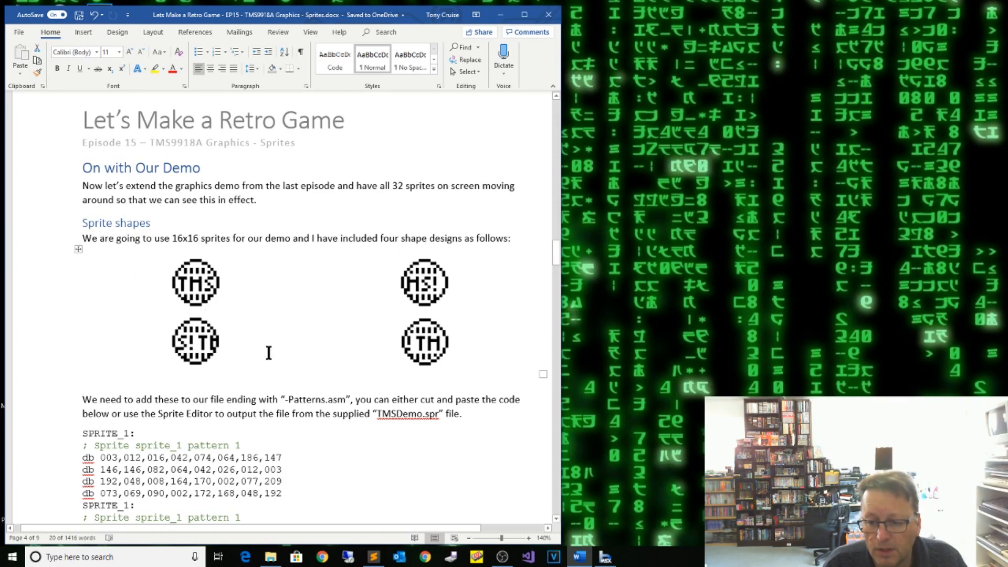
mouse_move(143, 14)
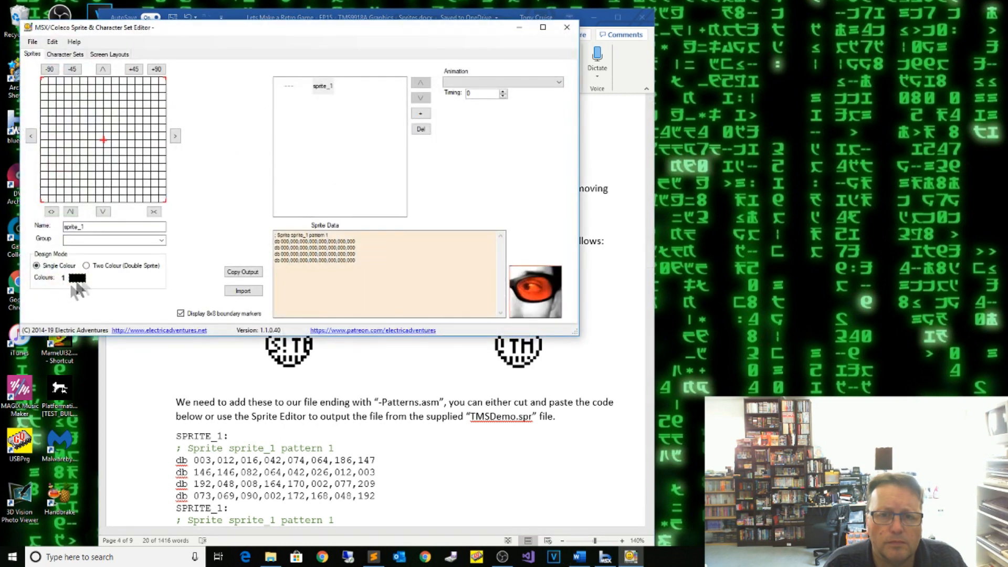
Load End\TMSDemo.spr from the sprite editor's Recent Files list
click(31, 41)
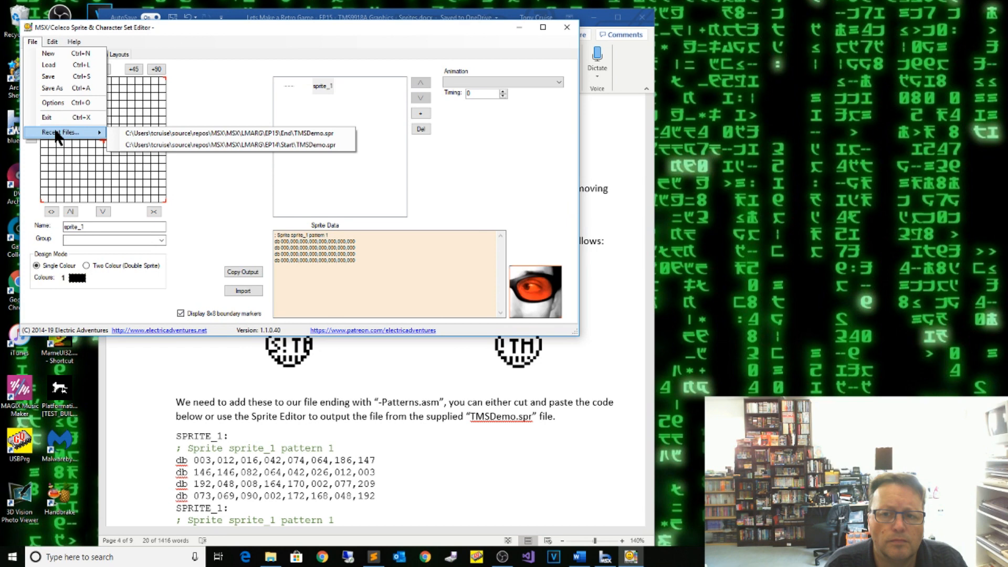
click(227, 133)
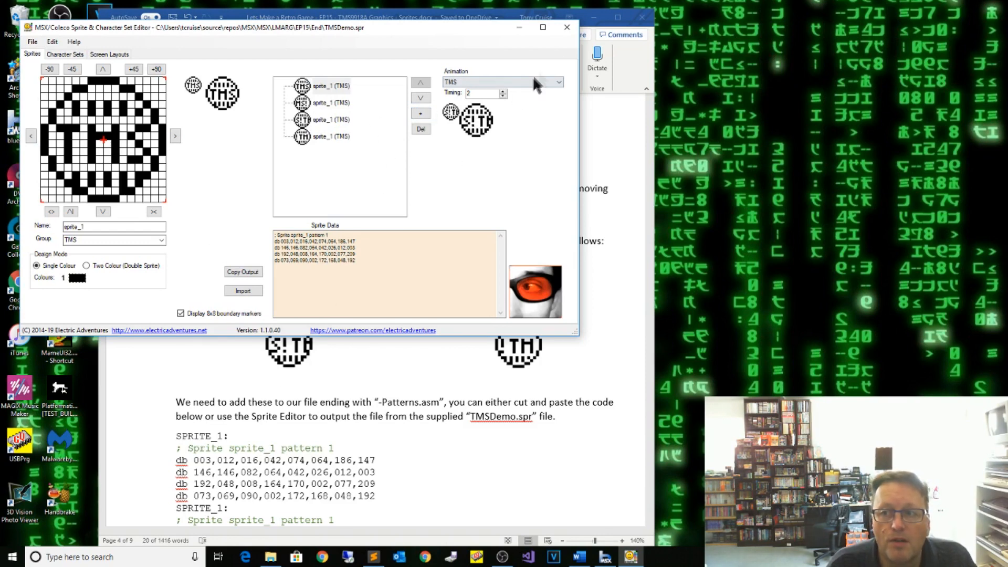
Return to Word, scroll to the SPRITE_1 pattern listings, and launch Sublime Text
click(565, 28)
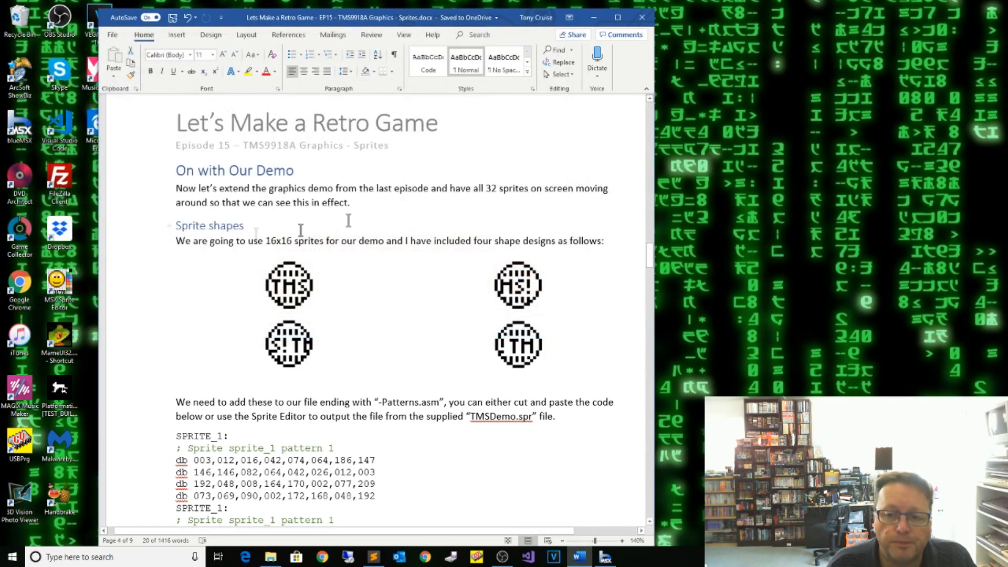
scroll(down, 3)
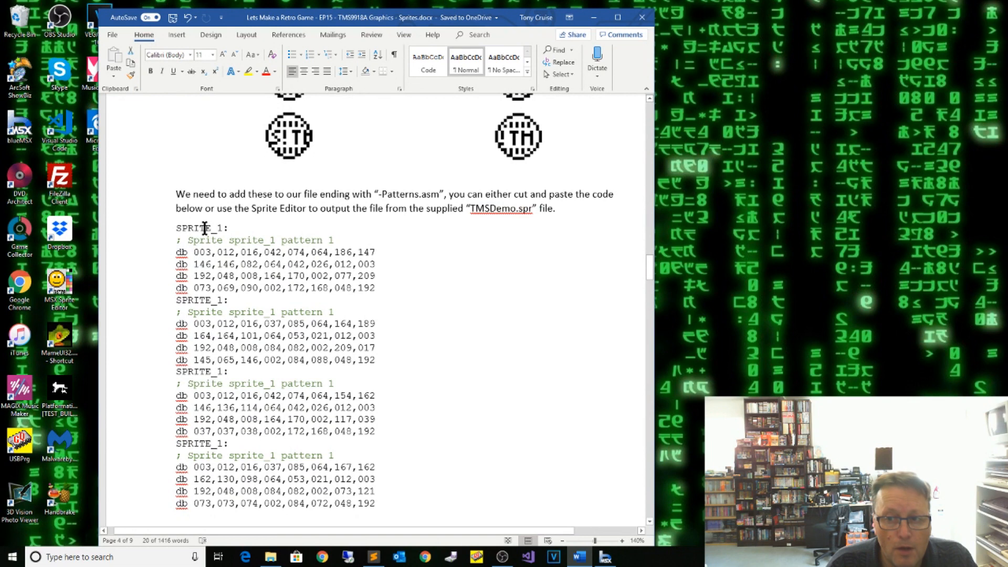
mouse_move(542, 213)
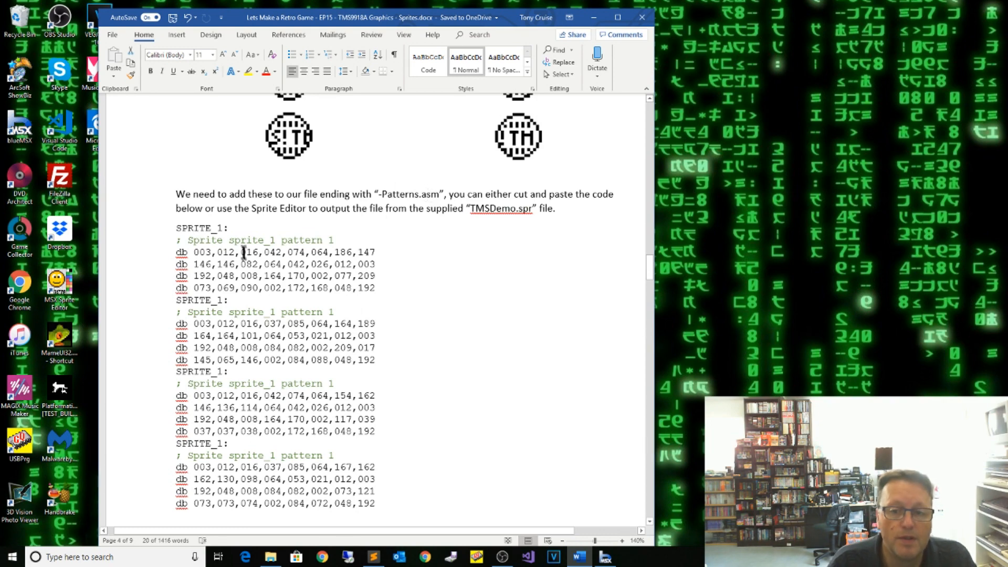
scroll(down, 3)
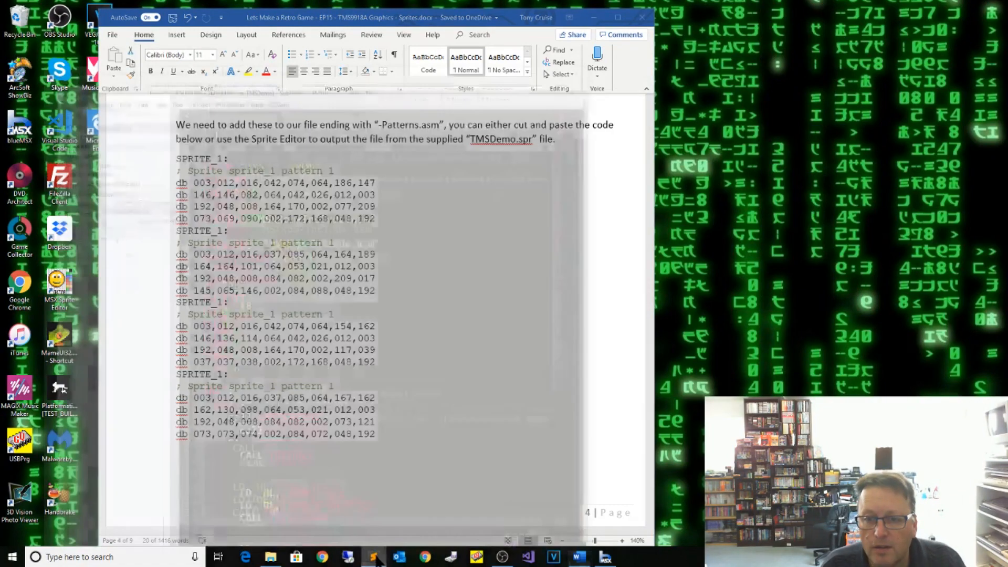
click(372, 556)
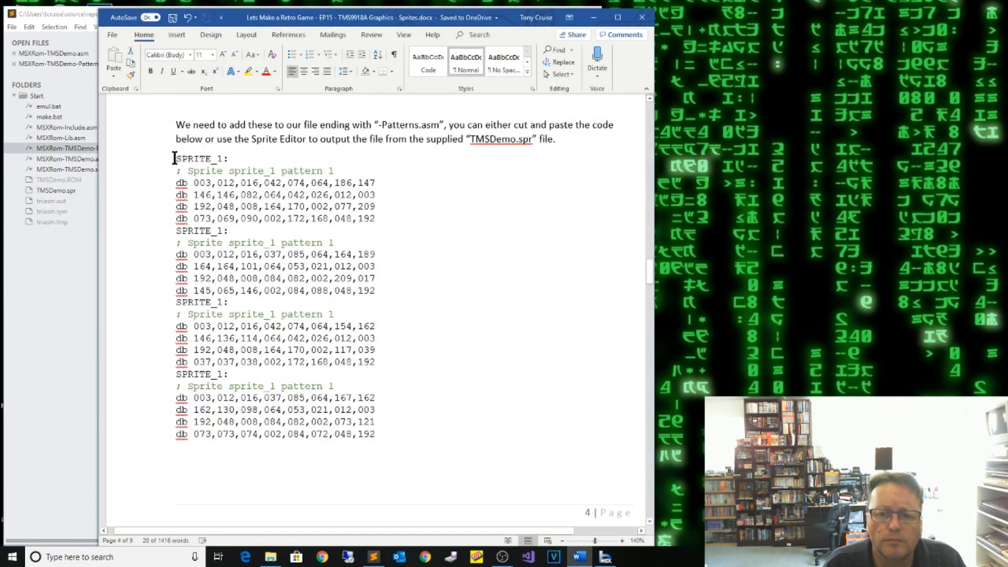
Paste Word's pattern code over the blank SPRITE_1 block and relabel blocks SPRITE_2 to SPRITE_4
drag(174, 157, 375, 434)
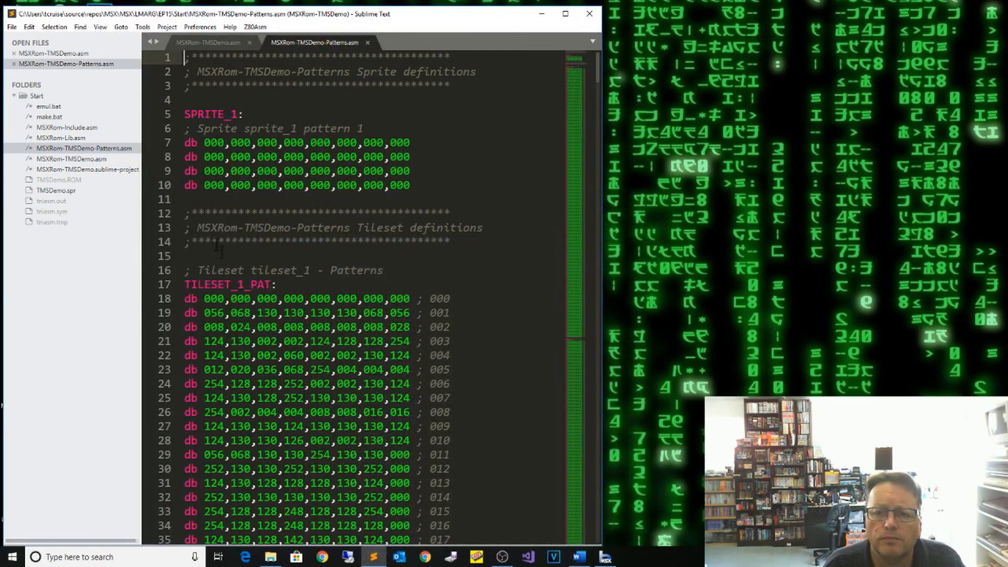
drag(183, 113, 409, 185)
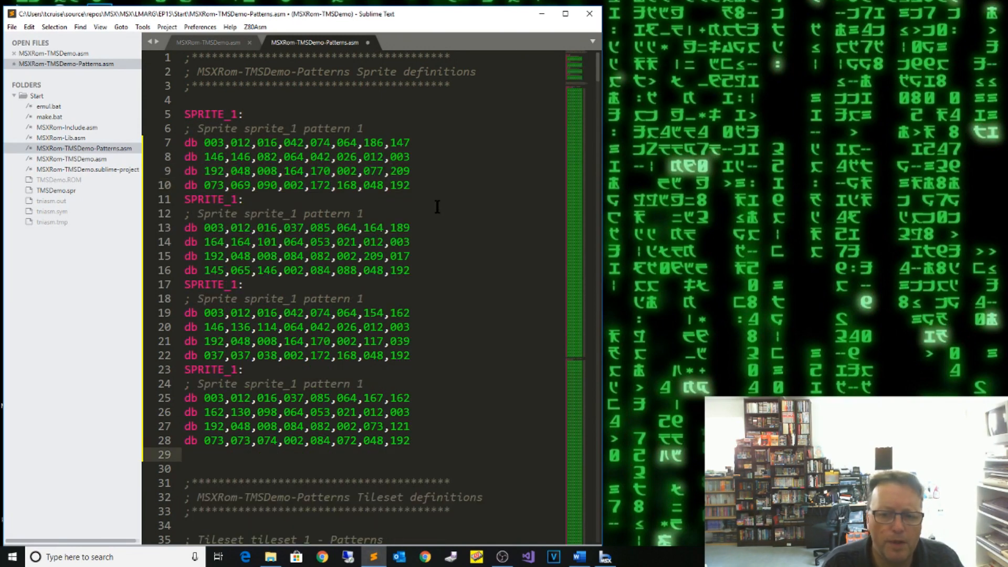
click(242, 199)
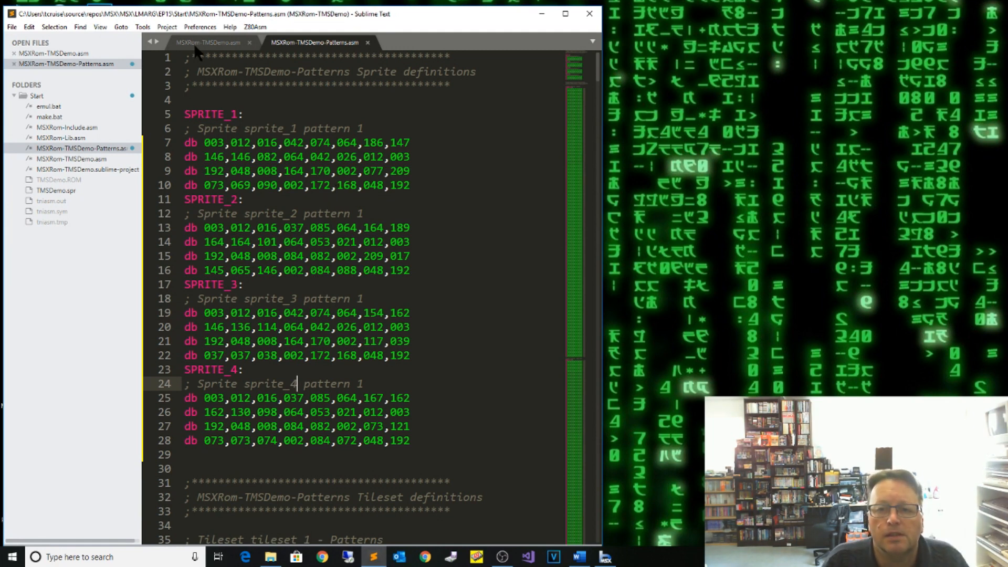
click(206, 42)
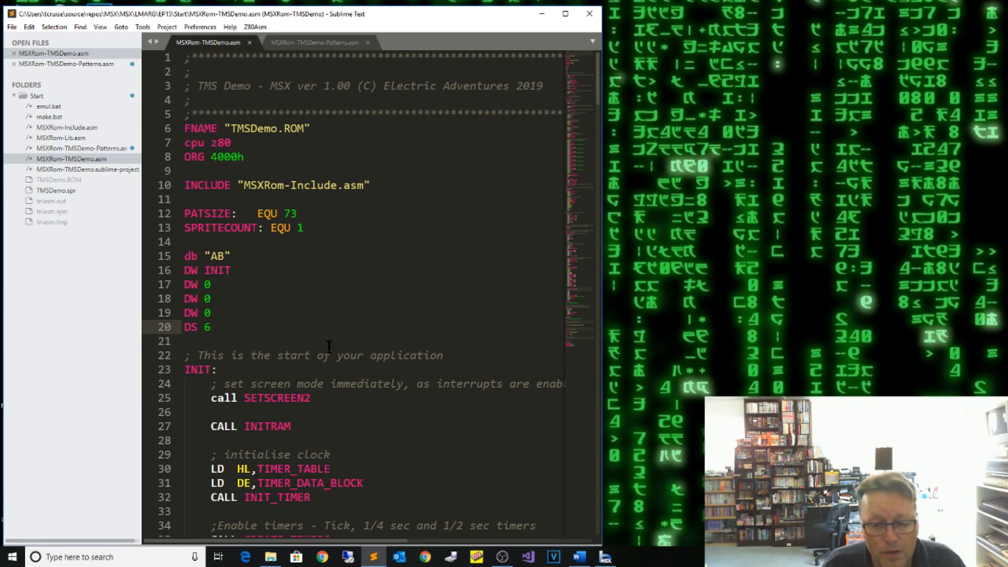
scroll(down, 3)
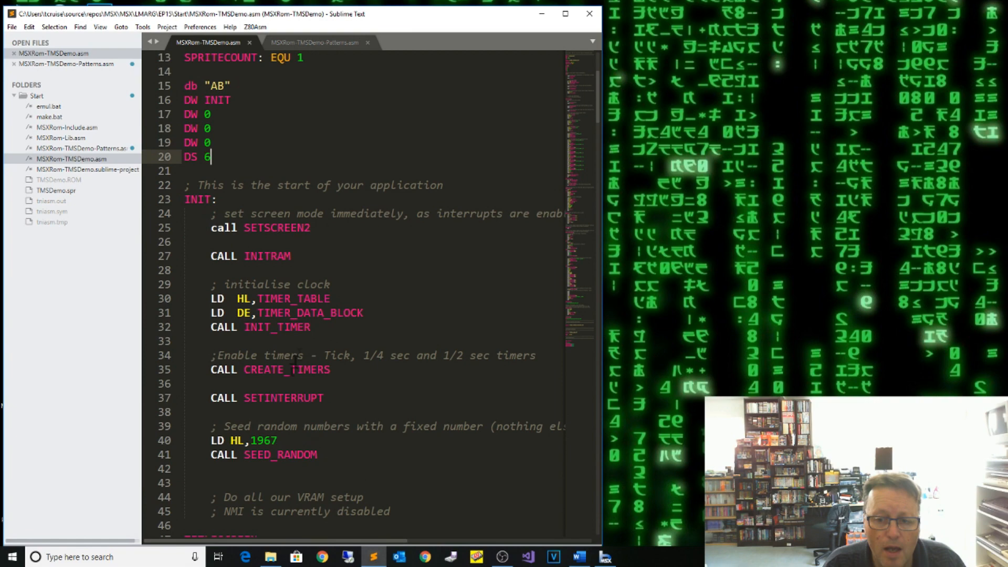
scroll(down, 3)
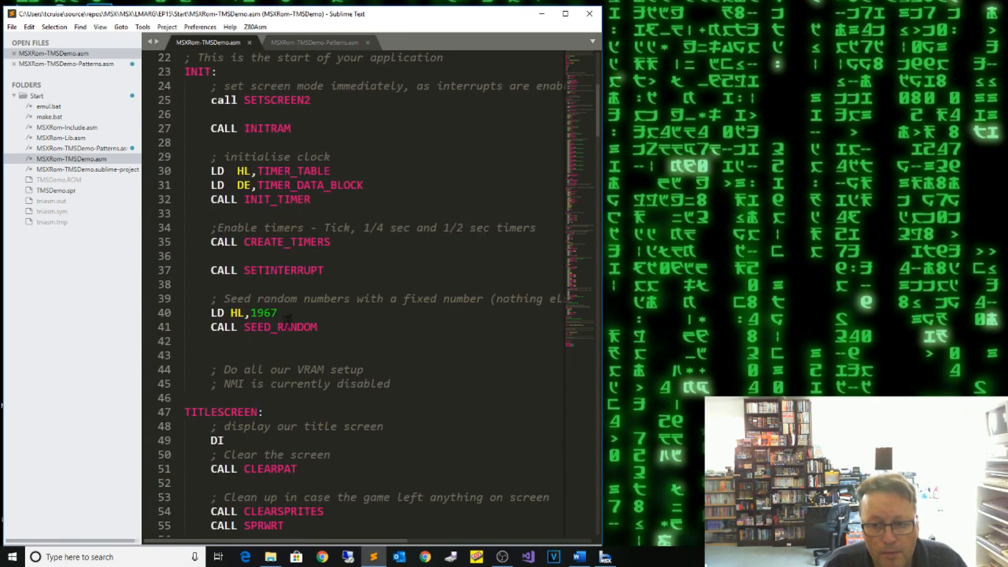
scroll(down, 3)
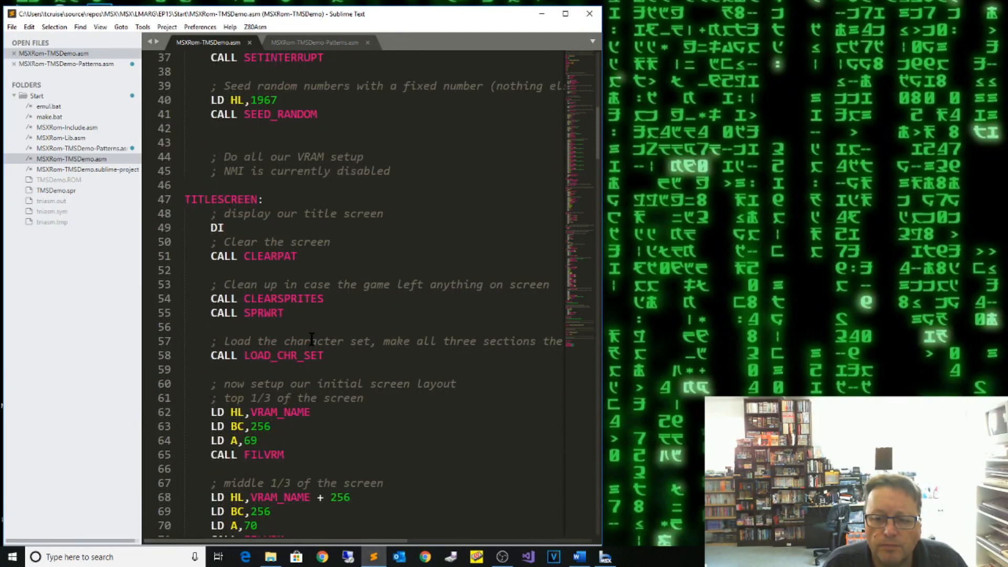
scroll(down, 3)
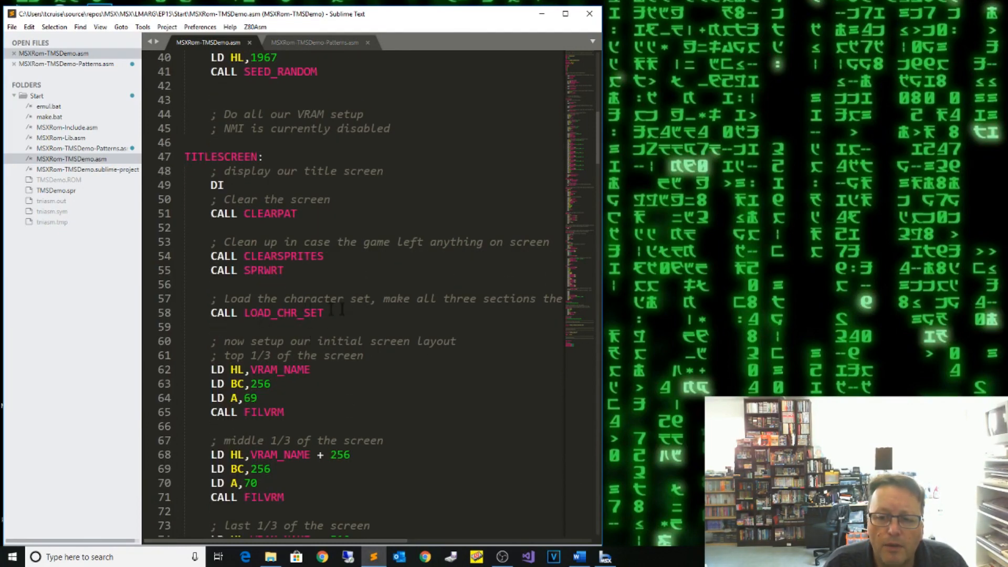
mouse_move(283, 313)
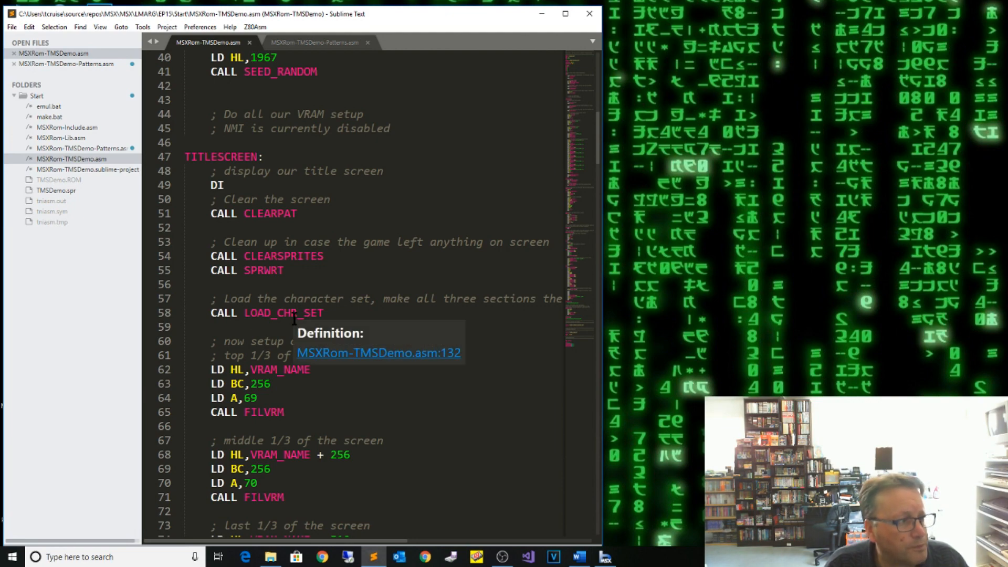
scroll(down, 3)
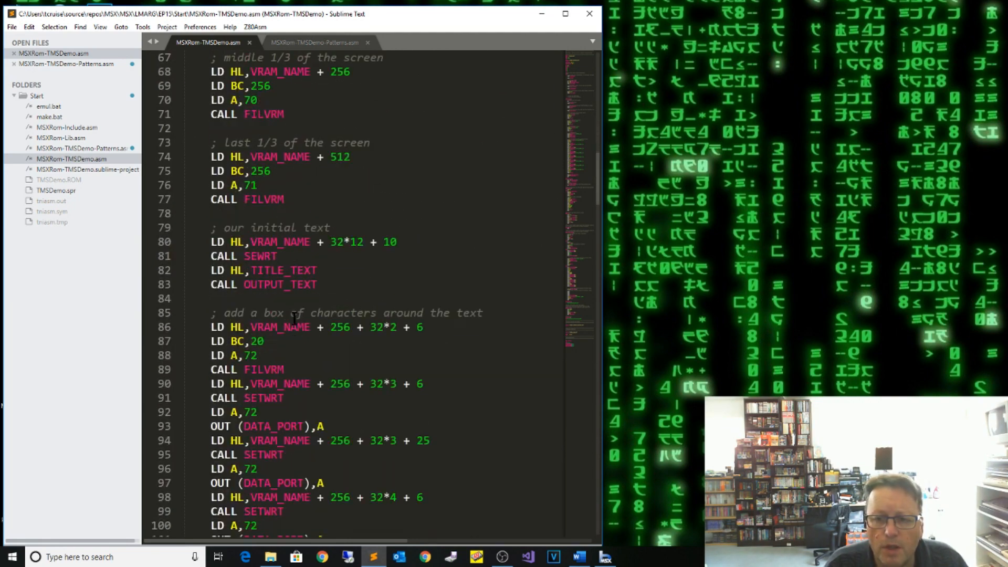
scroll(down, 3)
text(LD HL,VRAM_SPRGEN)
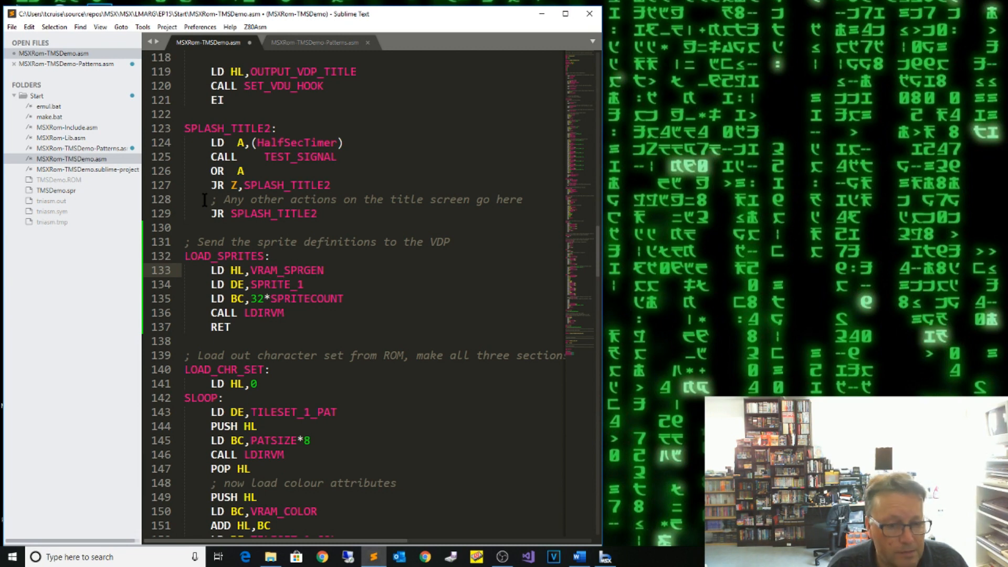
click(303, 284)
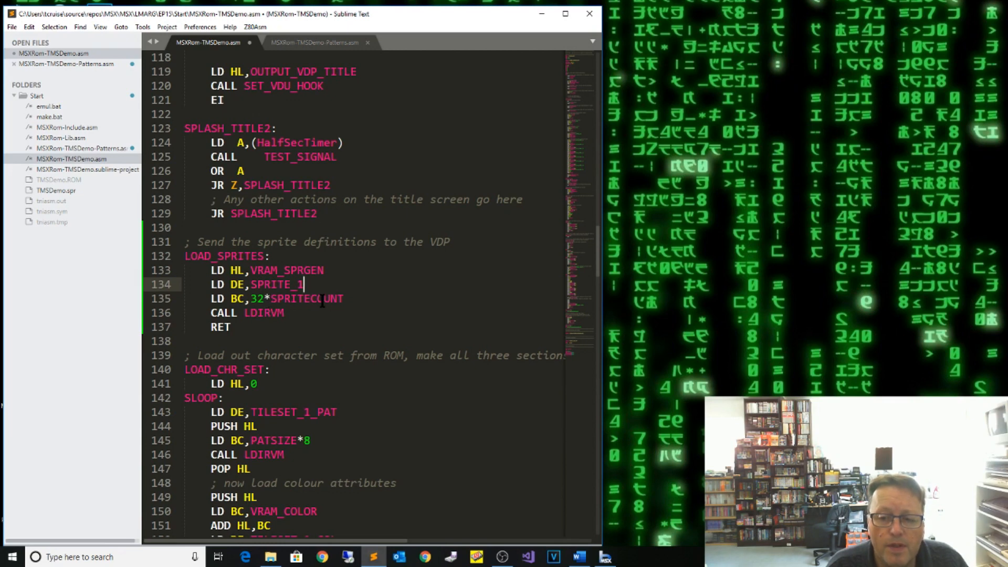
double_click(307, 298)
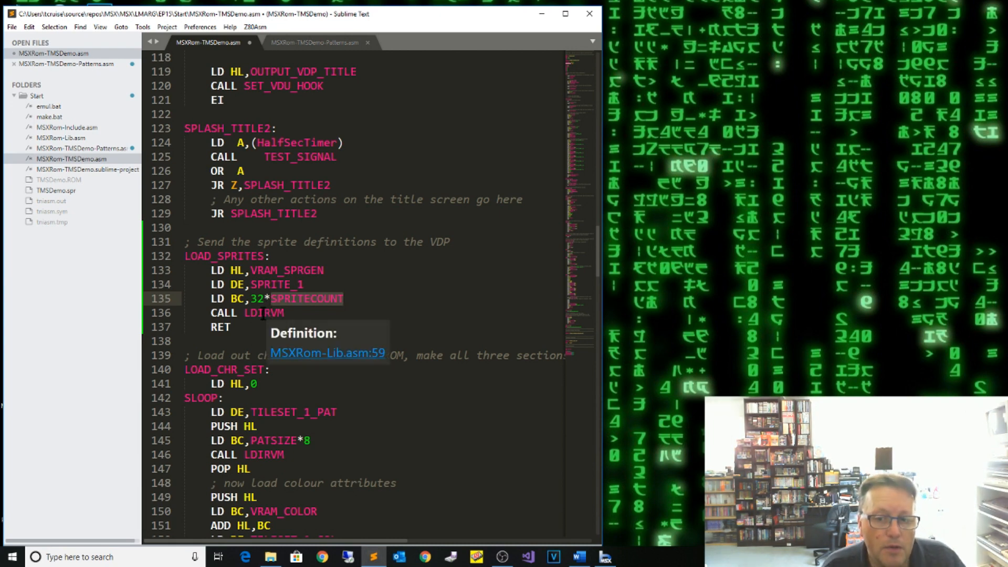
mouse_move(270, 312)
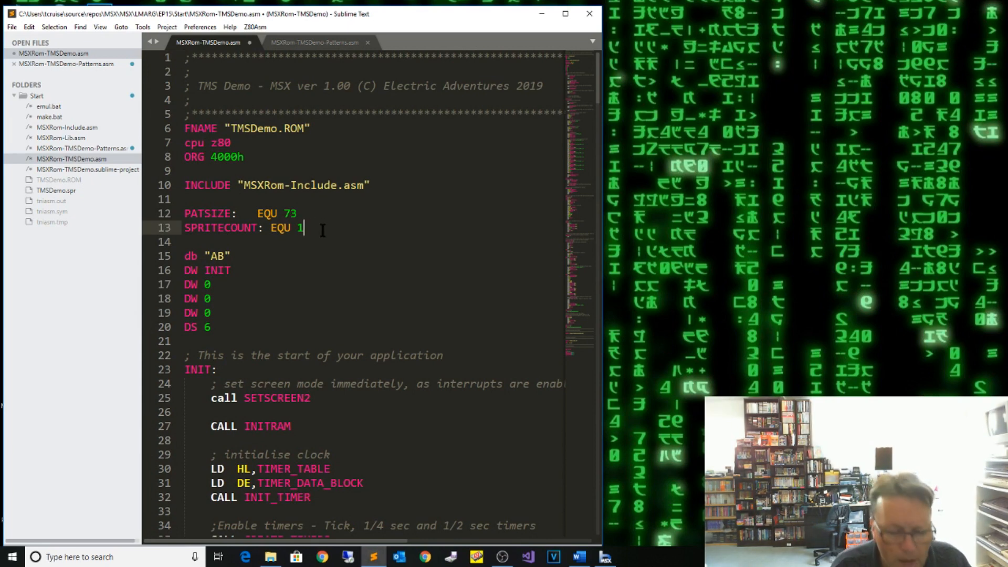
Change the SPRITECOUNT equate from 1 to 4
text(4)
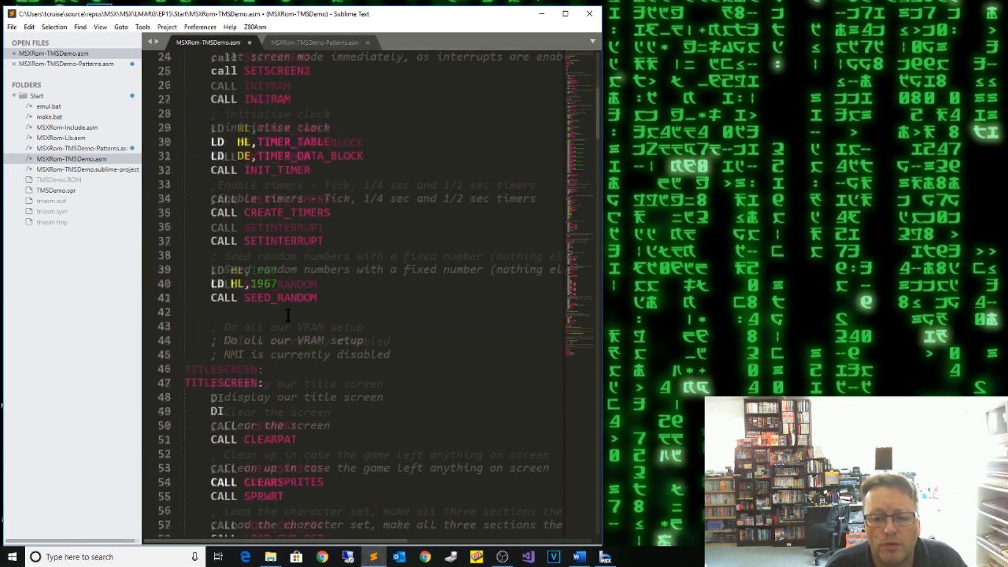
scroll(down, 3)
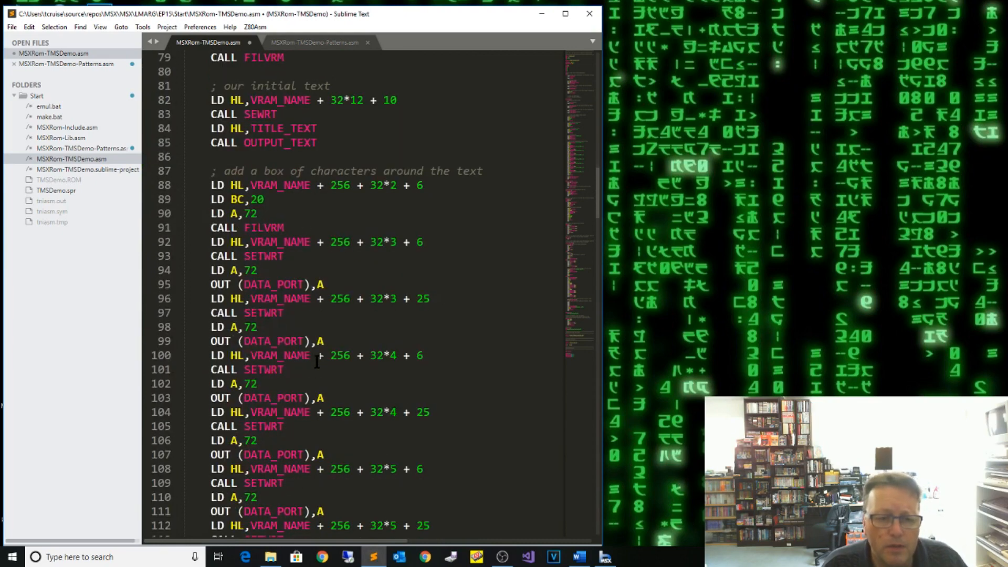
Write PLACE_SPRITES (LDIR of 32*4 bytes from SPRITE_PLACEMENT to SPRTBL) and begin the placement db table
scroll(down, 3)
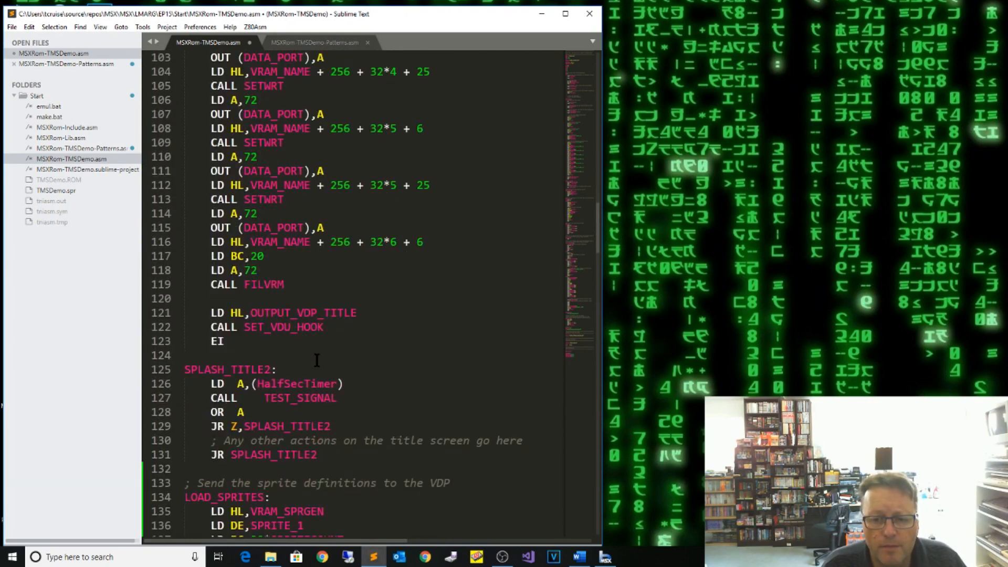
scroll(down, 3)
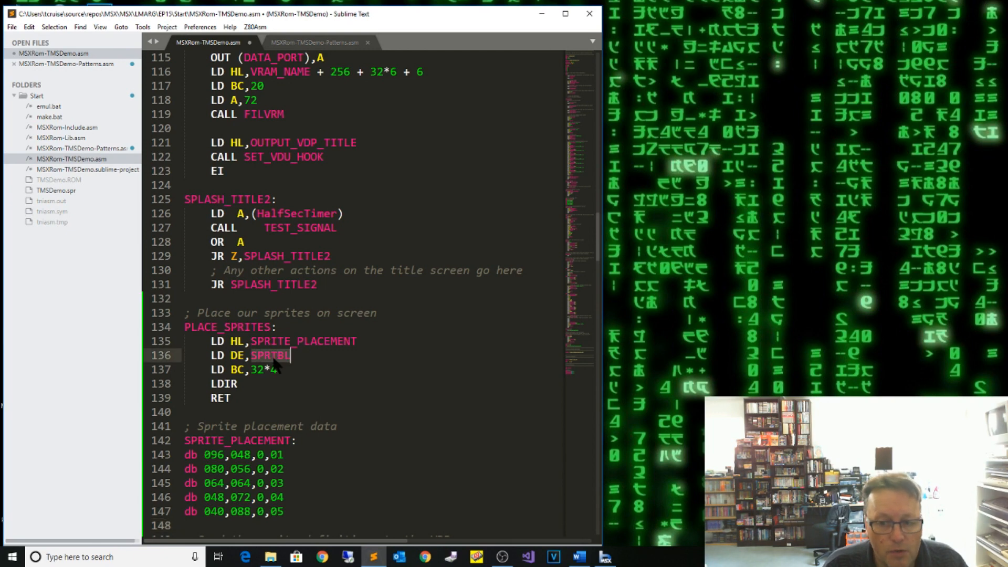
mouse_move(270, 356)
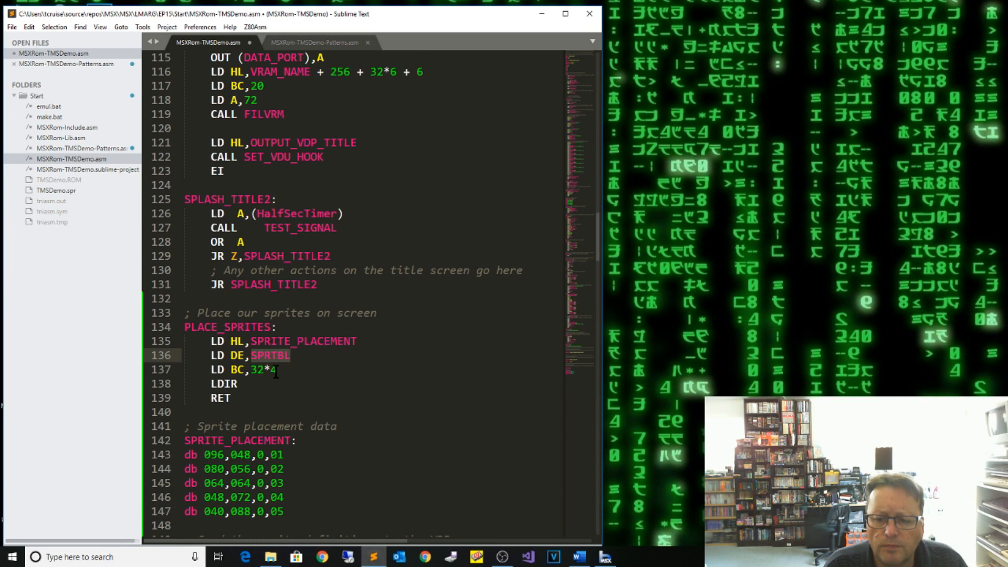
scroll(down, 3)
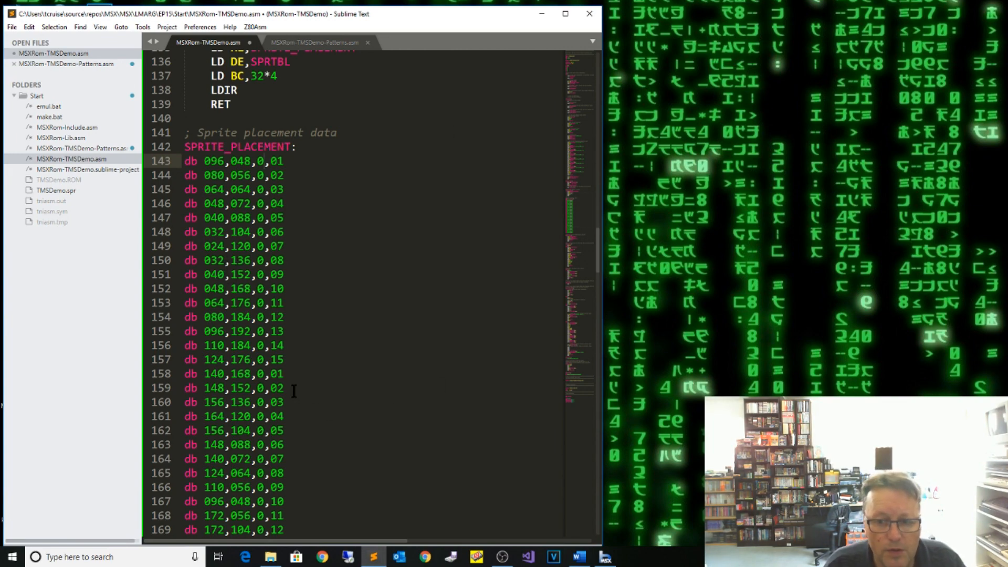
Review the SPRITE_PLACEMENT table of 32 y,x,0,colour db entries and the LOAD_SPRITES call
scroll(down, 3)
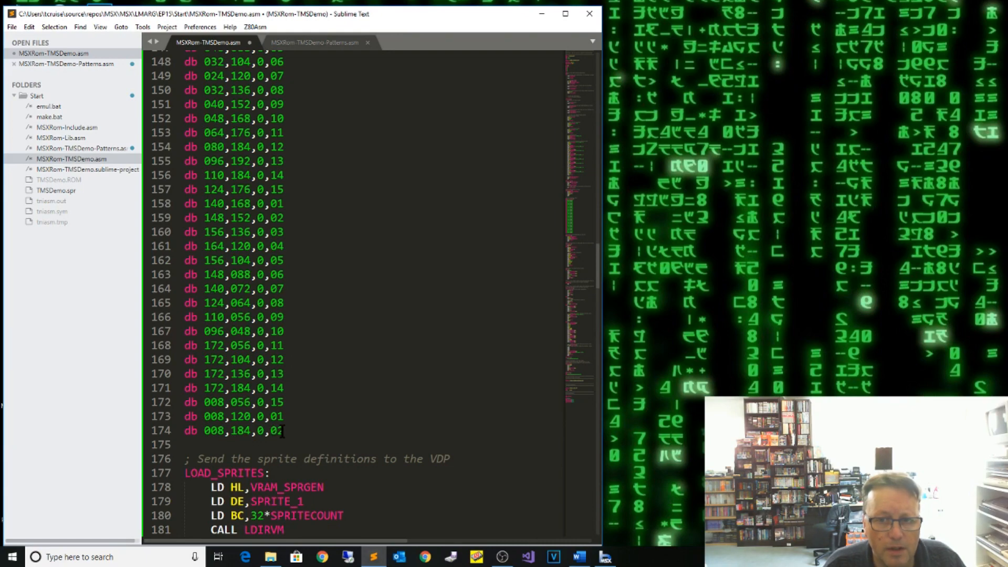
scroll(up, 3)
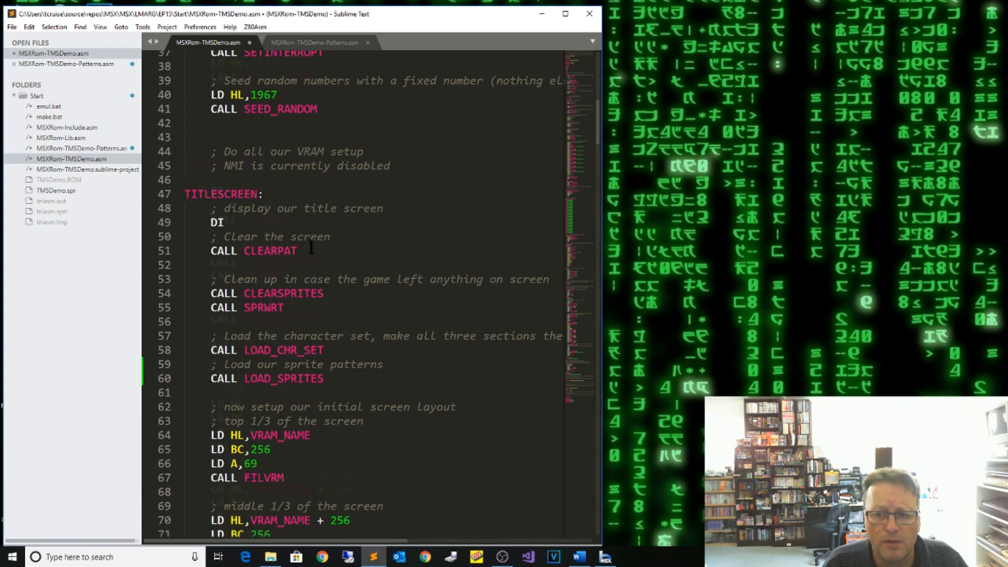
Insert a comment and CALL PLACE_SPRITES right after CALL LOAD_SPRITES in the title-screen setup
scroll(down, 3)
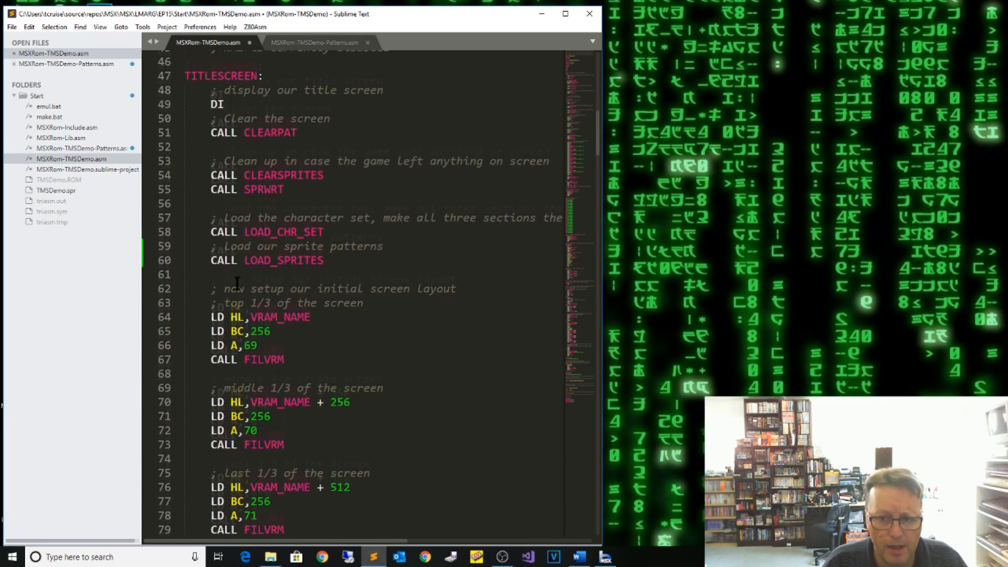
scroll(down, 3)
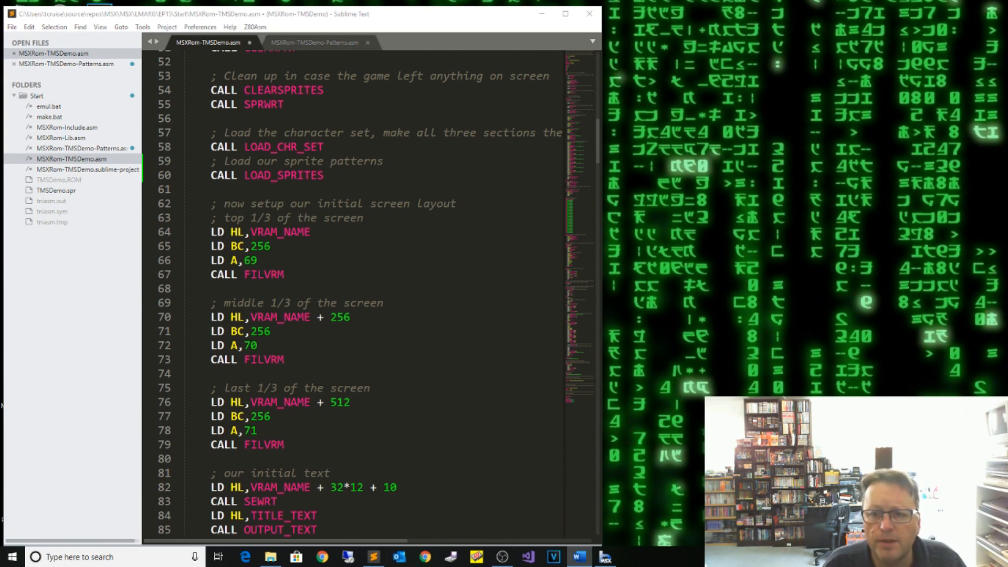
click(182, 189)
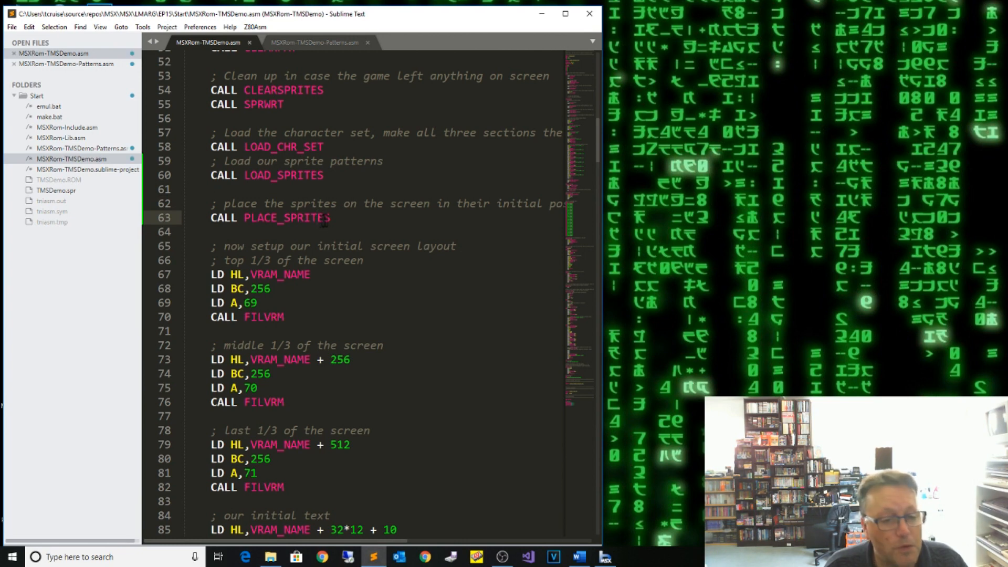
Build the ROM and run it in blueMSX via Z80Asm Build and Run
click(254, 26)
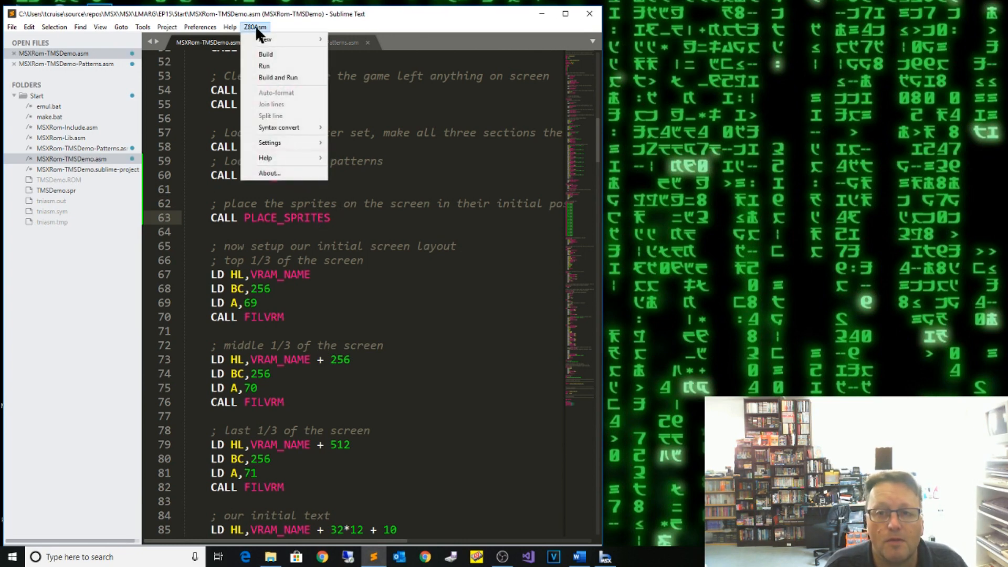
click(265, 53)
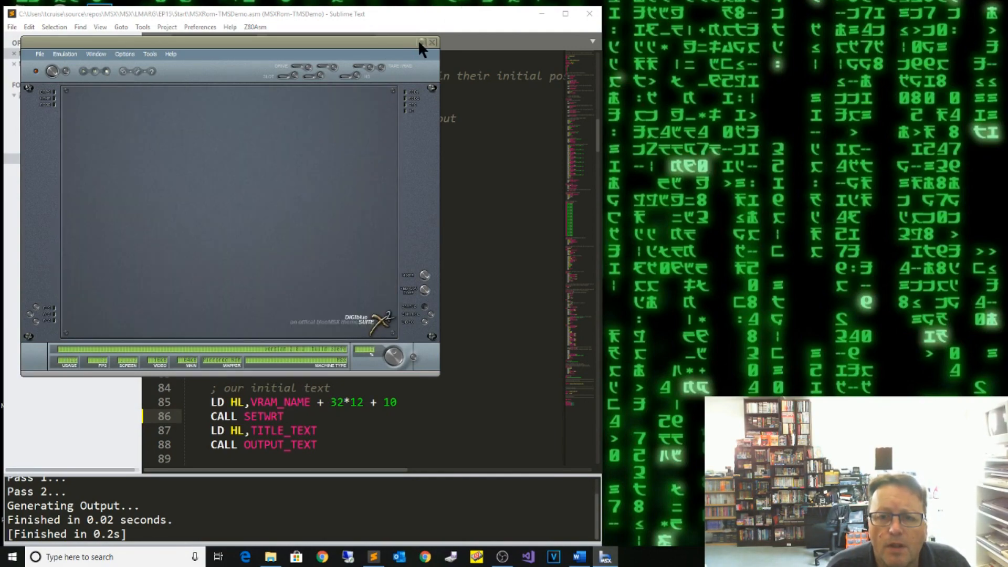
Close blueMSX and return to the SPLASH_TITLE2 wait loop and PLACE_SPRITES routine
click(432, 42)
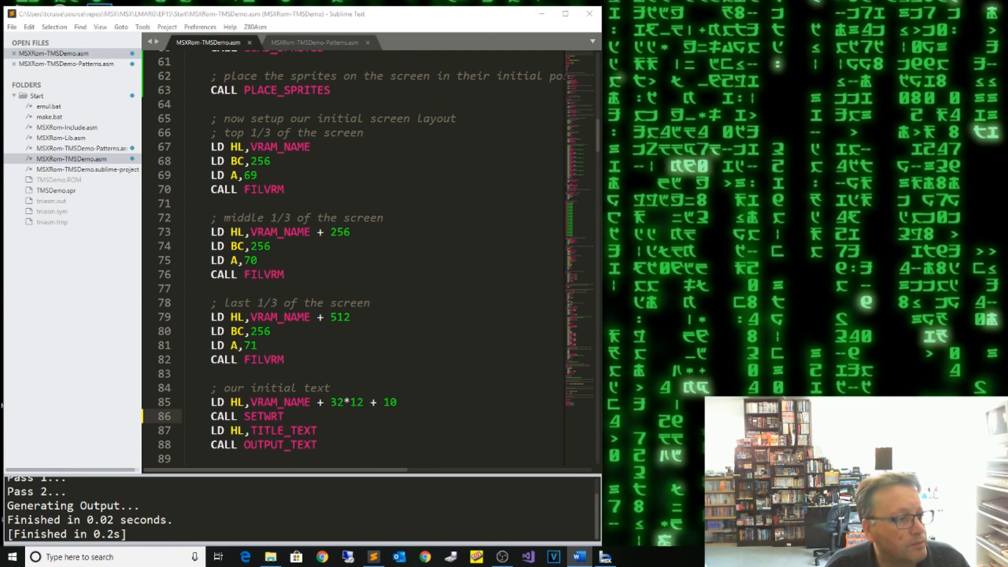
scroll(down, 3)
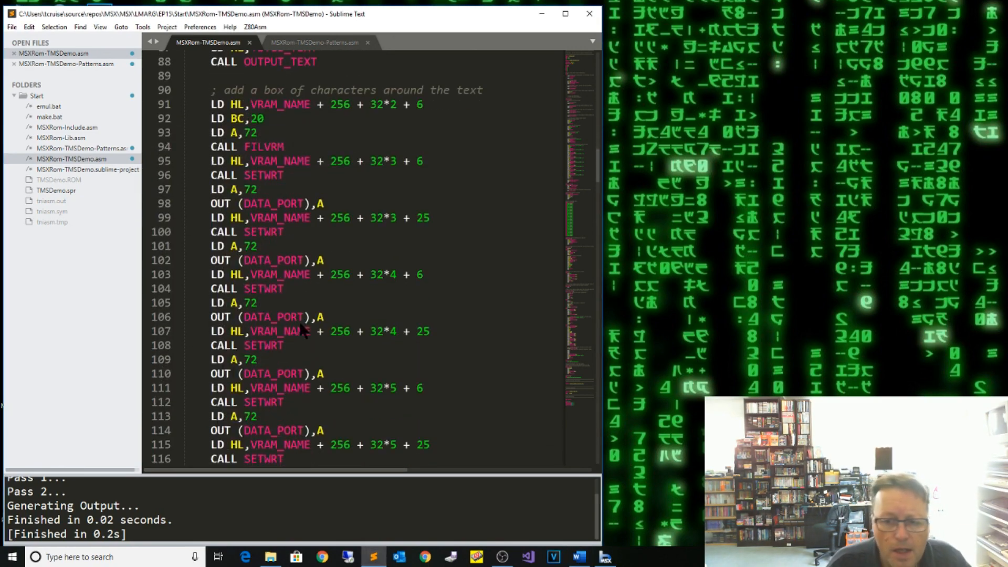
scroll(down, 3)
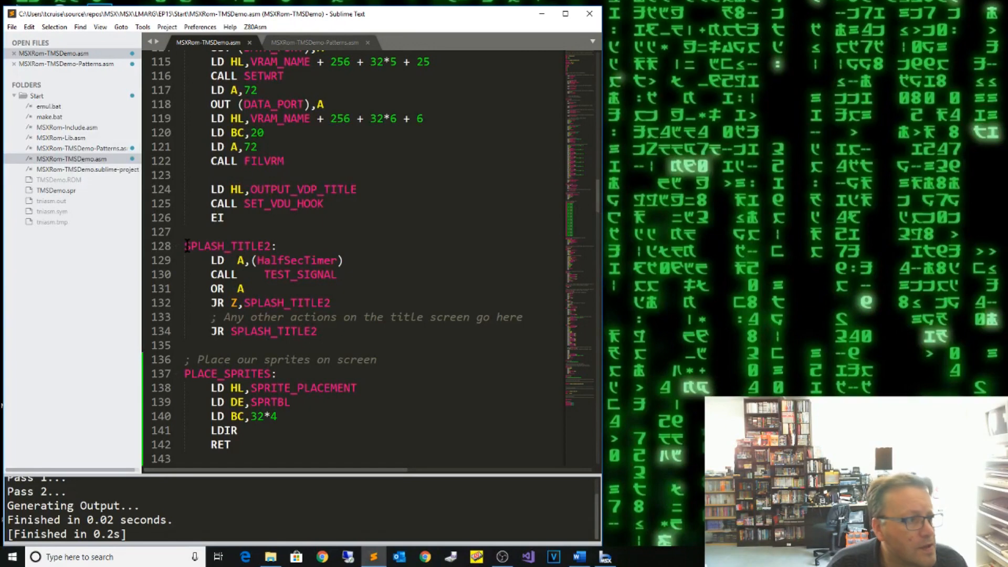
mouse_move(299, 274)
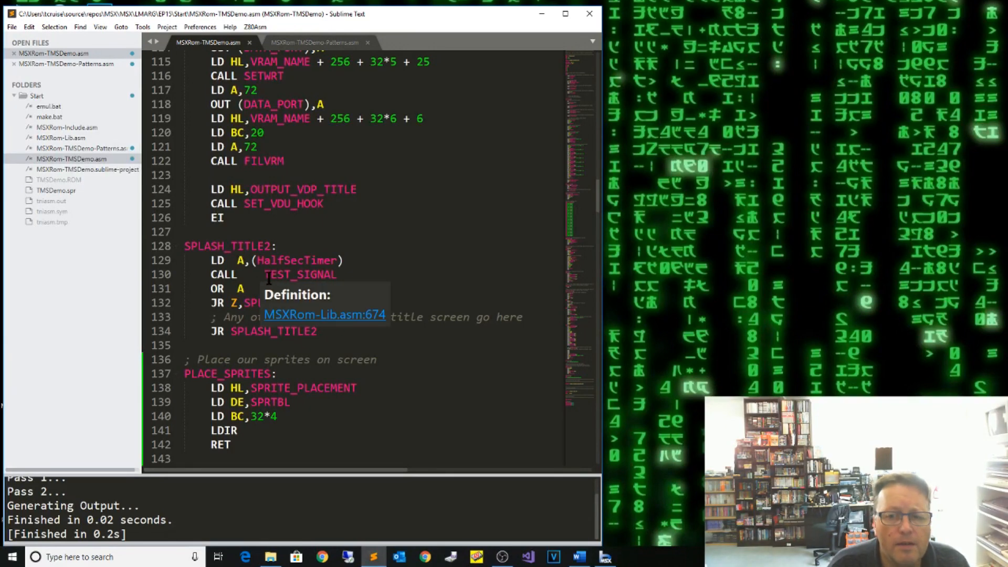
mouse_move(288, 260)
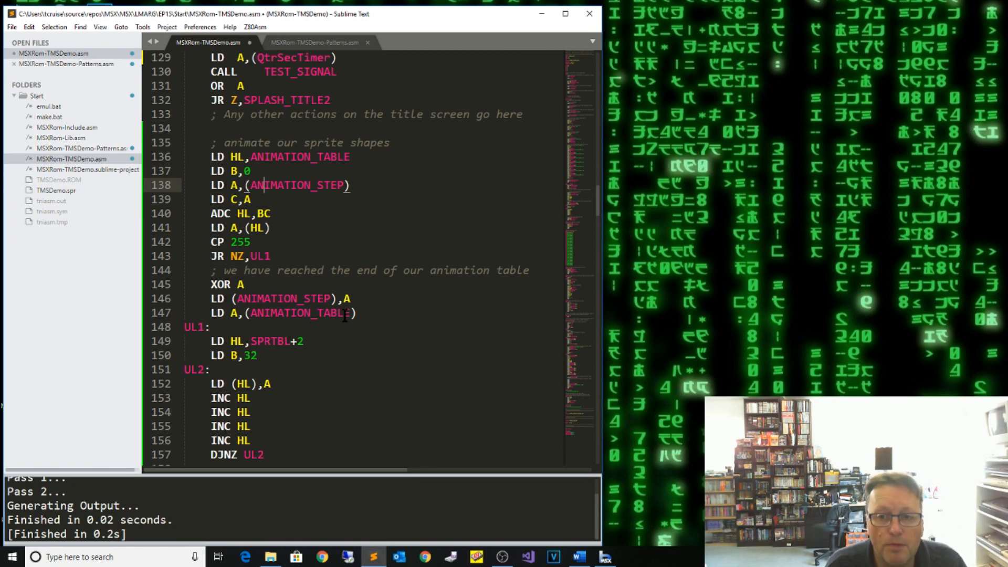
Write the SPLASH_TITLE2 animation loop over SPRTBL+2 for 32 sprites with ANIMATION_TABLE 0,4,8,12,255
click(253, 199)
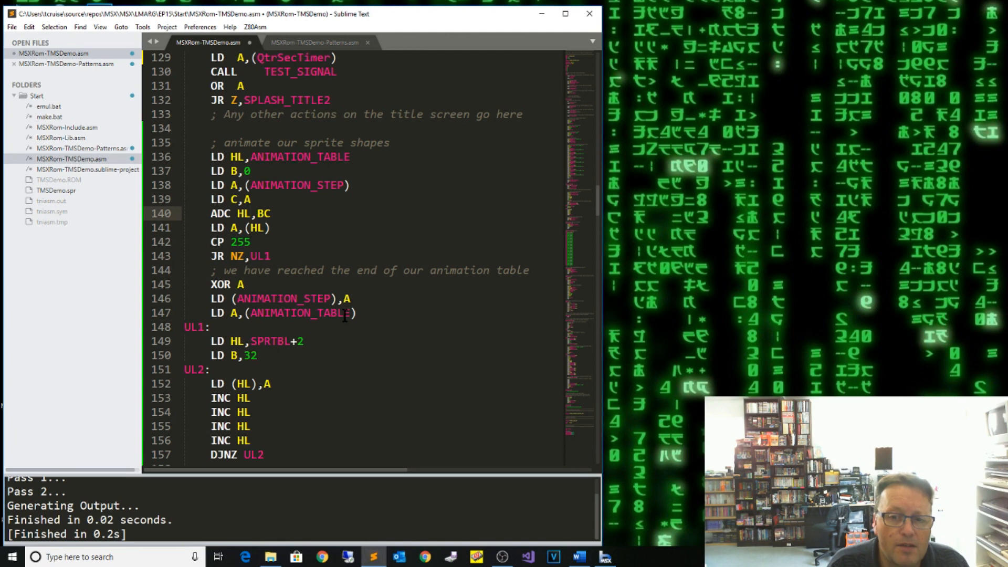
click(250, 157)
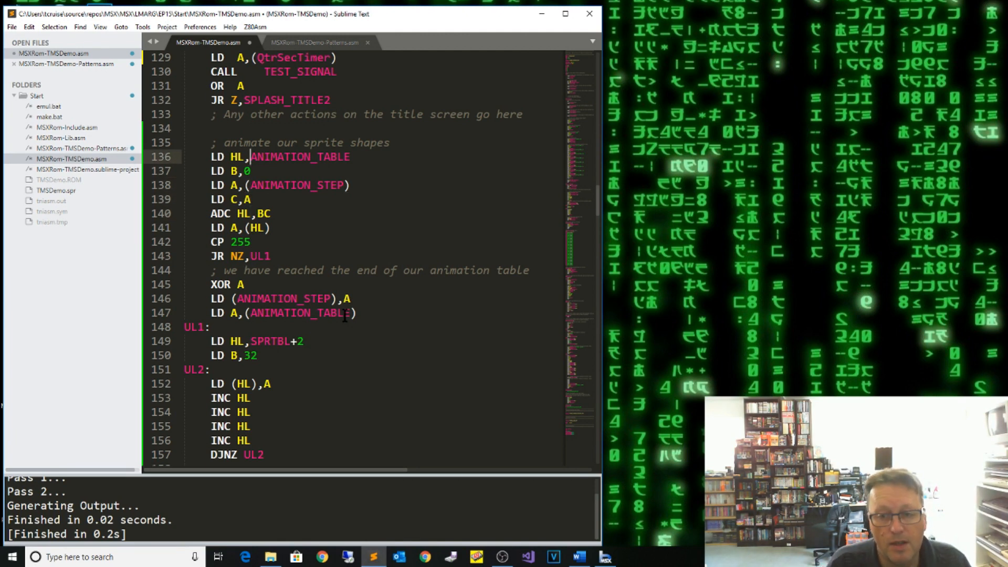
click(252, 228)
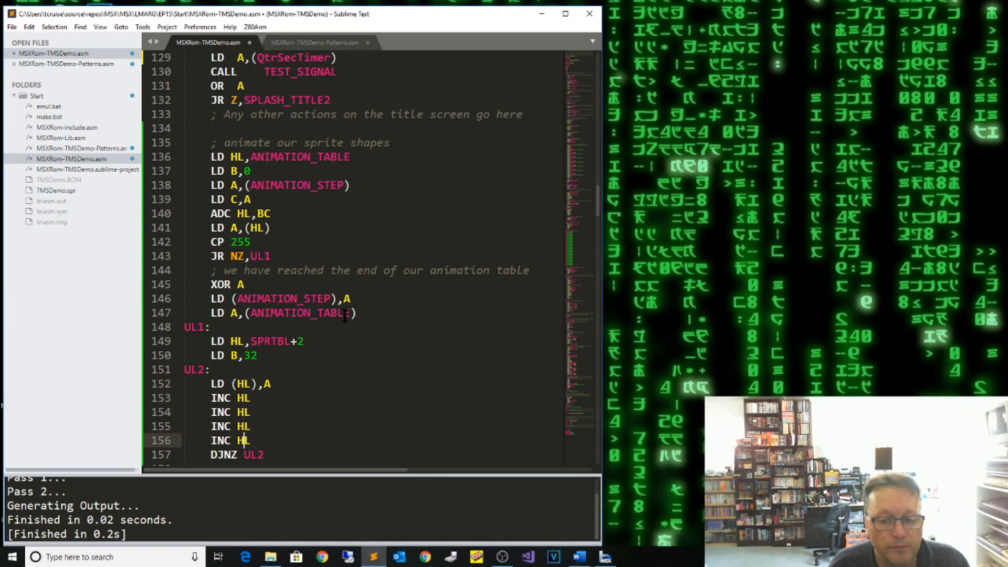
scroll(down, 3)
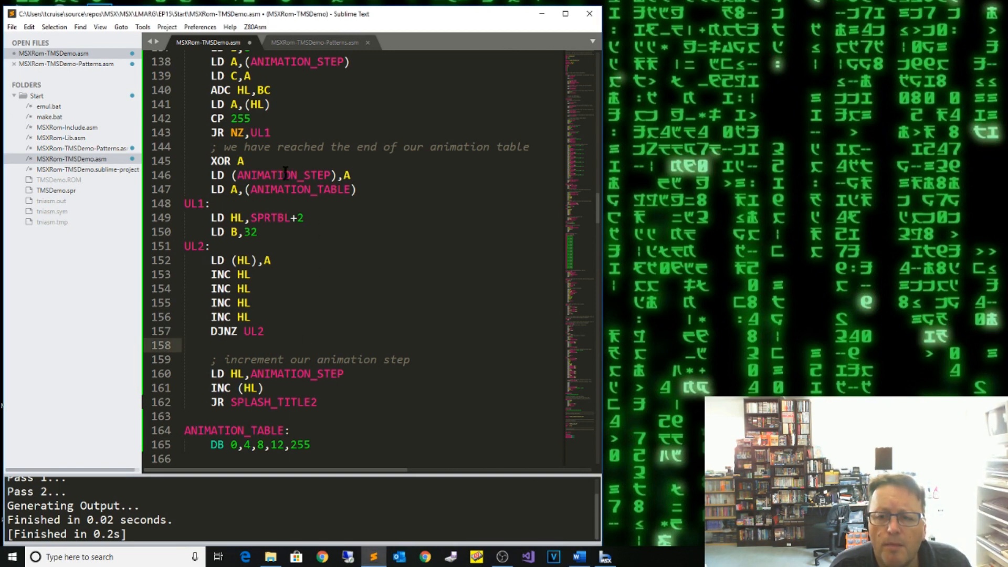
Declare 'ANIMATION_STEP: ds 1' in the RAM definitions after LASTPATTERN3
double_click(296, 175)
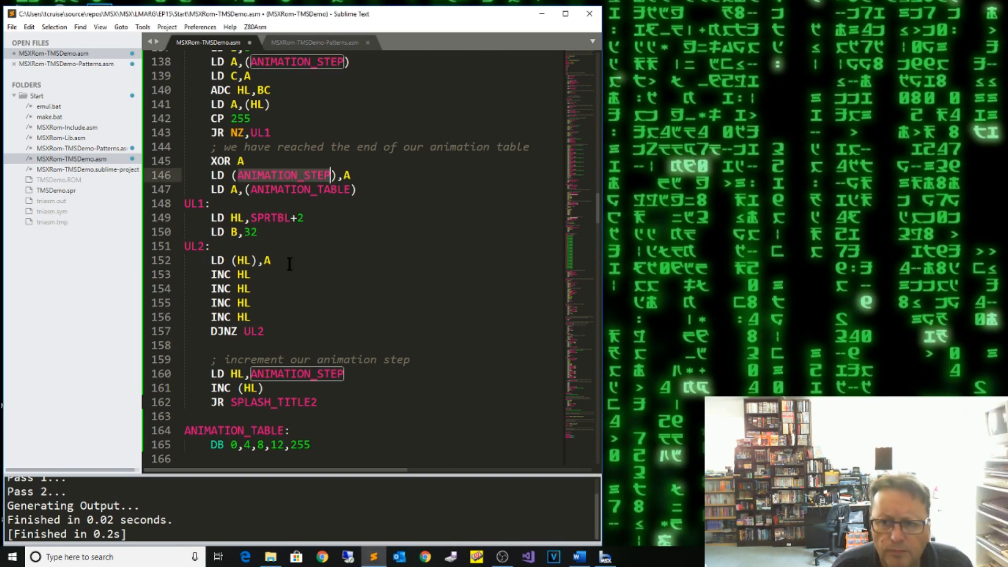
scroll(down, 3)
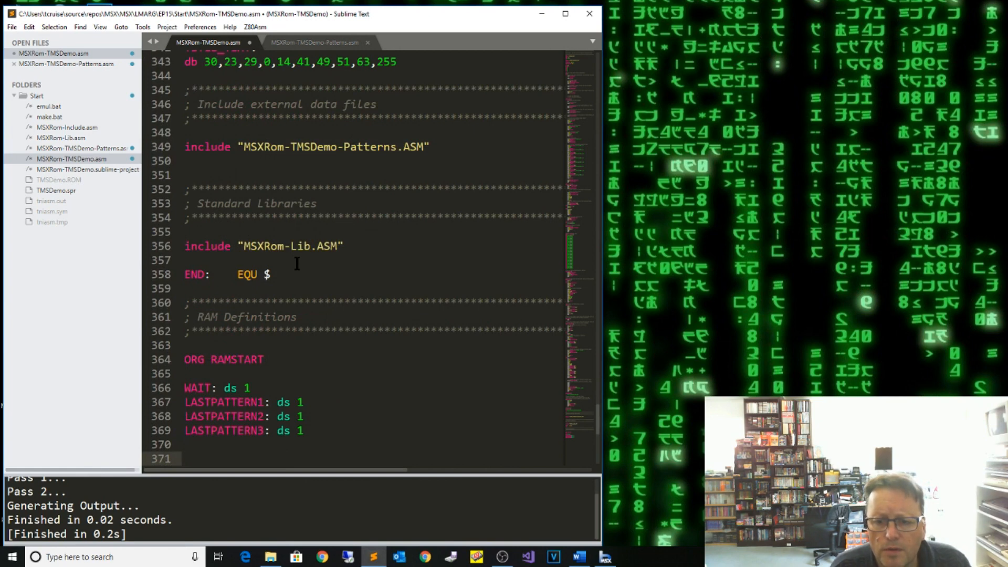
text(ANIMATION_STEP)
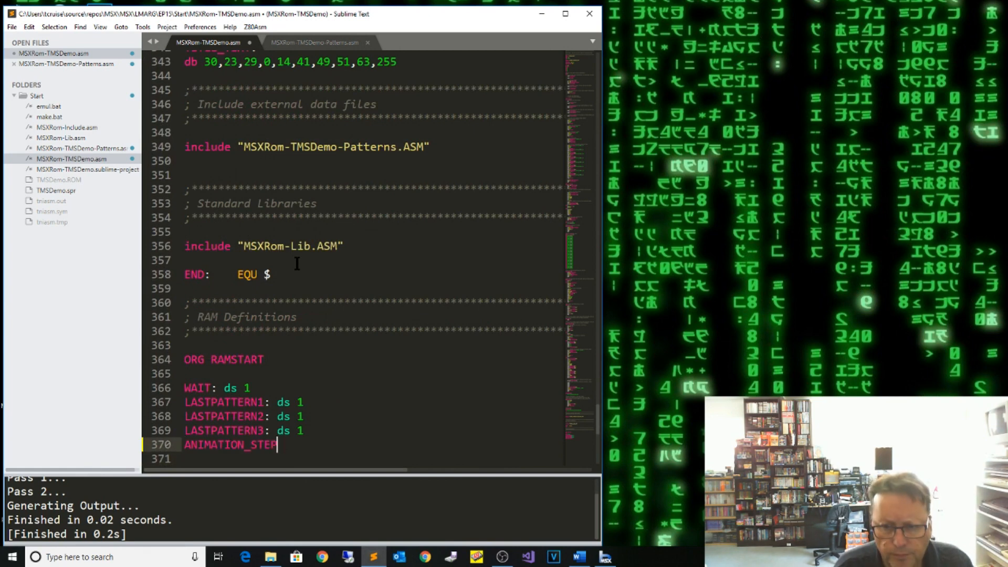
text(: ds 1)
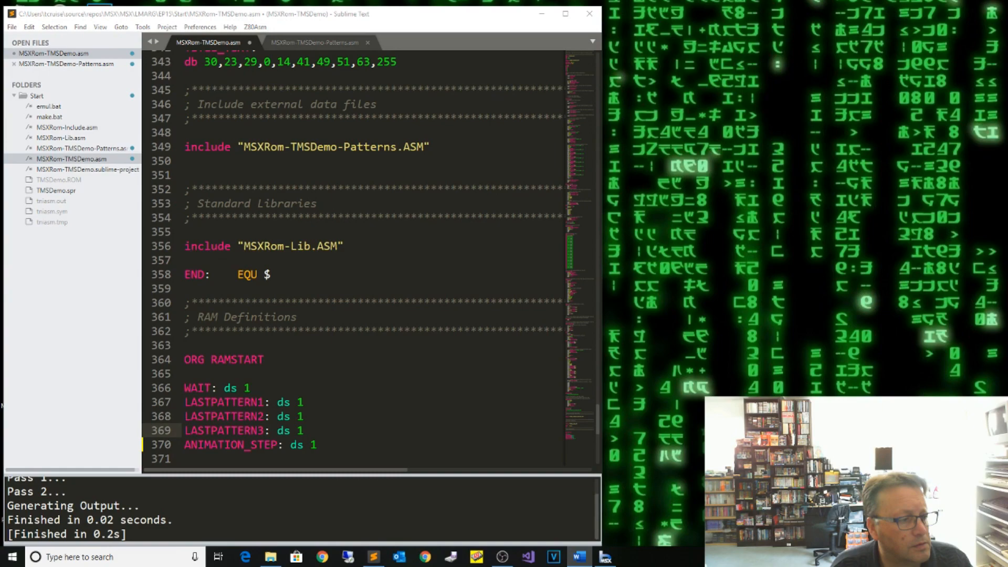
Complete INITRAM line 248 as LD (ANIMATION_STEP),A so the step starts at zero
scroll(up, 3)
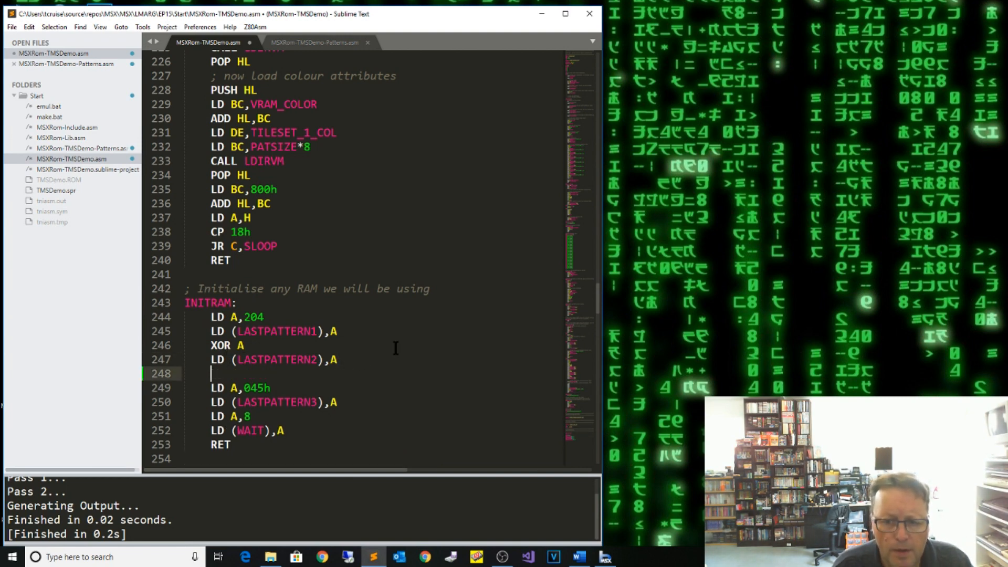
text(LD ())
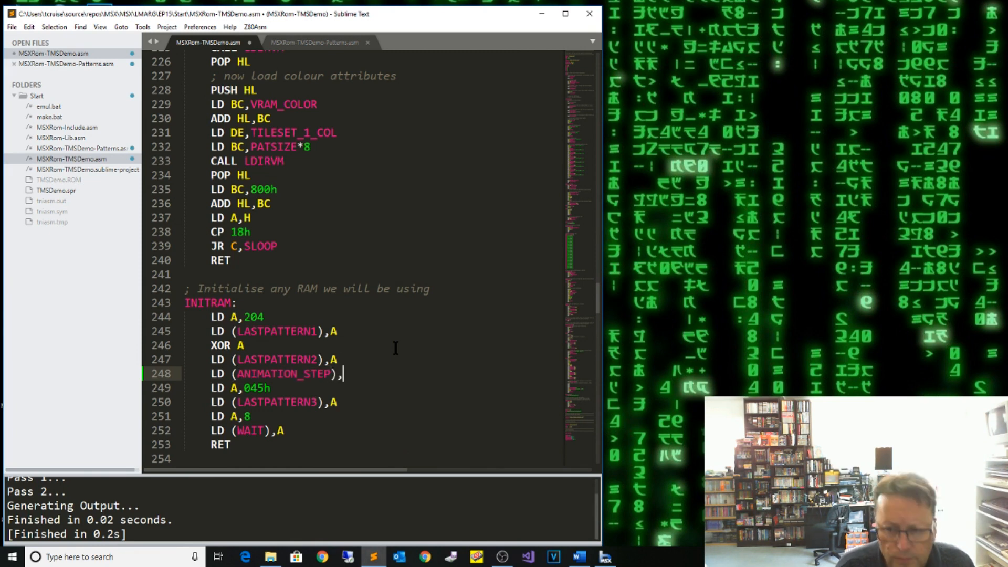
text(A)
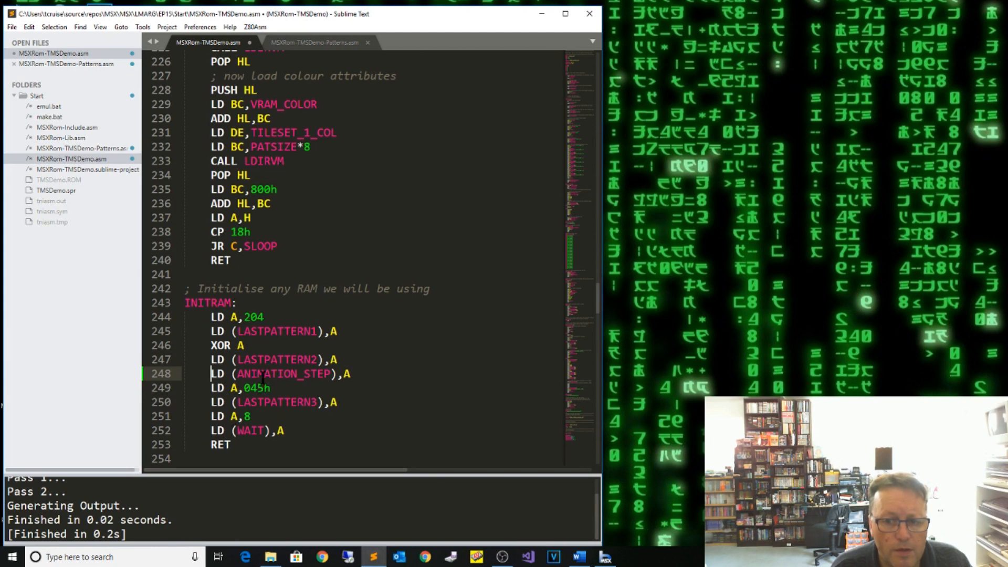
double_click(282, 374)
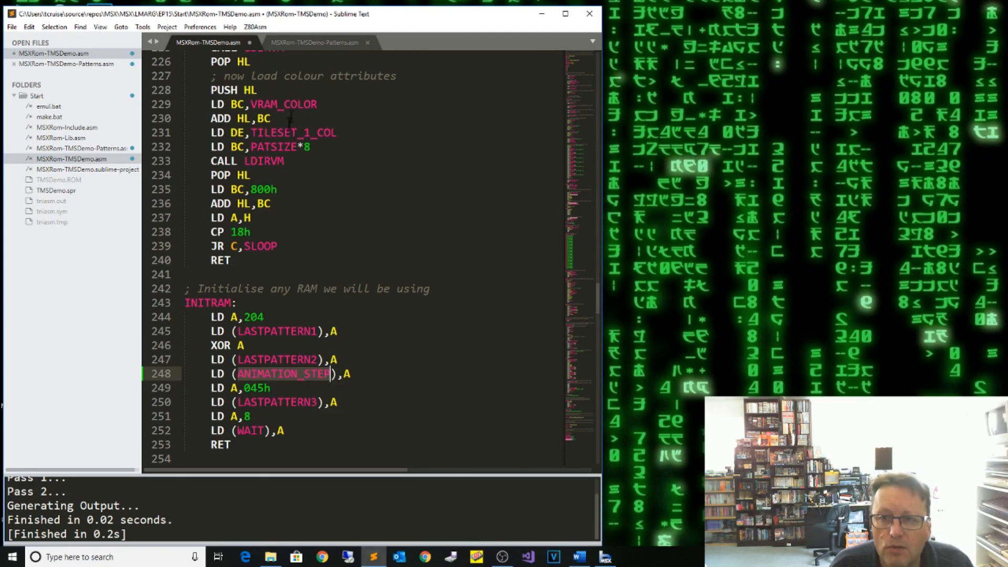
click(254, 26)
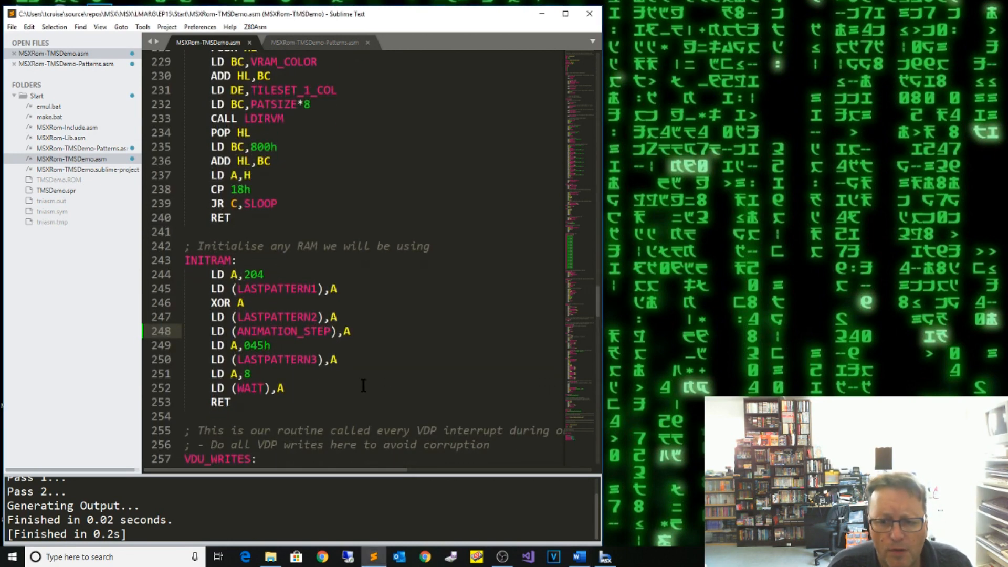
Declare 'SPRITE_VELOCITY: DS 64' below ANIMATION_STEP in the RAM definitions
scroll(down, 3)
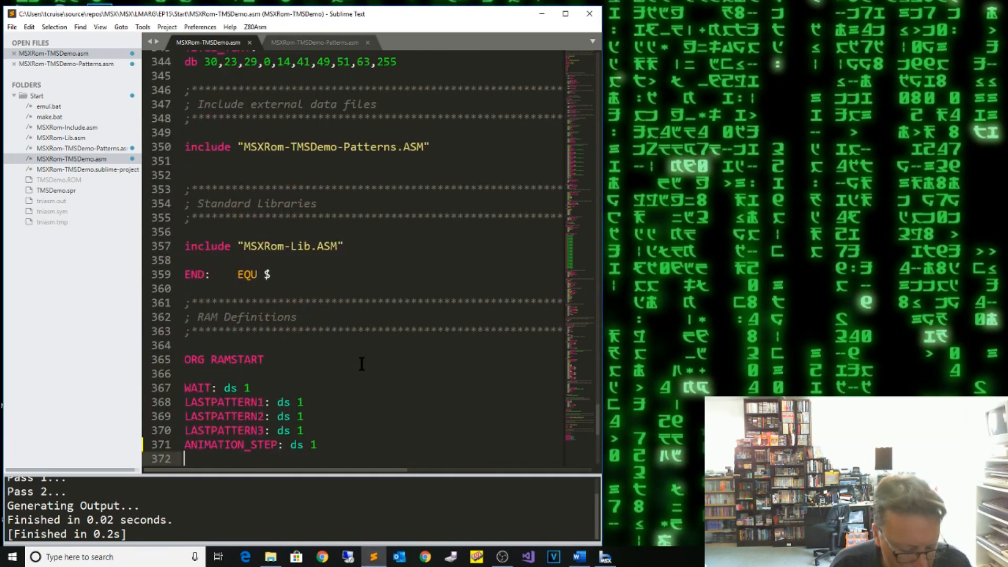
text(SPRITE_VELOCITY: DS 64)
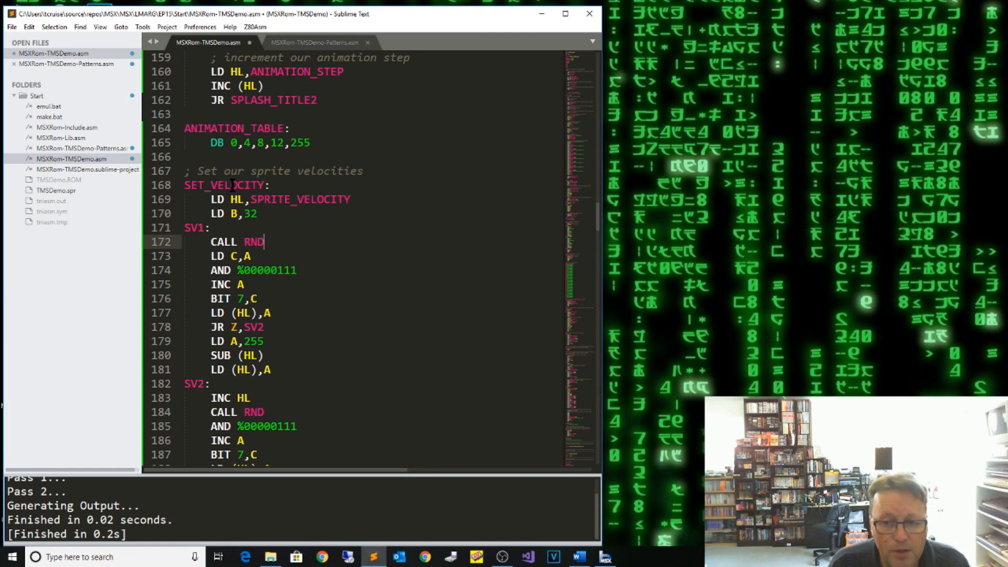
click(283, 270)
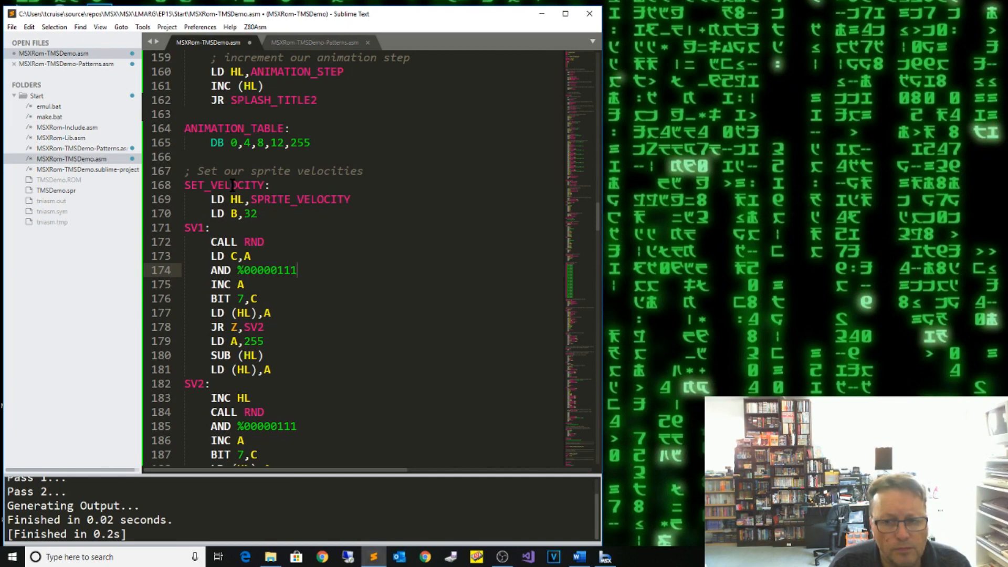
click(277, 270)
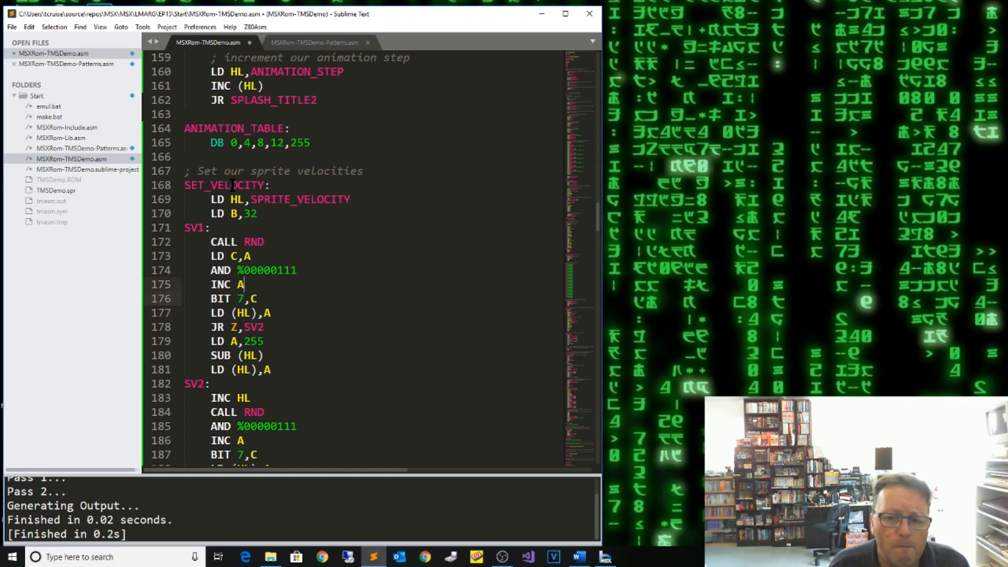
click(240, 256)
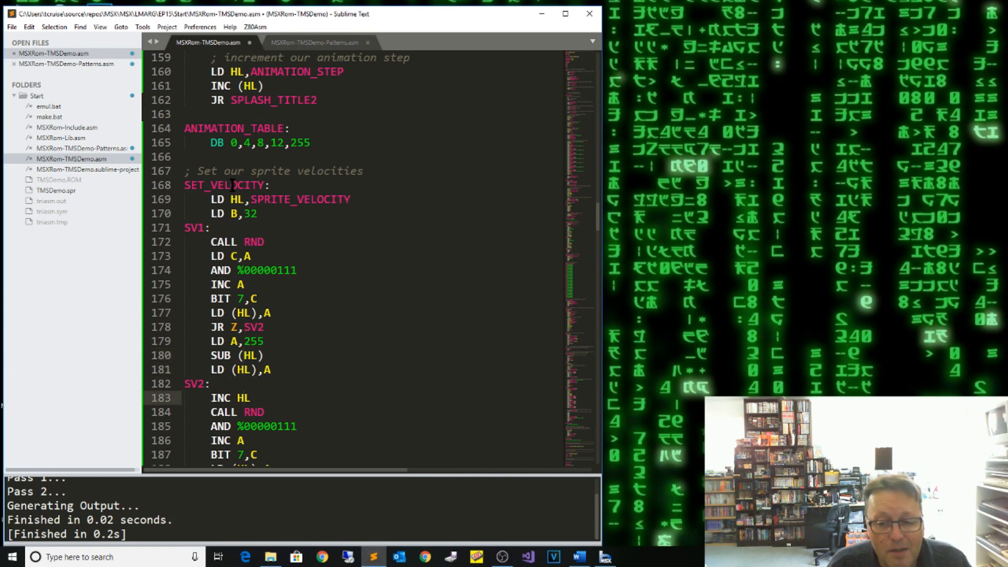
scroll(down, 3)
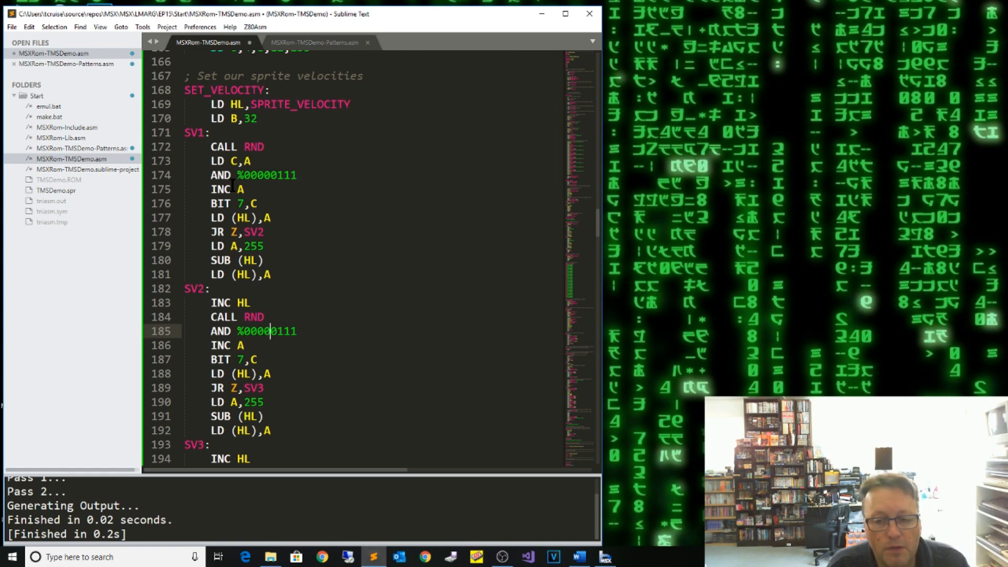
End SV3 with DJNZ SV1 so SET_VELOCITY loops over all 32 sprites
click(251, 459)
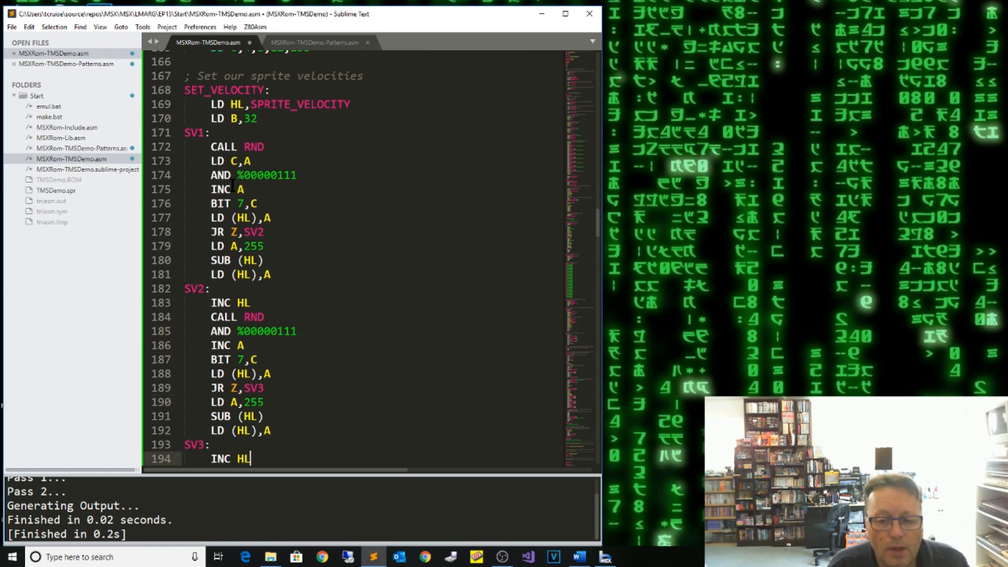
text(DJNZ SV1)
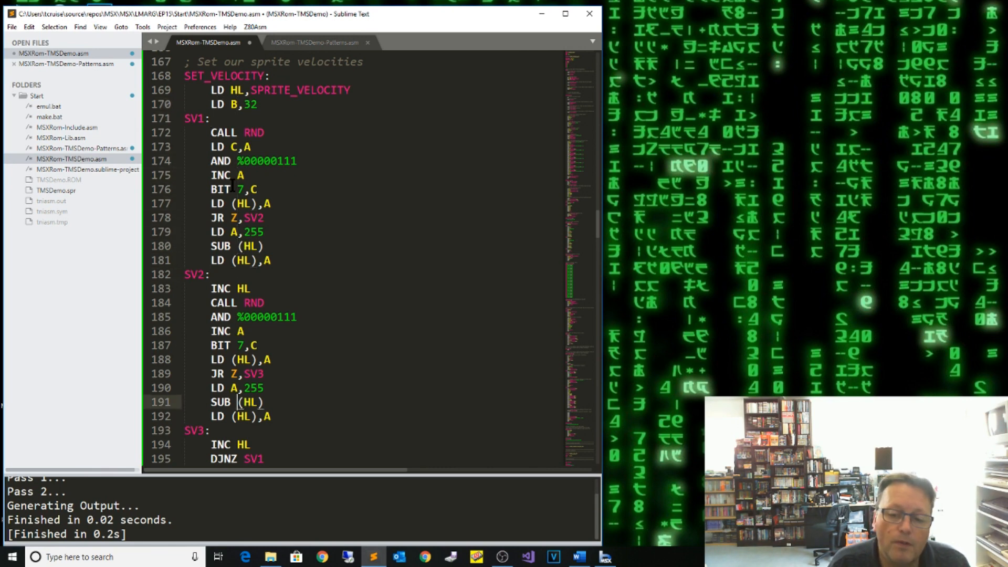
scroll(down, 3)
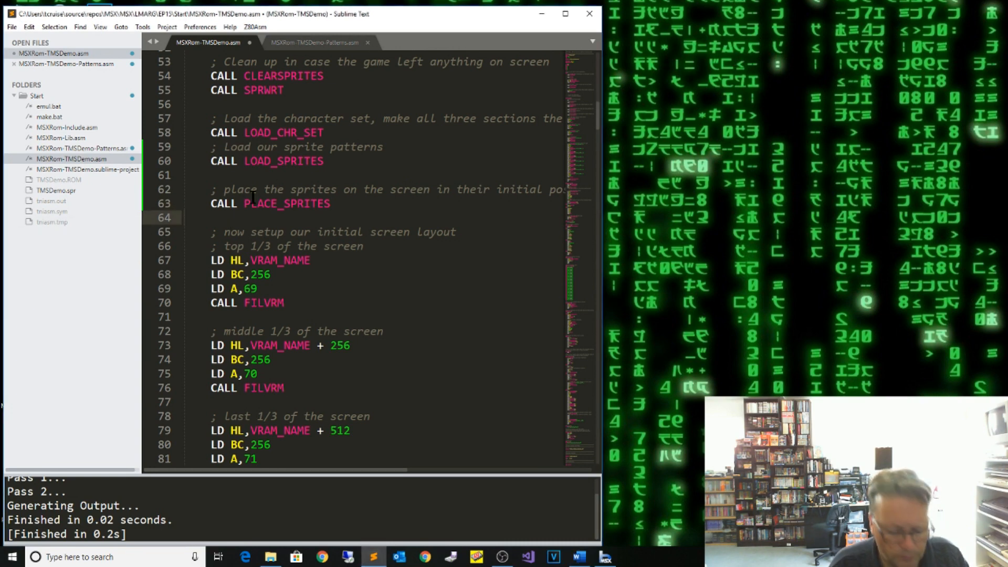
Add CALL SET_VELOCITY on the line after CALL PLACE_SPRITES
text(CALL SET_VELOCITY)
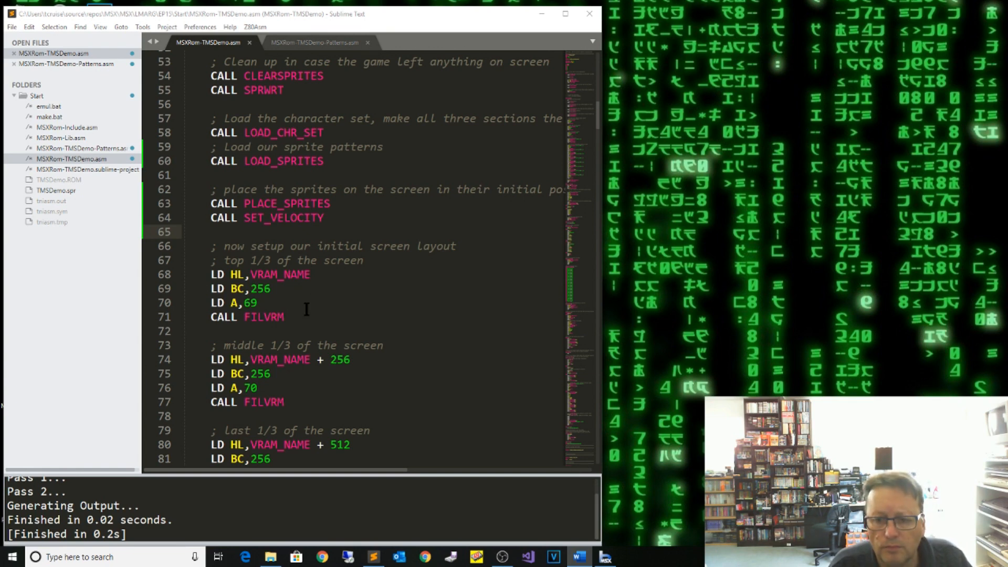
scroll(down, 3)
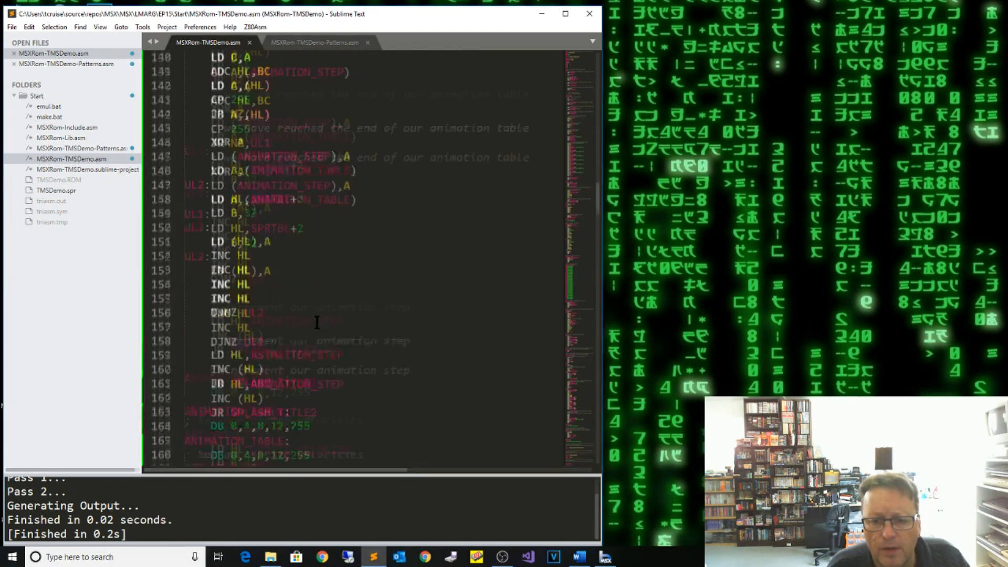
scroll(down, 3)
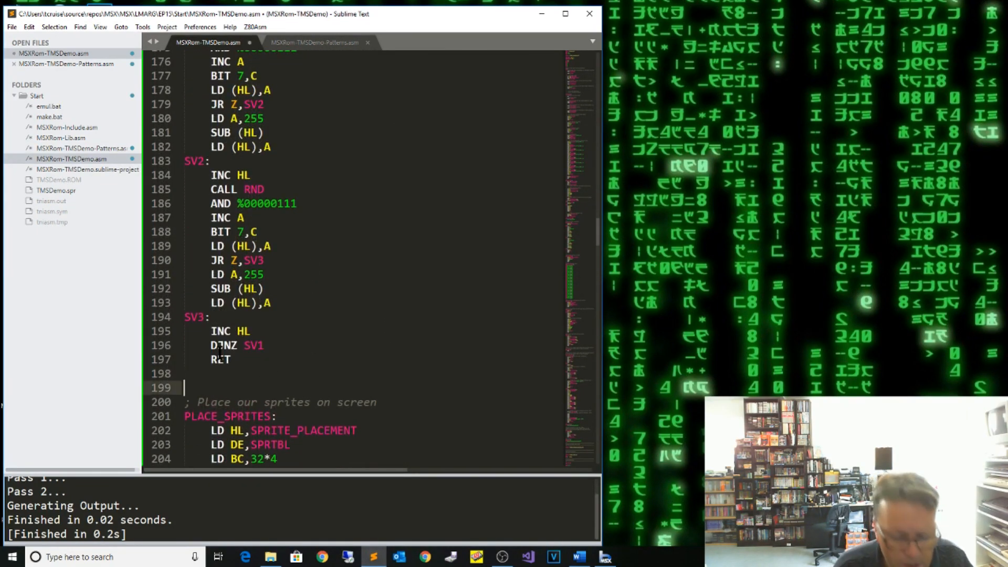
scroll(down, 3)
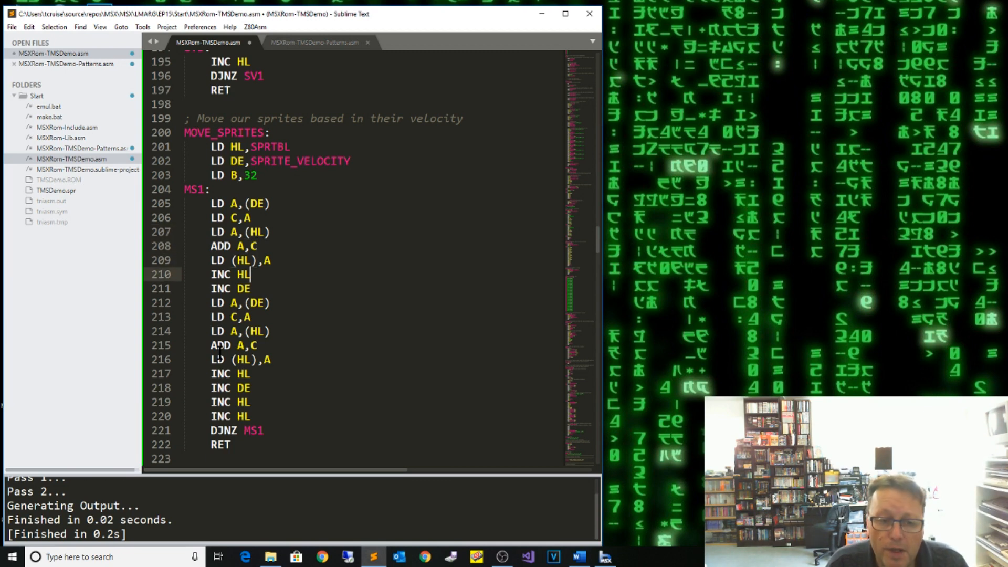
click(231, 288)
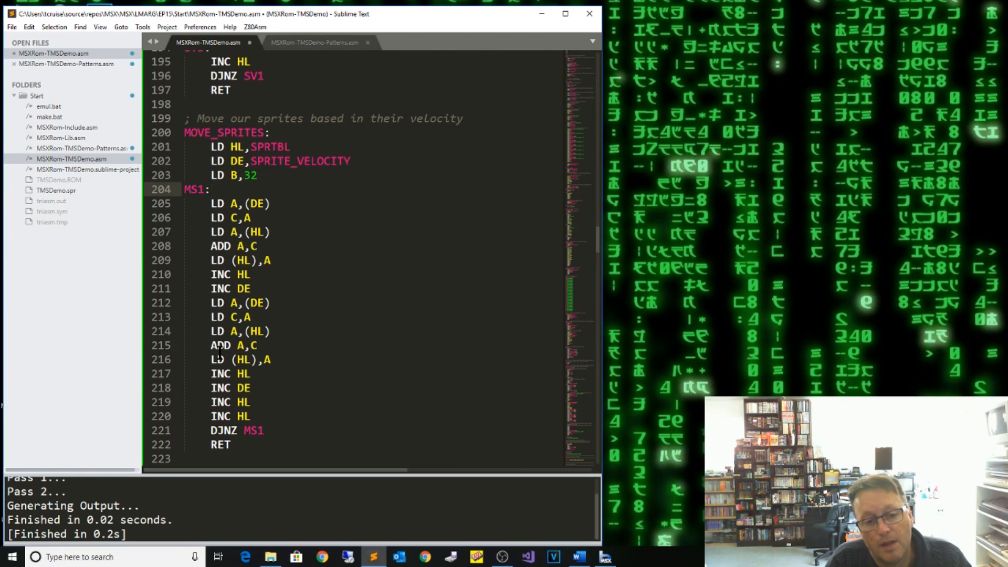
click(207, 188)
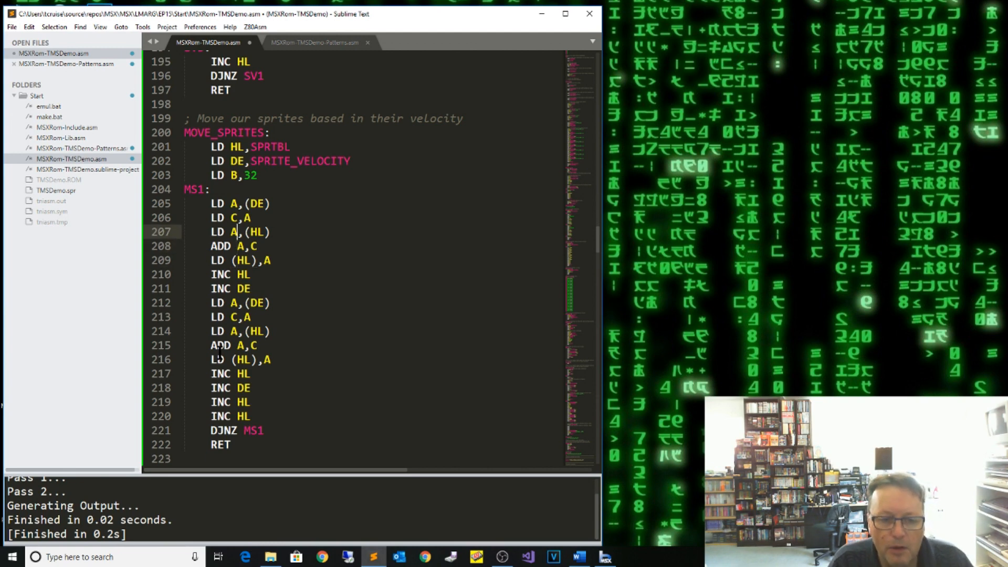
click(231, 261)
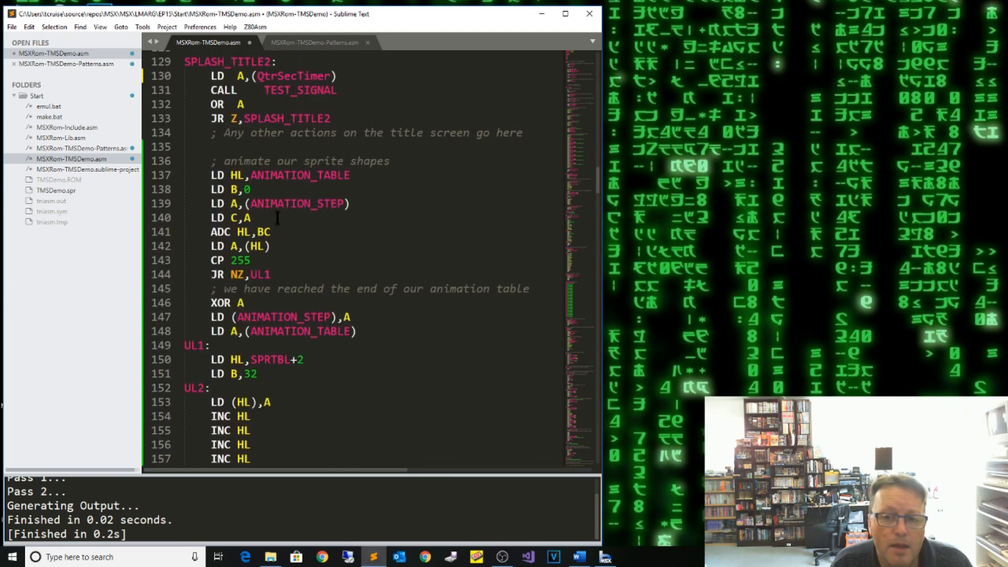
Add CALL MOVE_SPRITES after INC (HL) in the SPLASH_TITLE2 loop
scroll(down, 3)
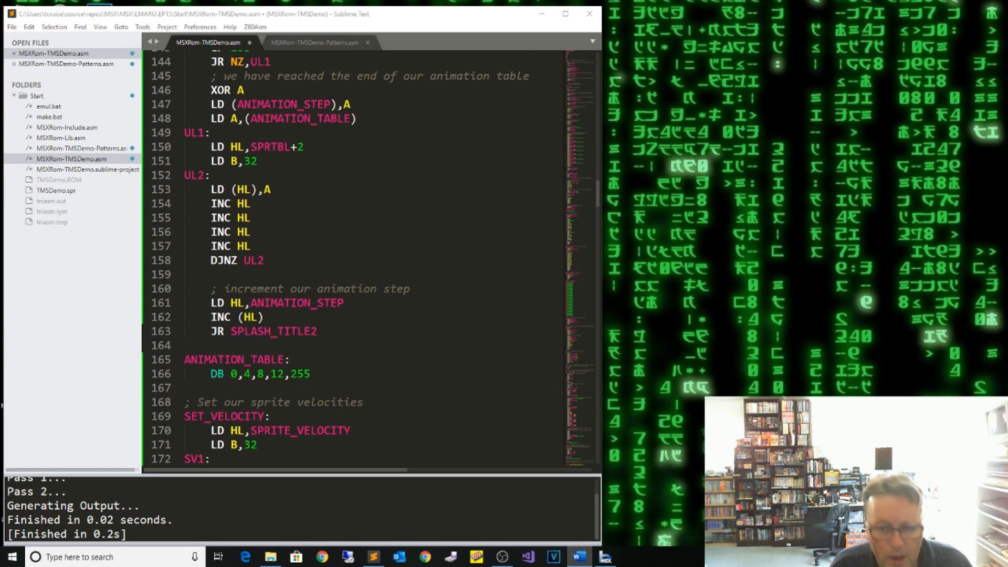
click(262, 317)
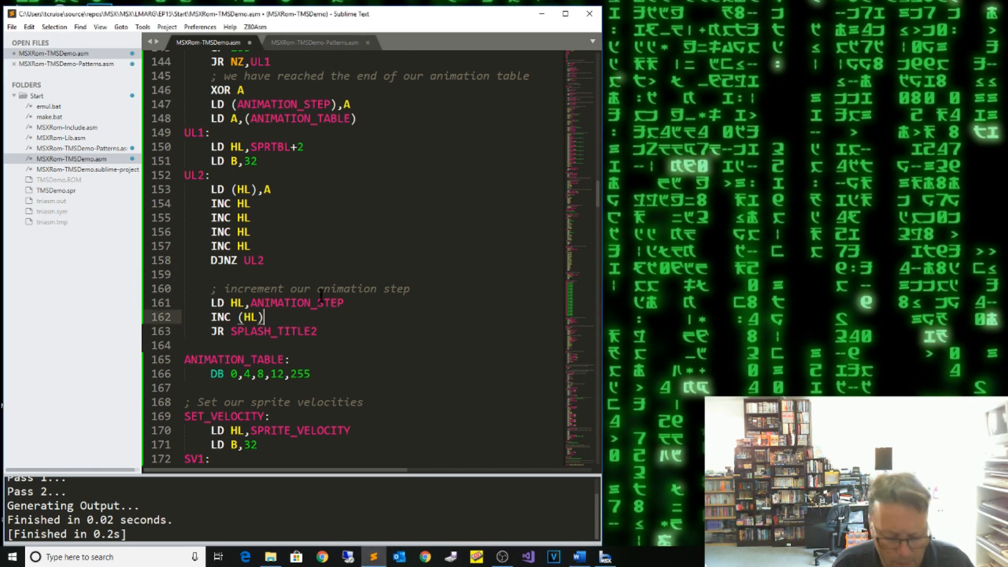
text(CALL MOVE_SPRITES)
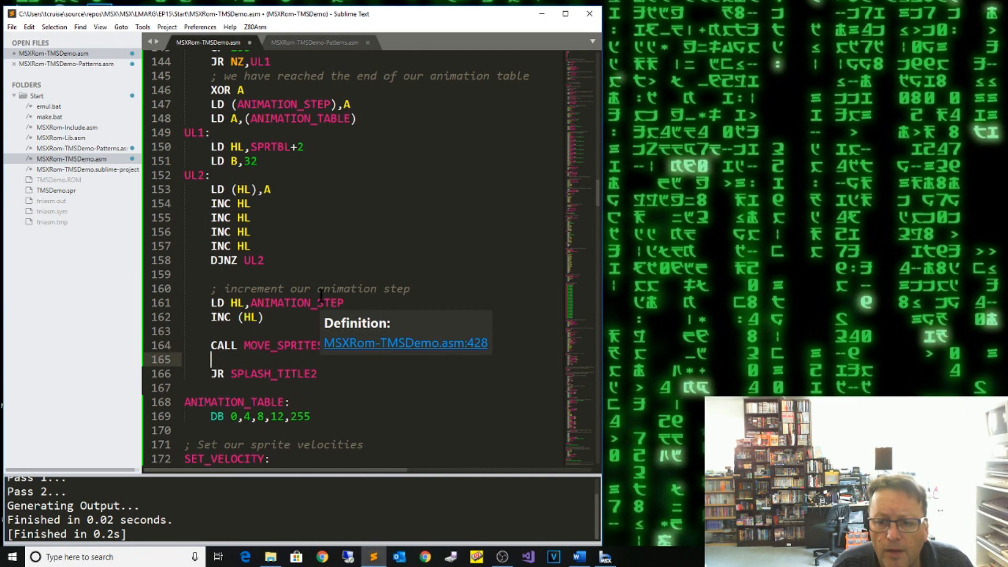
mouse_move(325, 183)
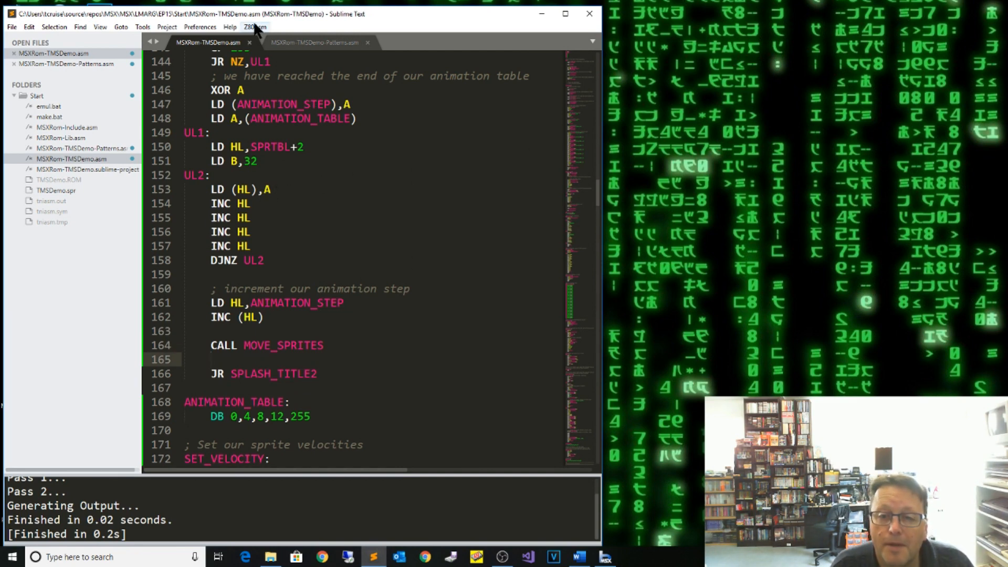
click(254, 26)
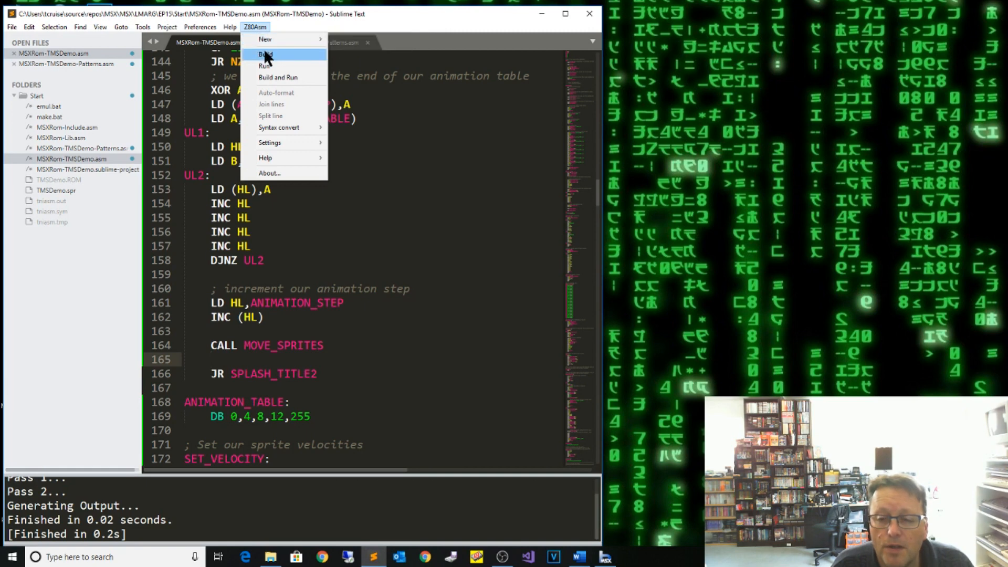